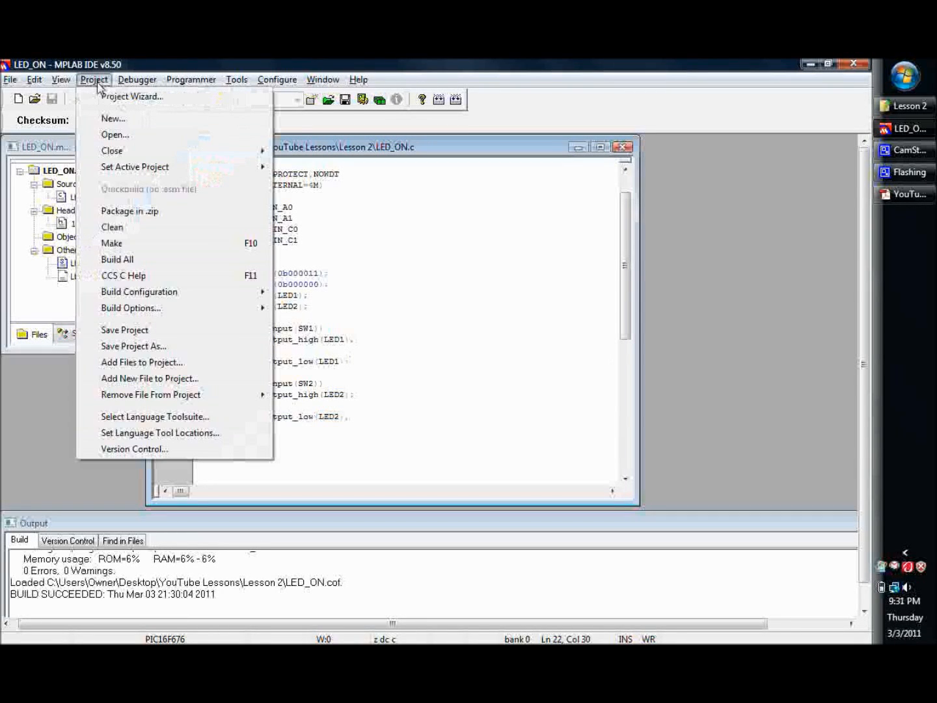
# - Browse the Project and Debugger menus and bring up the Select Tool list for LED_ON
pyautogui.click(137, 79)
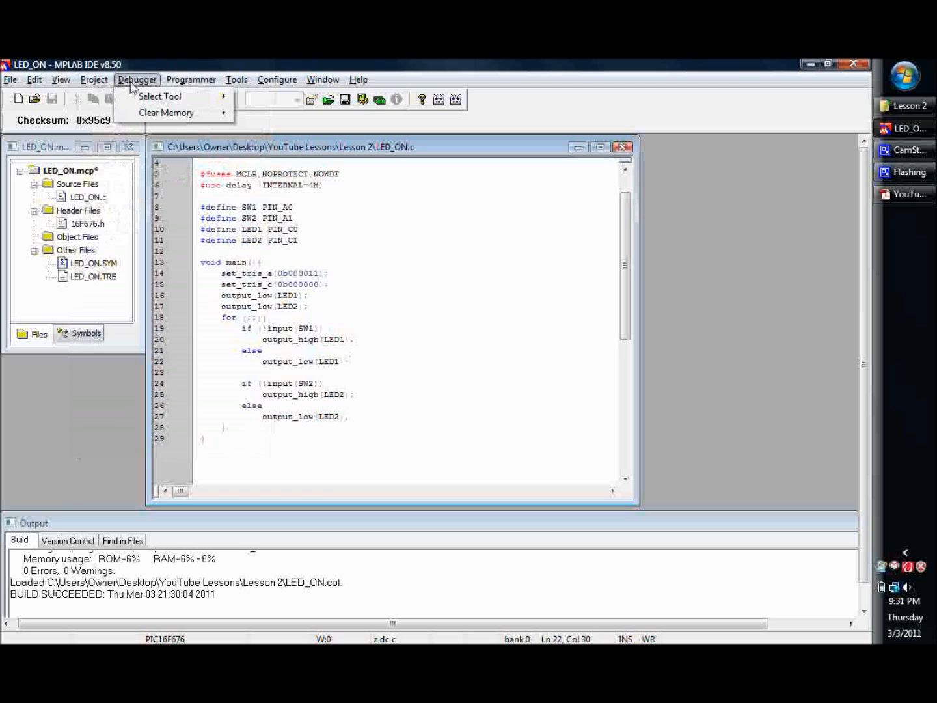
pyautogui.click(94, 79)
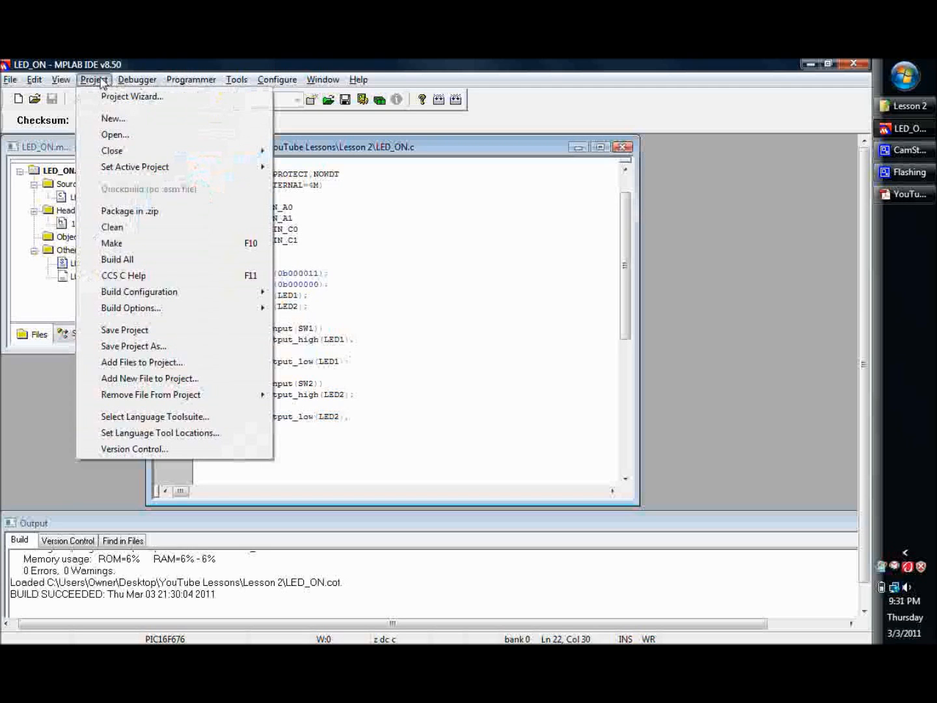
pyautogui.click(137, 78)
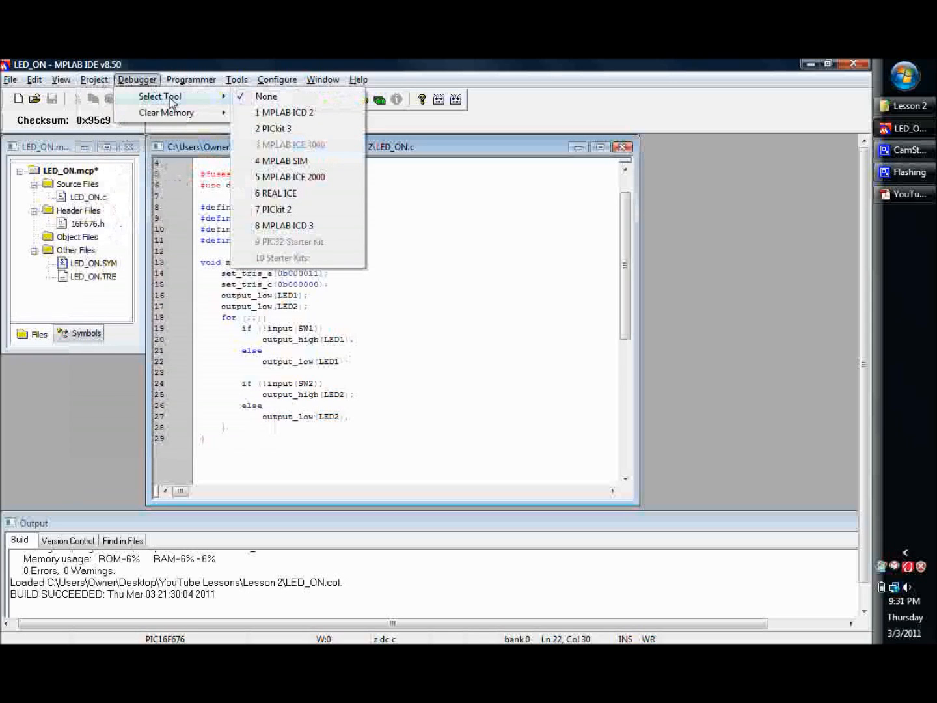
pyautogui.moveTo(298, 160)
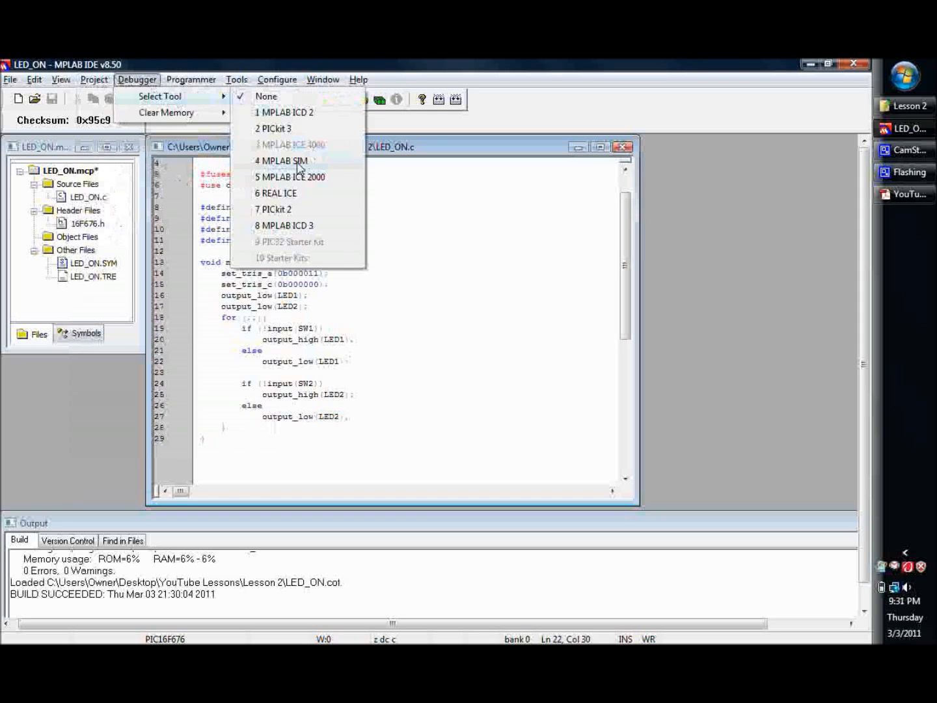
# - Choose MPLAB SIM as the debugger and bring up the Stimulus submenu
pyautogui.click(282, 161)
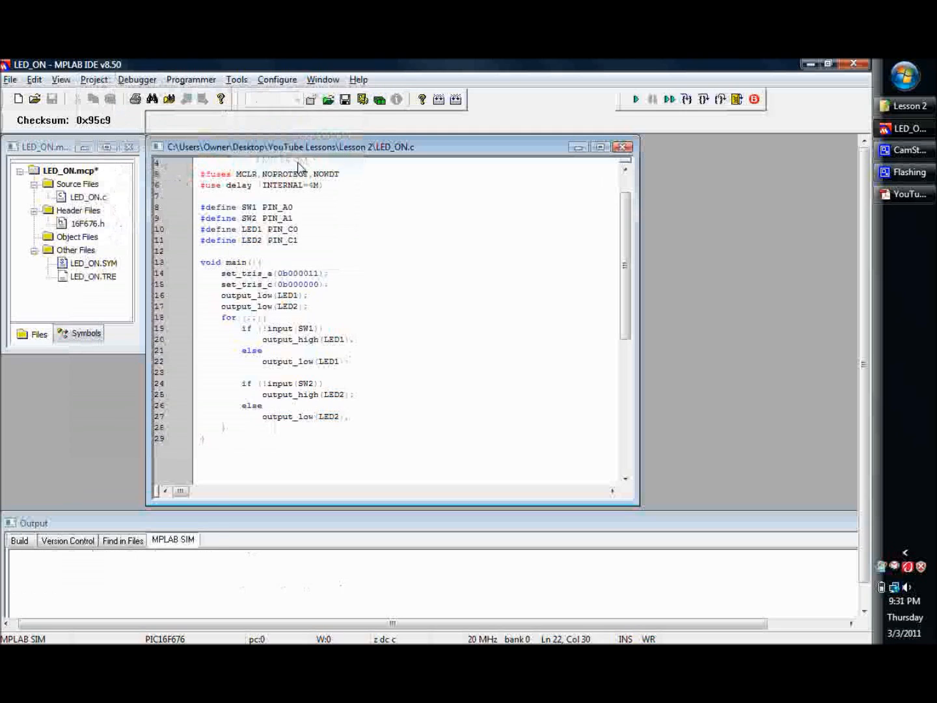
pyautogui.moveTo(624, 105)
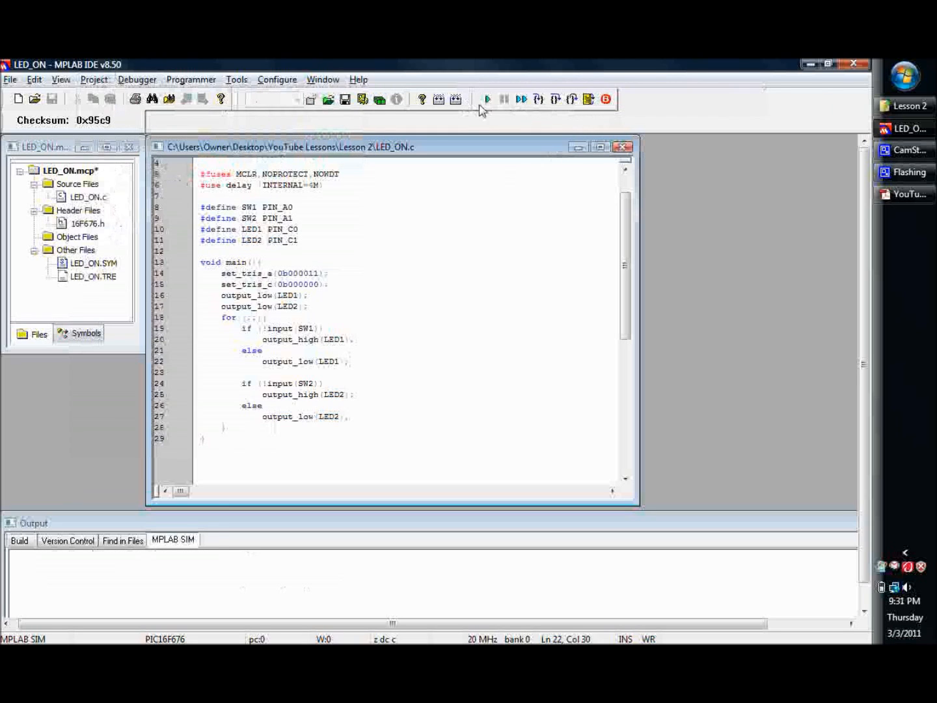
pyautogui.click(137, 79)
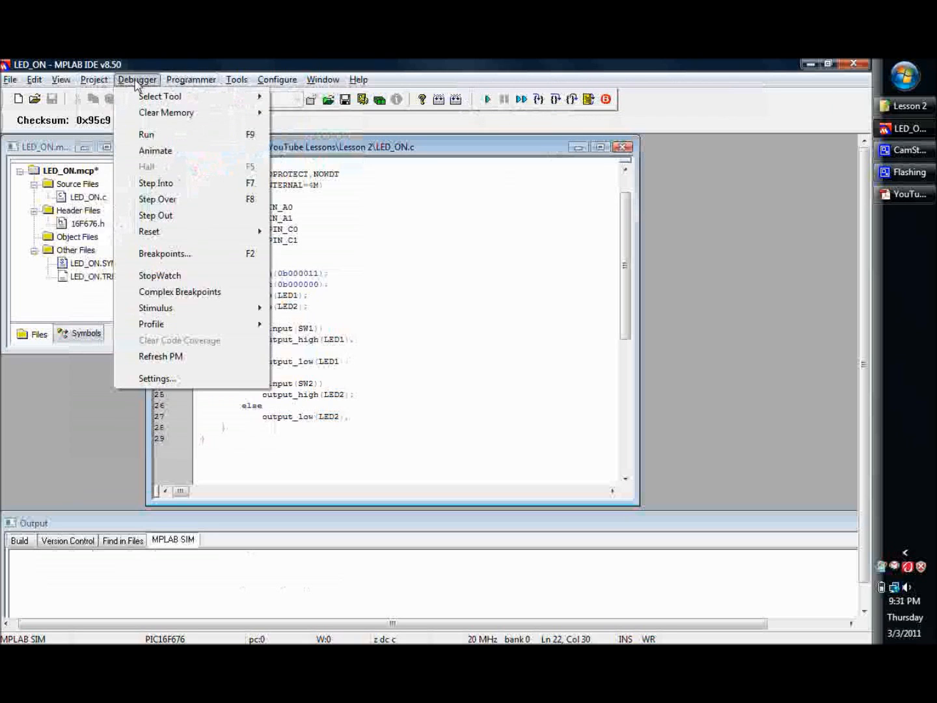
pyautogui.click(94, 79)
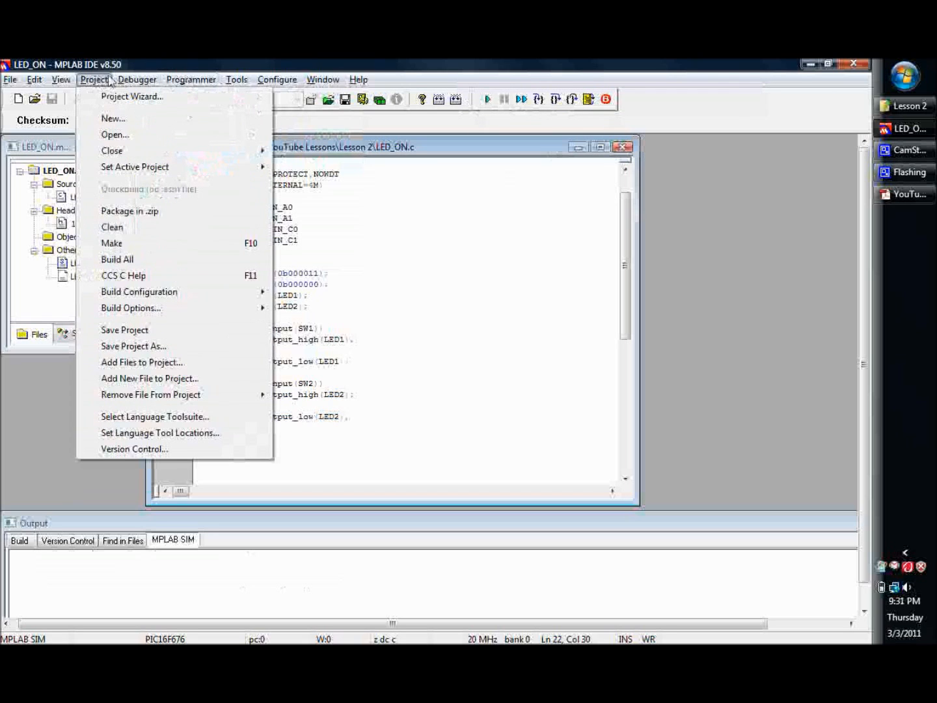
pyautogui.click(137, 78)
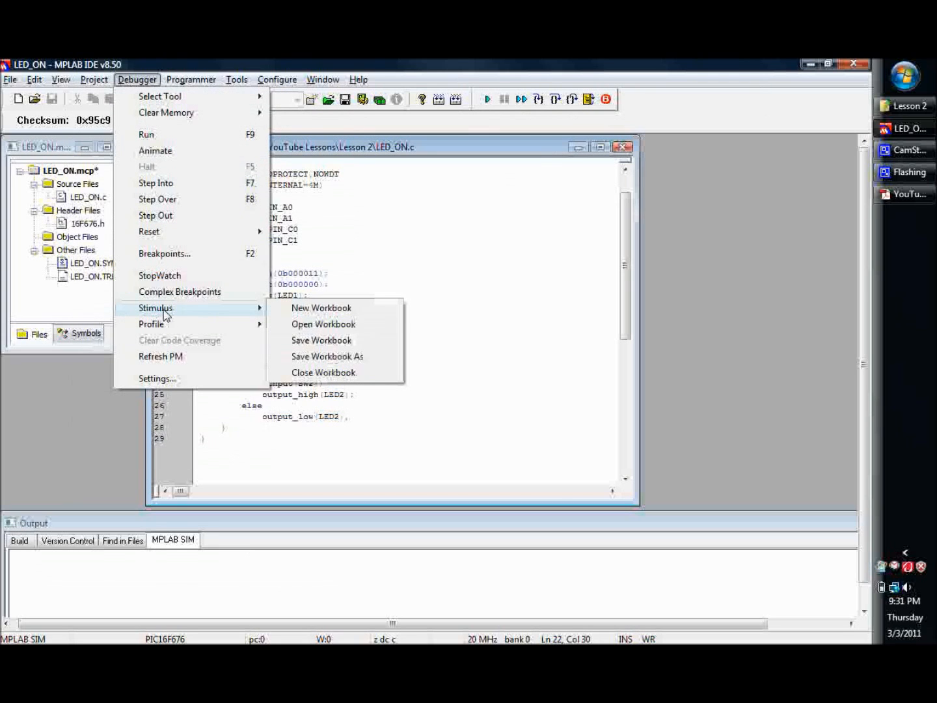
pyautogui.moveTo(327, 324)
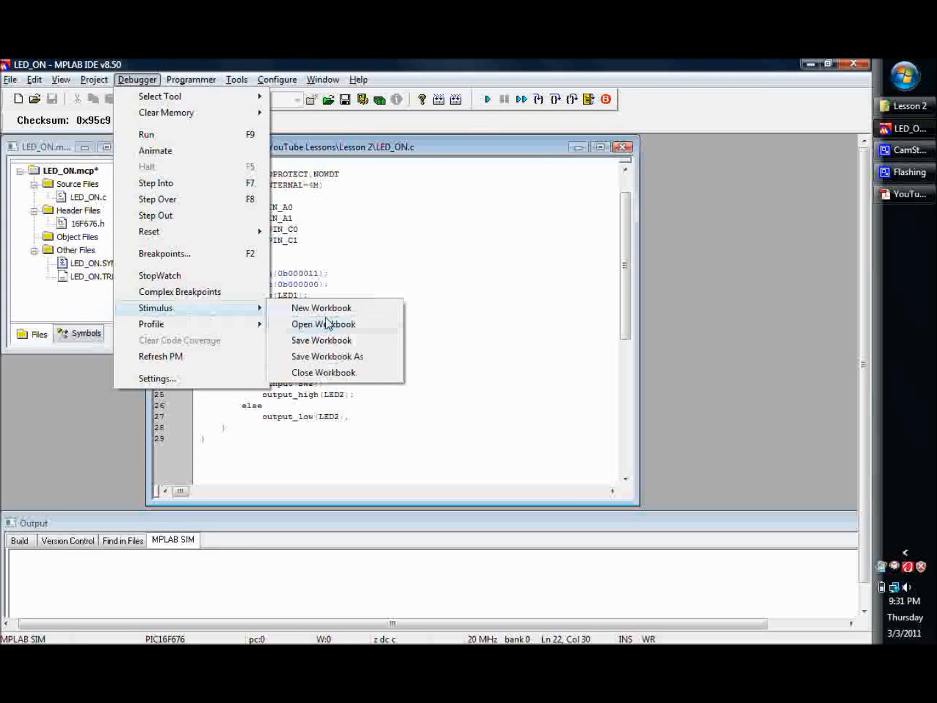
pyautogui.moveTo(321, 308)
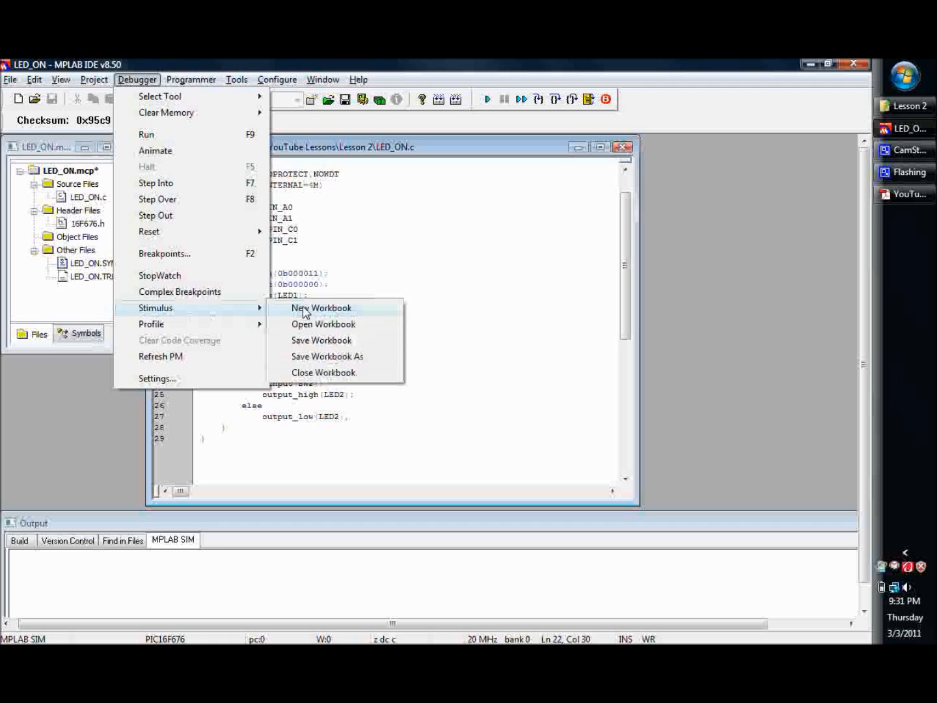
# - Start a new untitled stimulus workbook with an empty asynchronous pin table
pyautogui.click(321, 307)
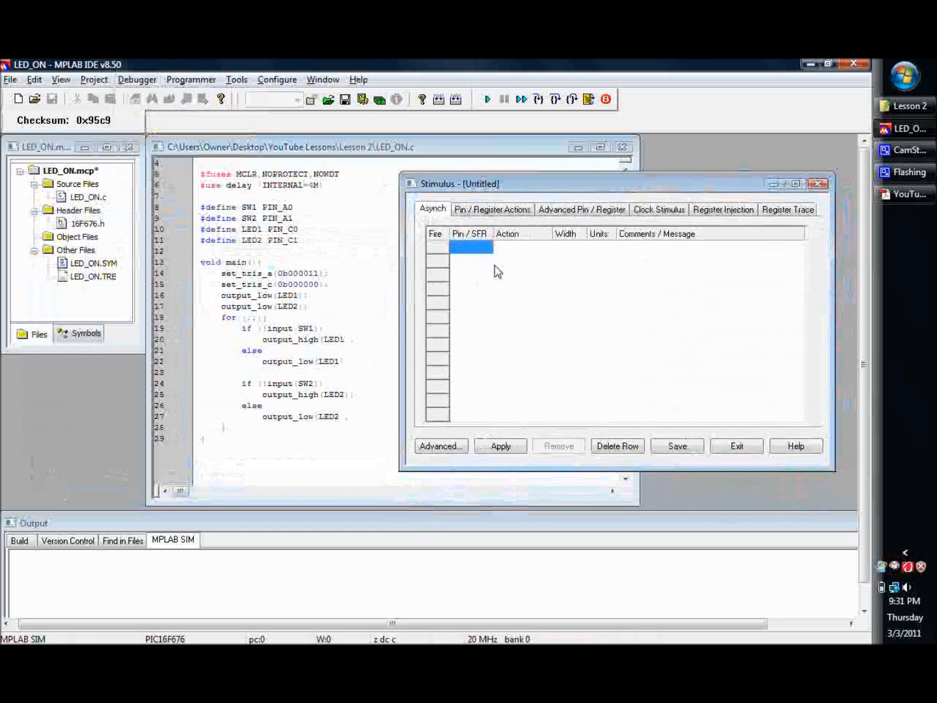
pyautogui.moveTo(493, 304)
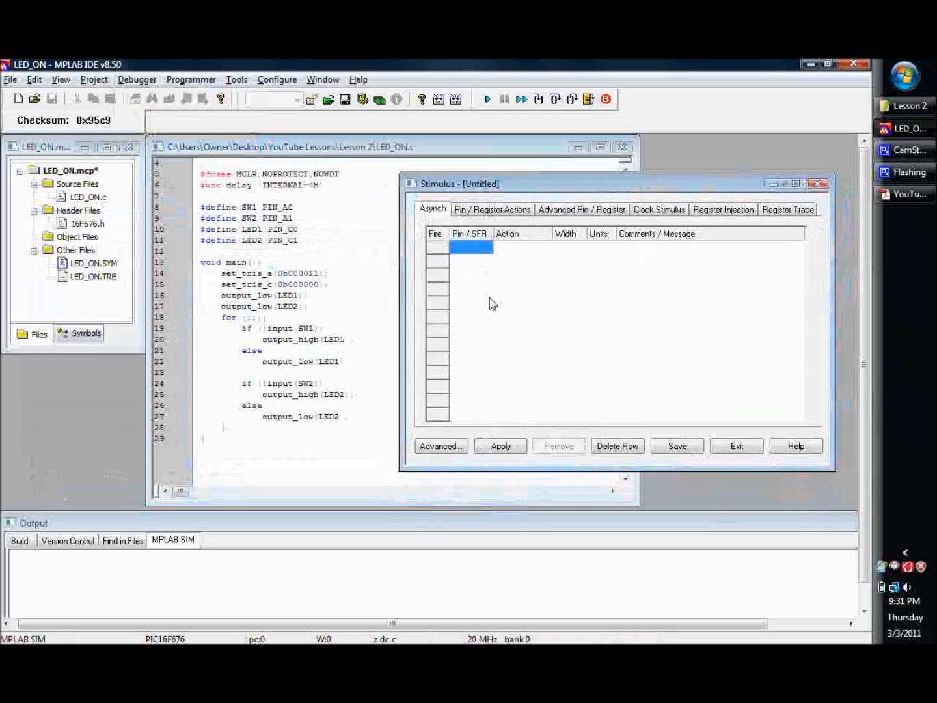
pyautogui.moveTo(380, 334)
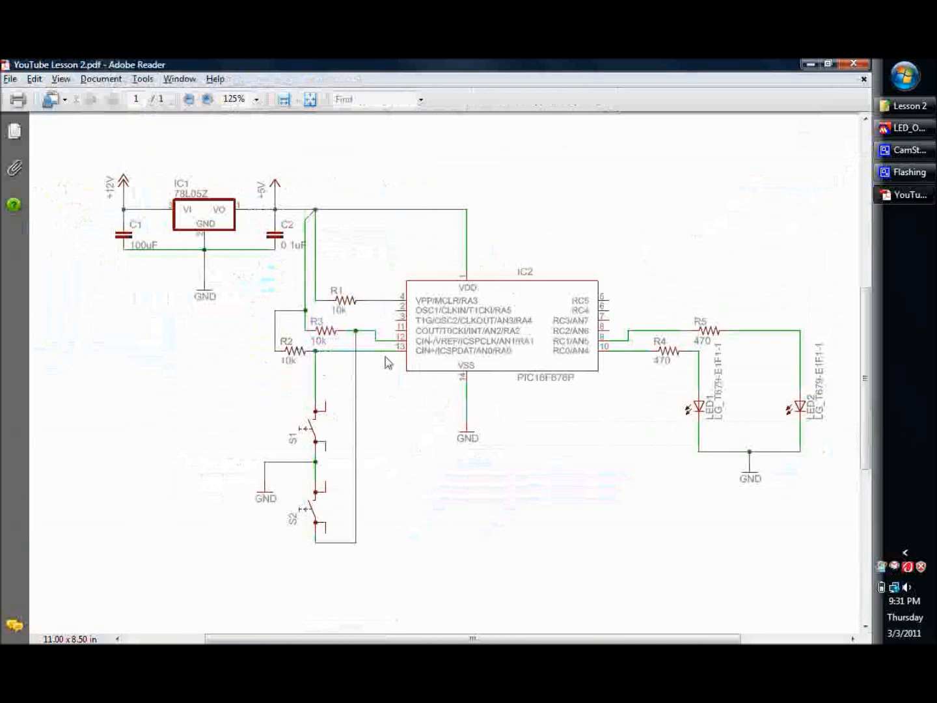
pyautogui.moveTo(344, 390)
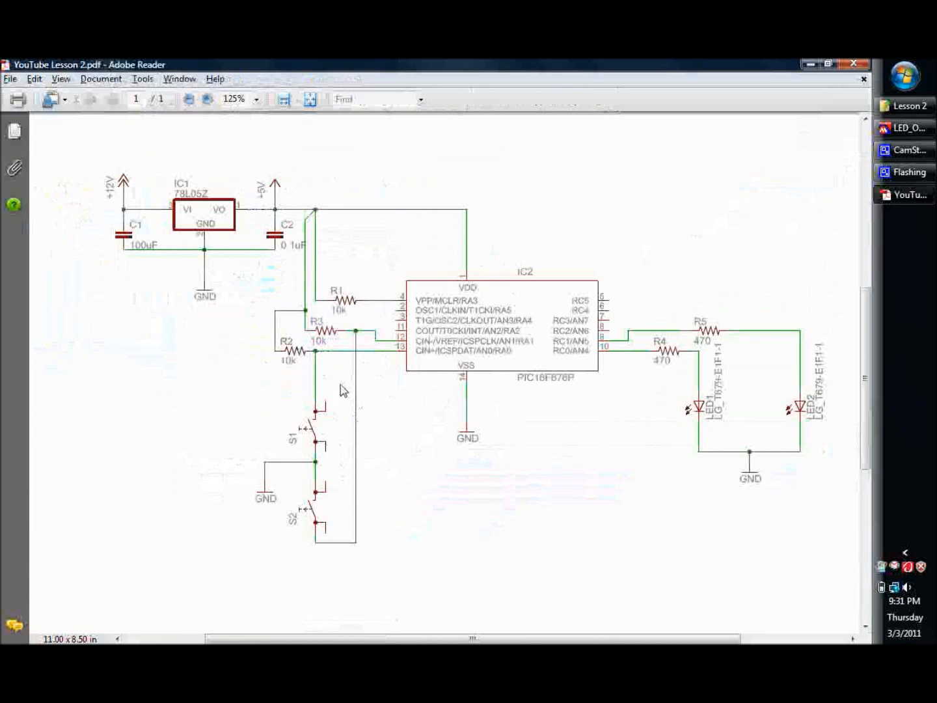
pyautogui.moveTo(357, 542)
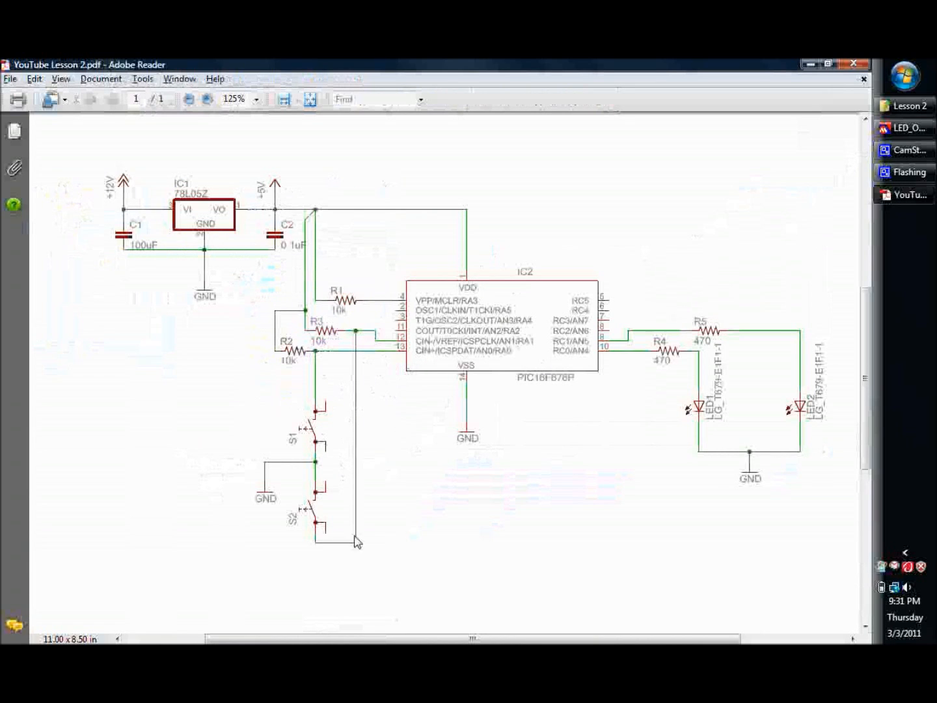
pyautogui.moveTo(329, 520)
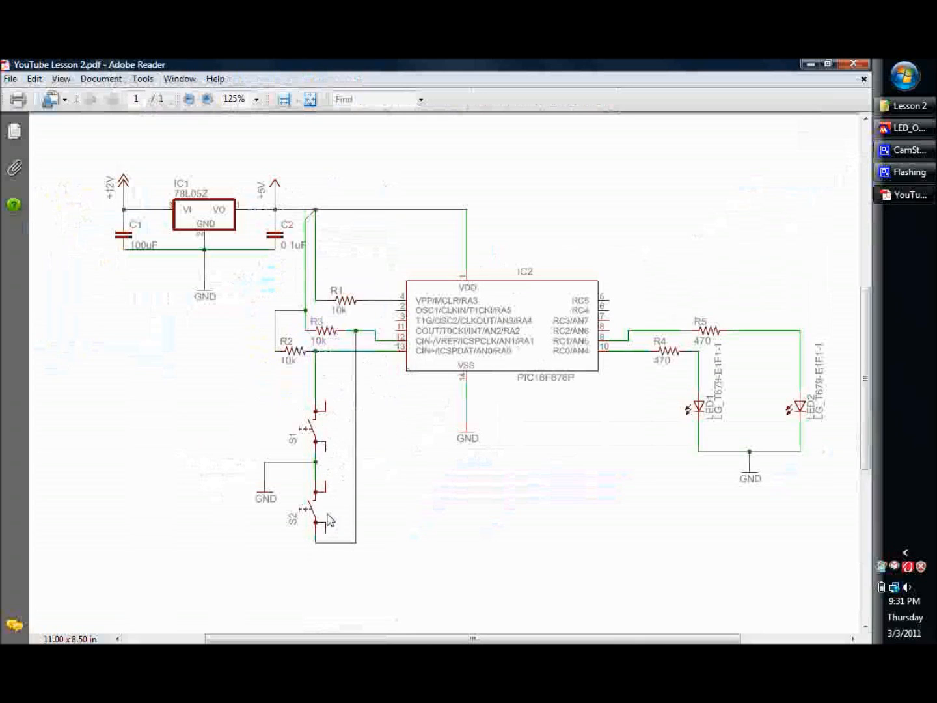
pyautogui.moveTo(311, 452)
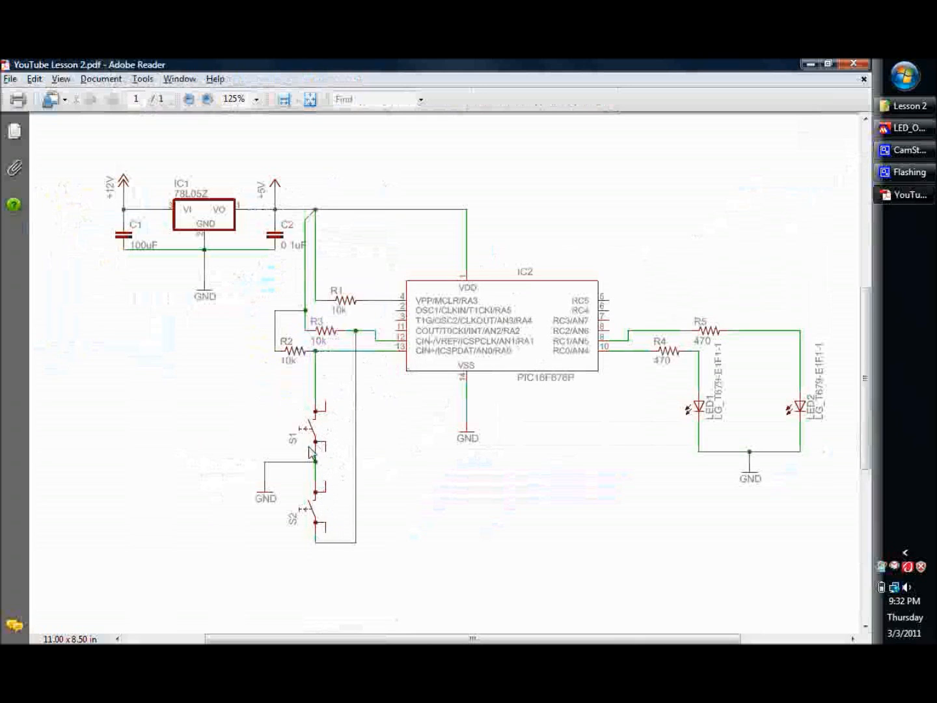
pyautogui.moveTo(479, 357)
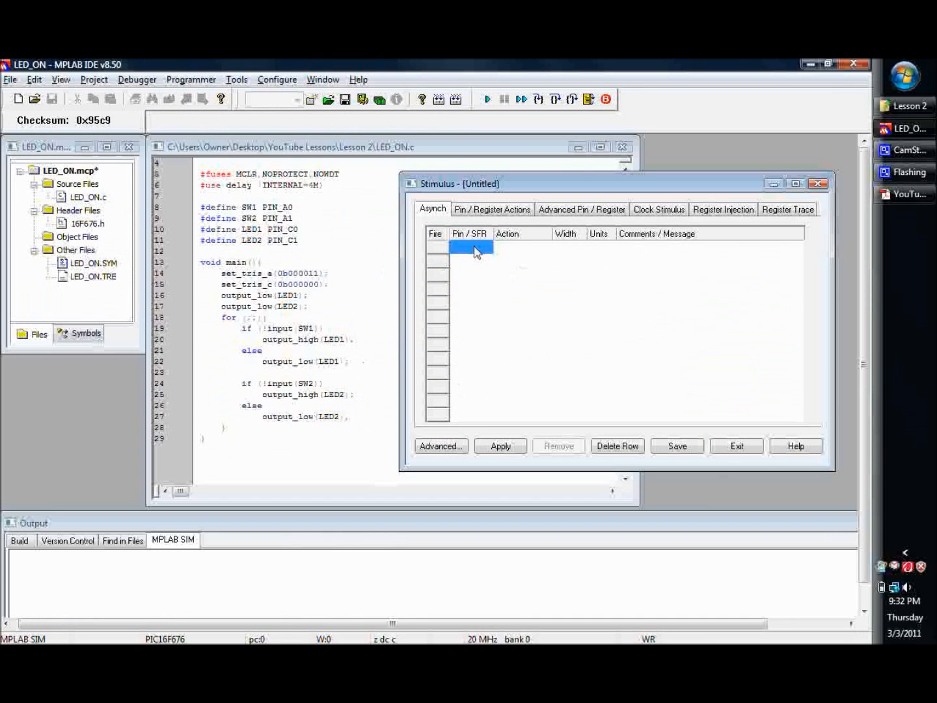
# - Add RA0 as the first asynchronous stimulus row with action Set High
pyautogui.click(470, 248)
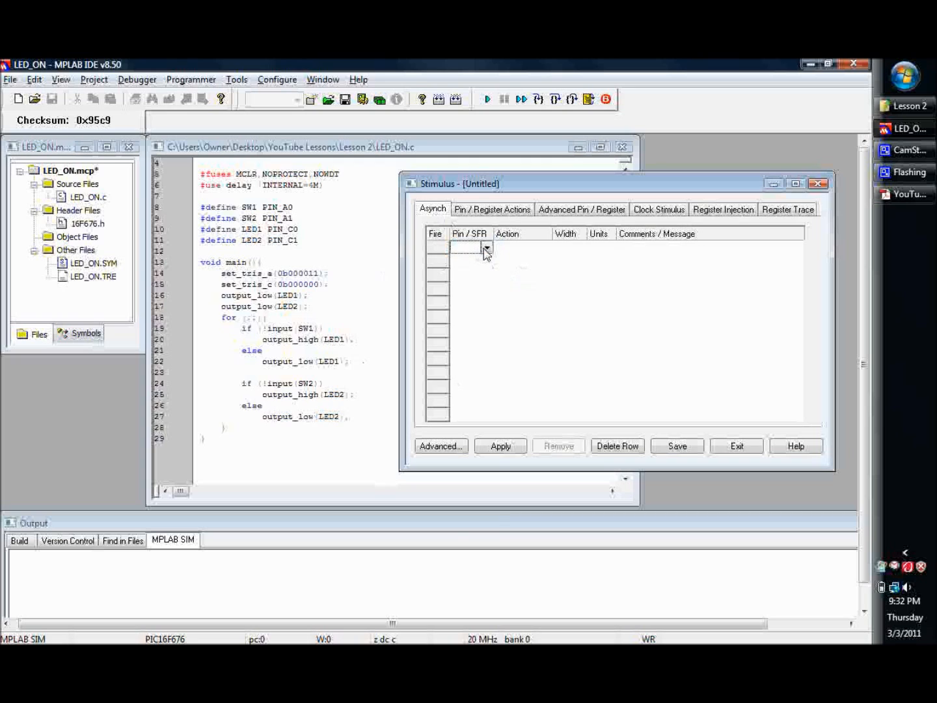
pyautogui.click(487, 248)
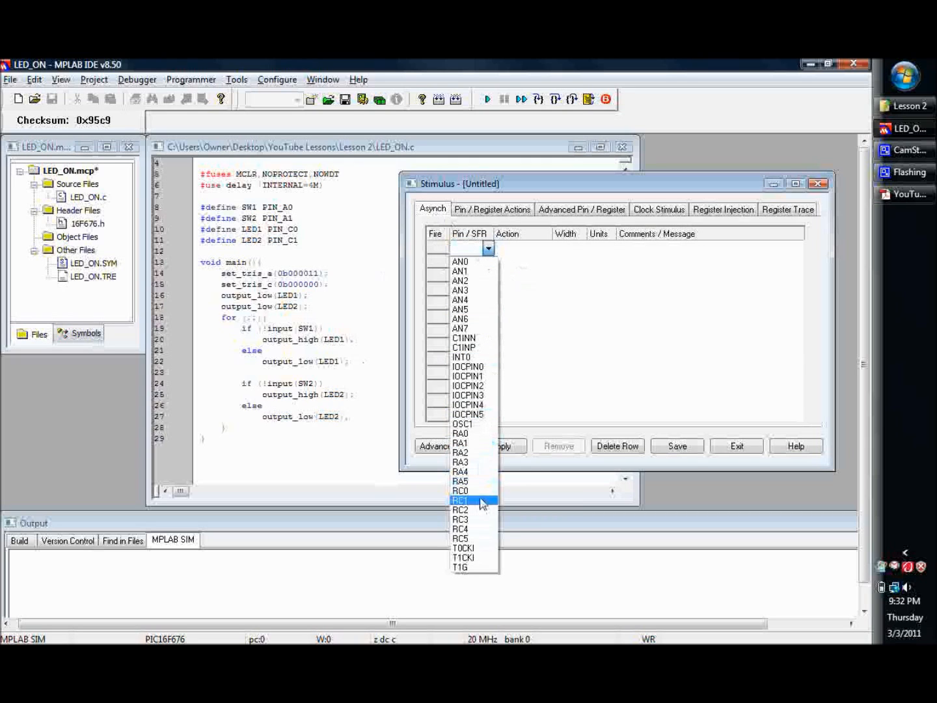
pyautogui.moveTo(478, 451)
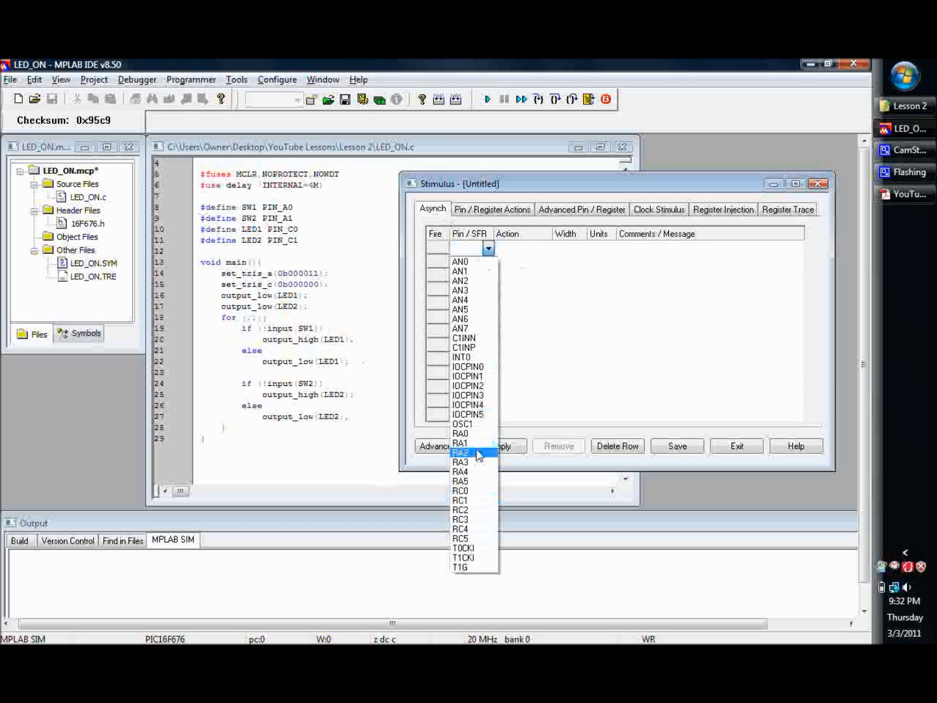
pyautogui.click(460, 432)
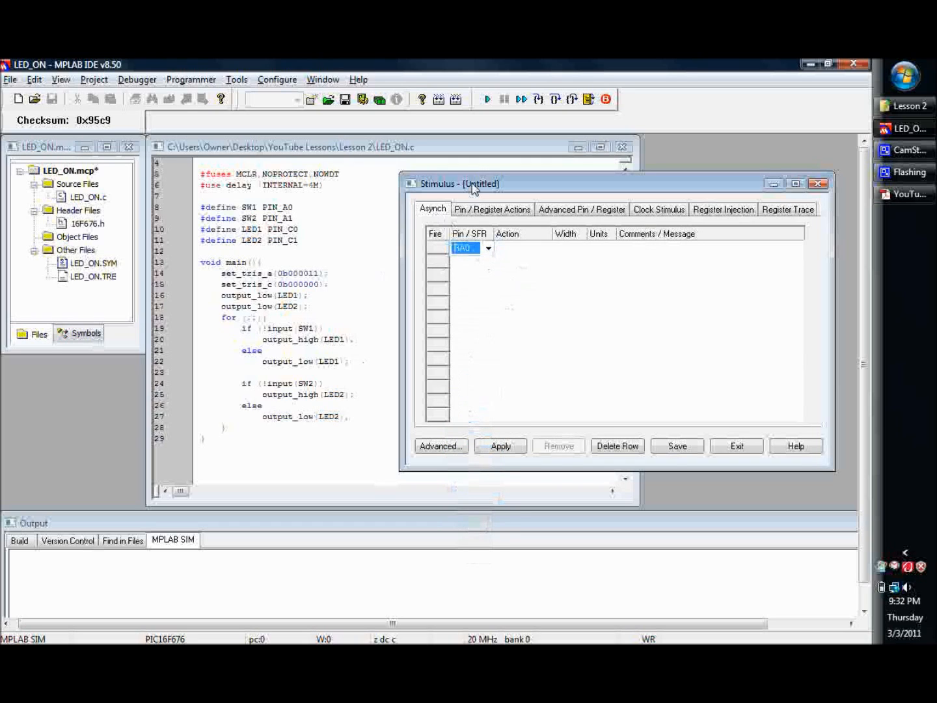
pyautogui.click(549, 248)
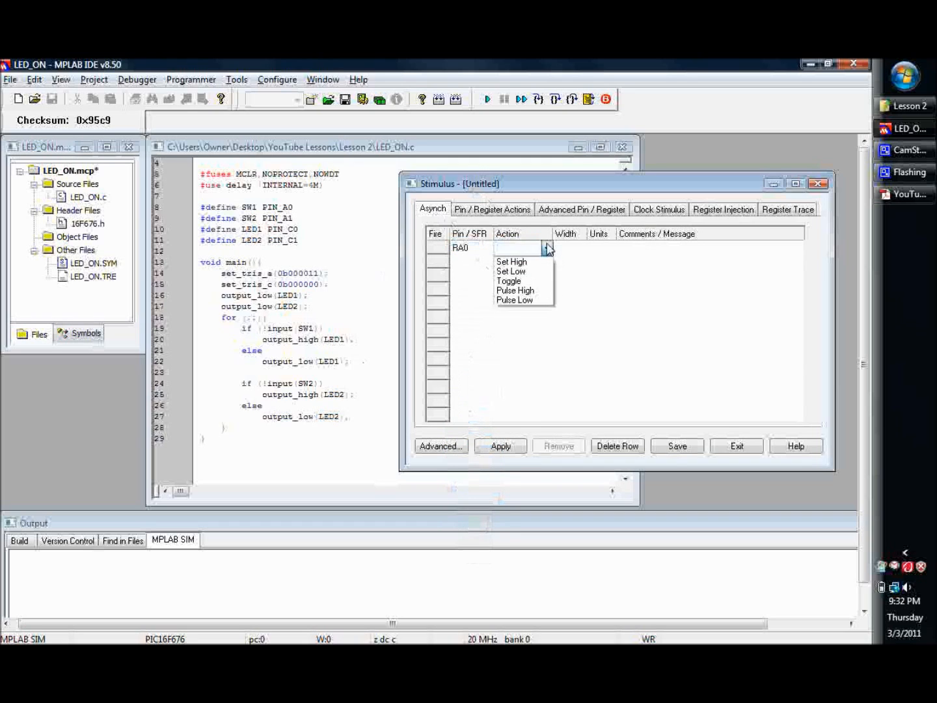
pyautogui.moveTo(514, 271)
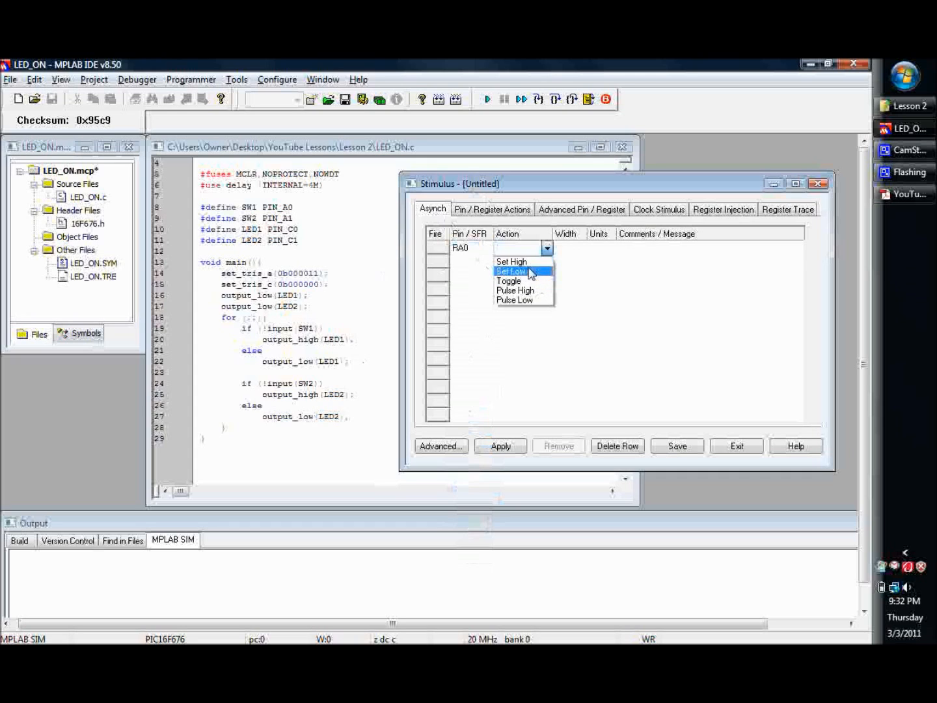
pyautogui.click(512, 262)
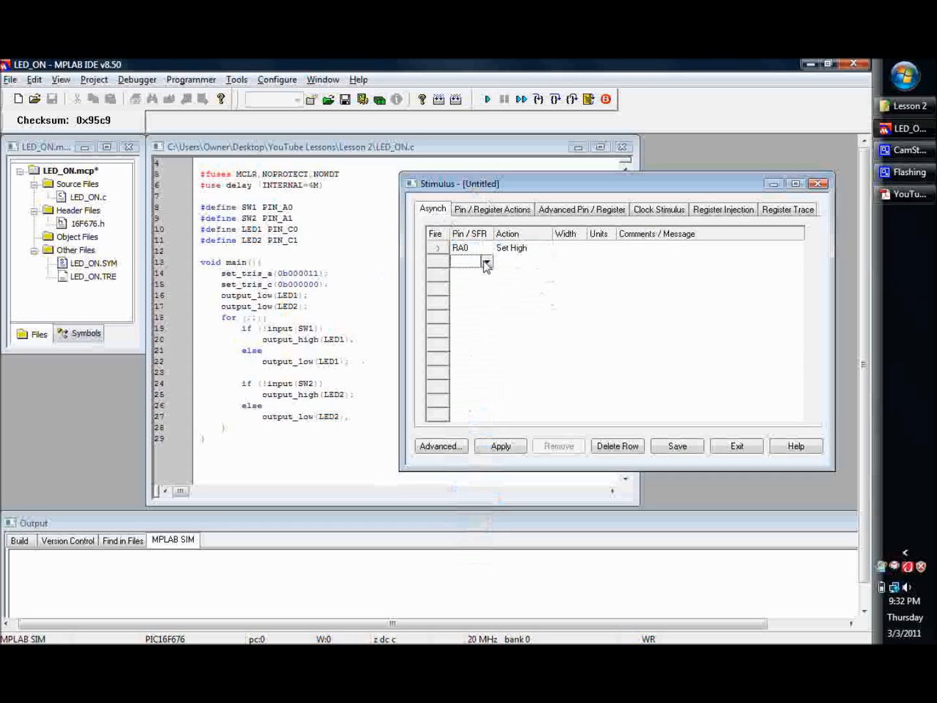
# - Add RA1 as the second row, correcting Pulse High to Set High
pyautogui.click(487, 262)
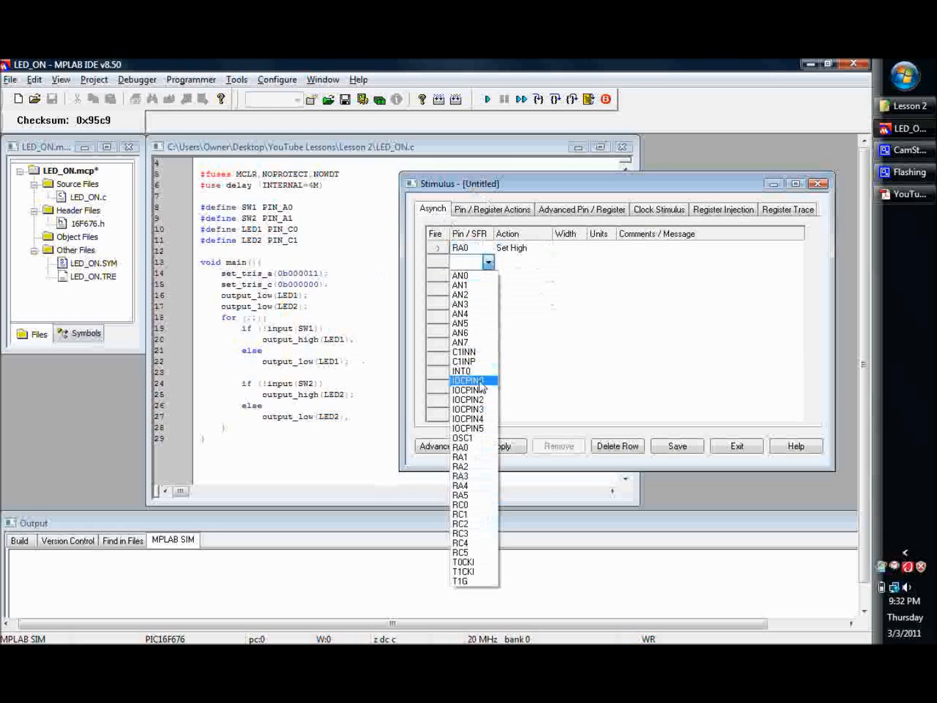
pyautogui.click(461, 457)
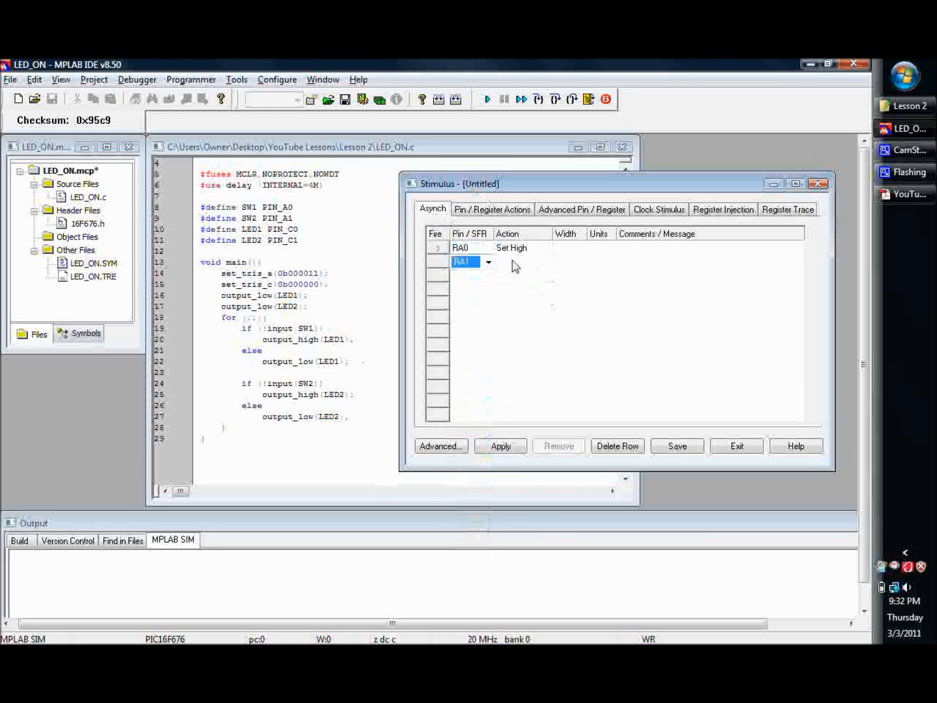
pyautogui.click(547, 262)
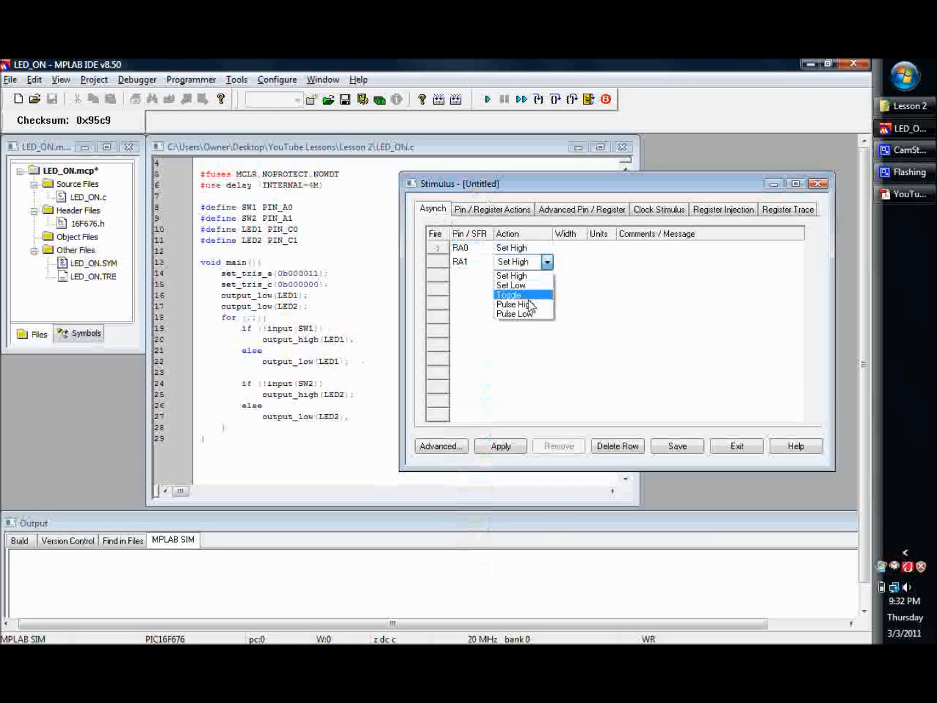
pyautogui.click(513, 304)
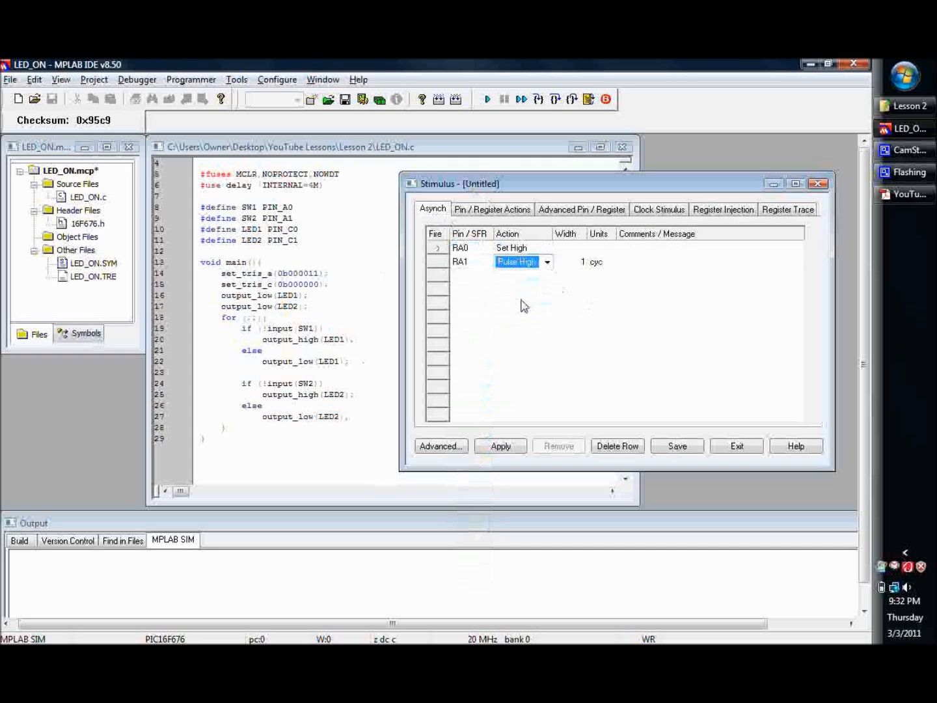
pyautogui.click(548, 261)
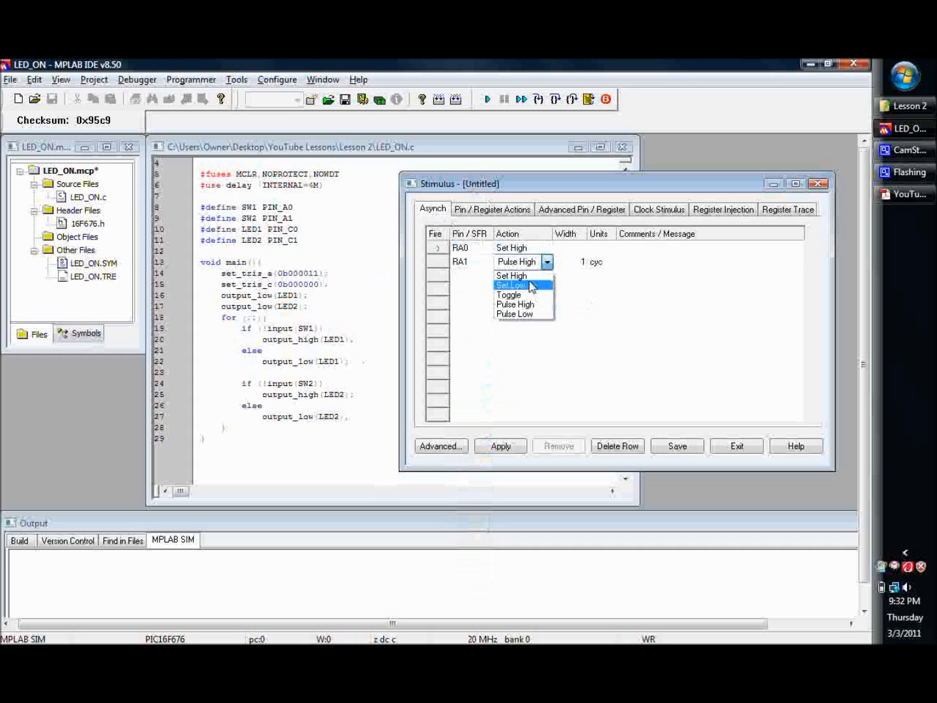
pyautogui.click(511, 275)
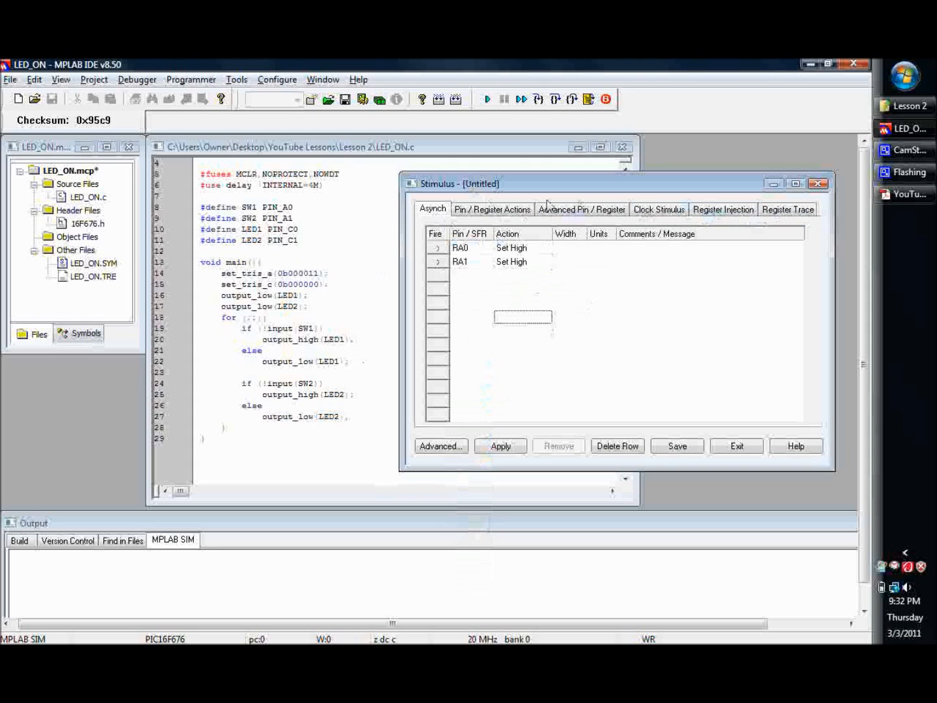
# - Switch to the Pin / Register Actions table and add a first row at time 0
pyautogui.click(492, 209)
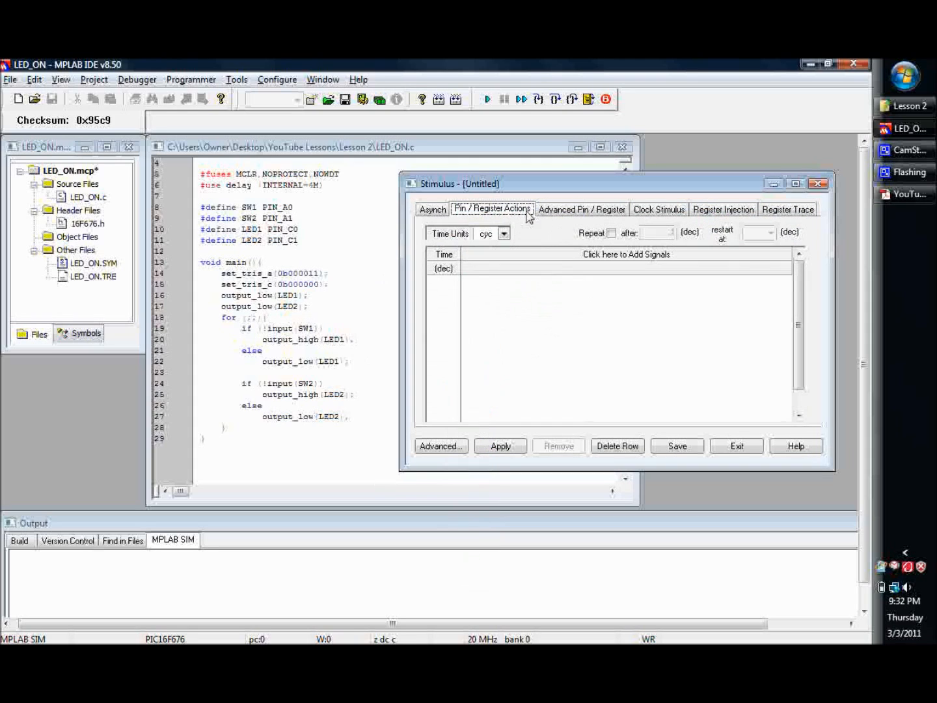
pyautogui.moveTo(533, 224)
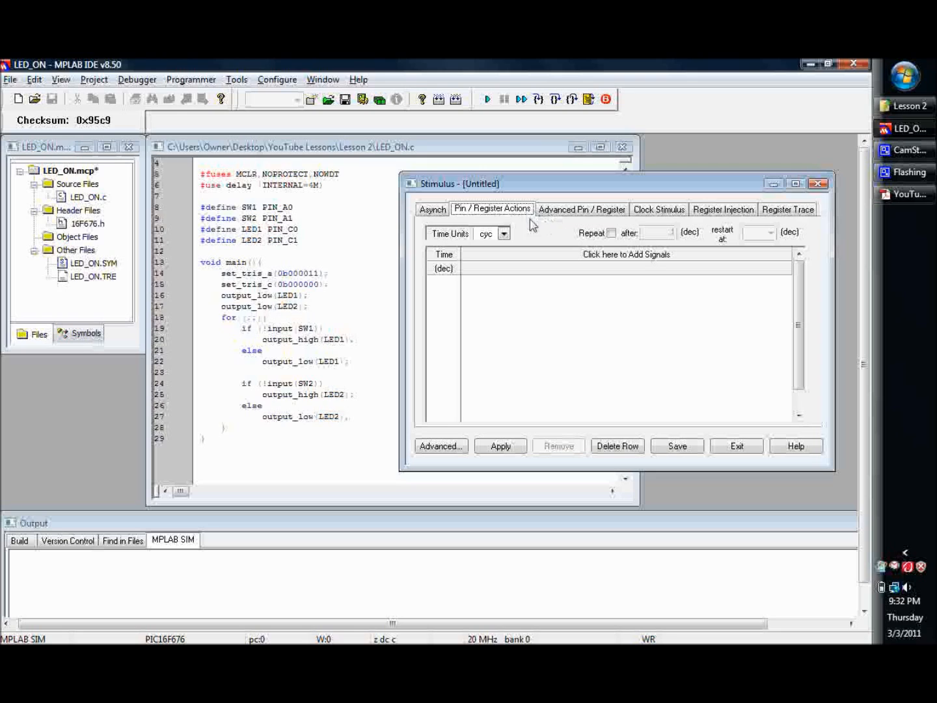
pyautogui.moveTo(449, 289)
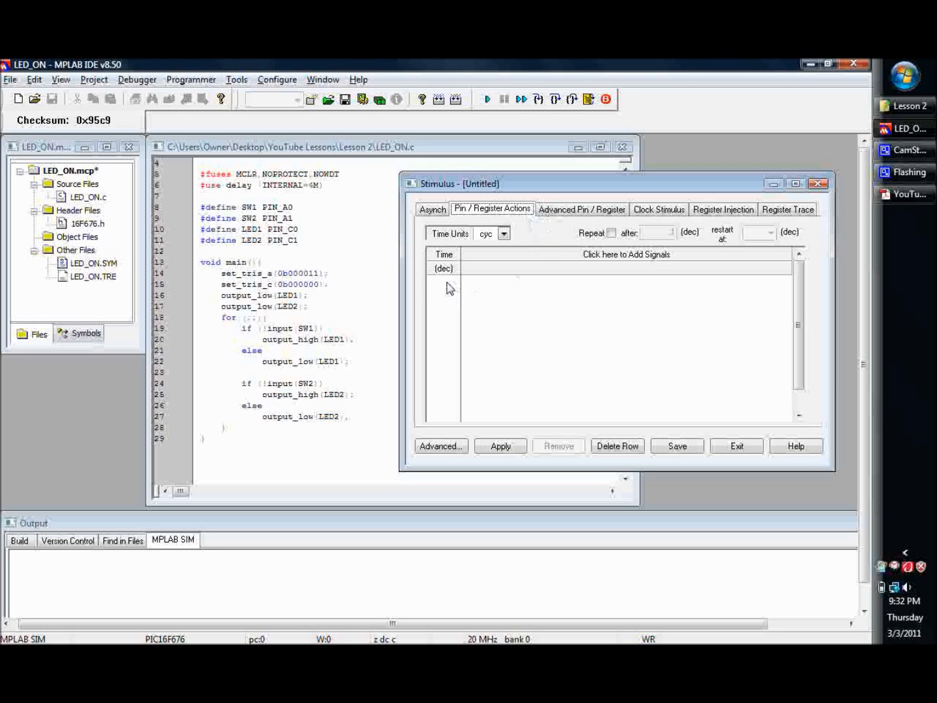
pyautogui.click(443, 280)
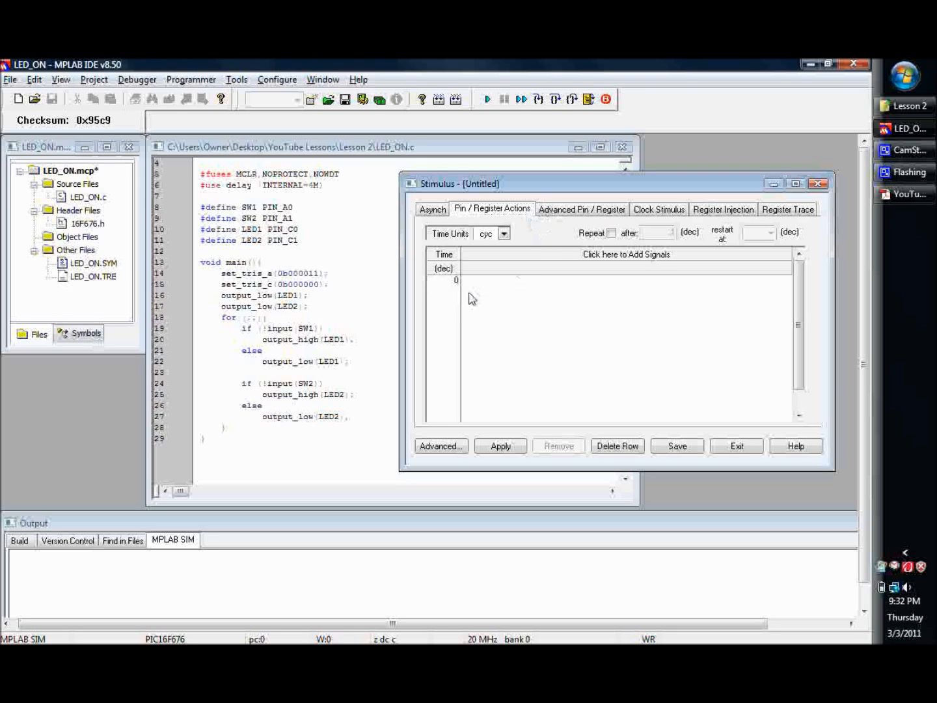
pyautogui.moveTo(453, 290)
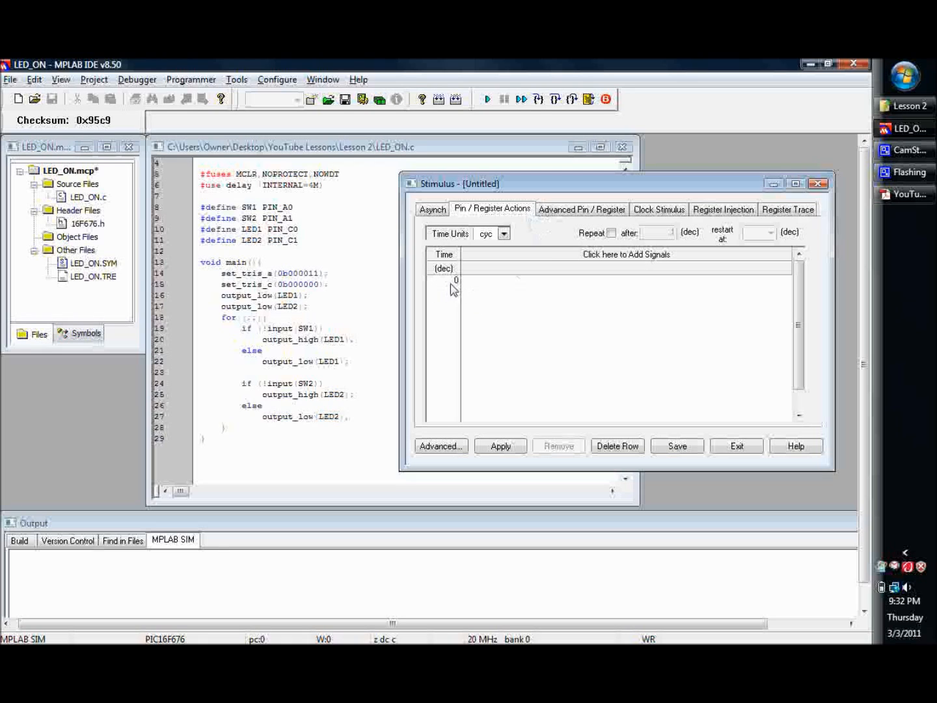
pyautogui.moveTo(508, 390)
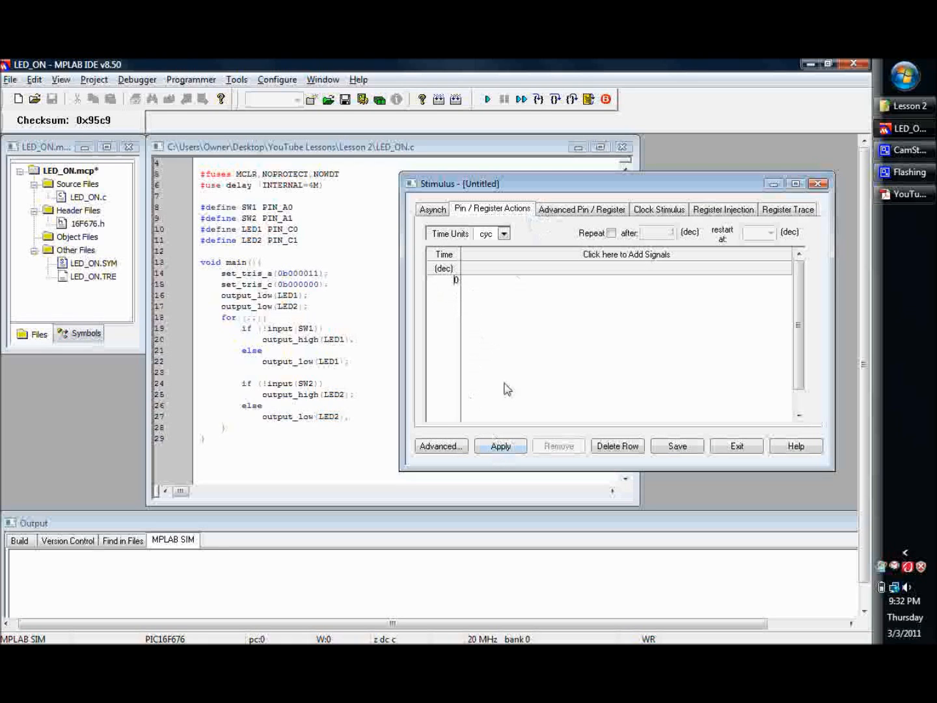
pyautogui.moveTo(513, 365)
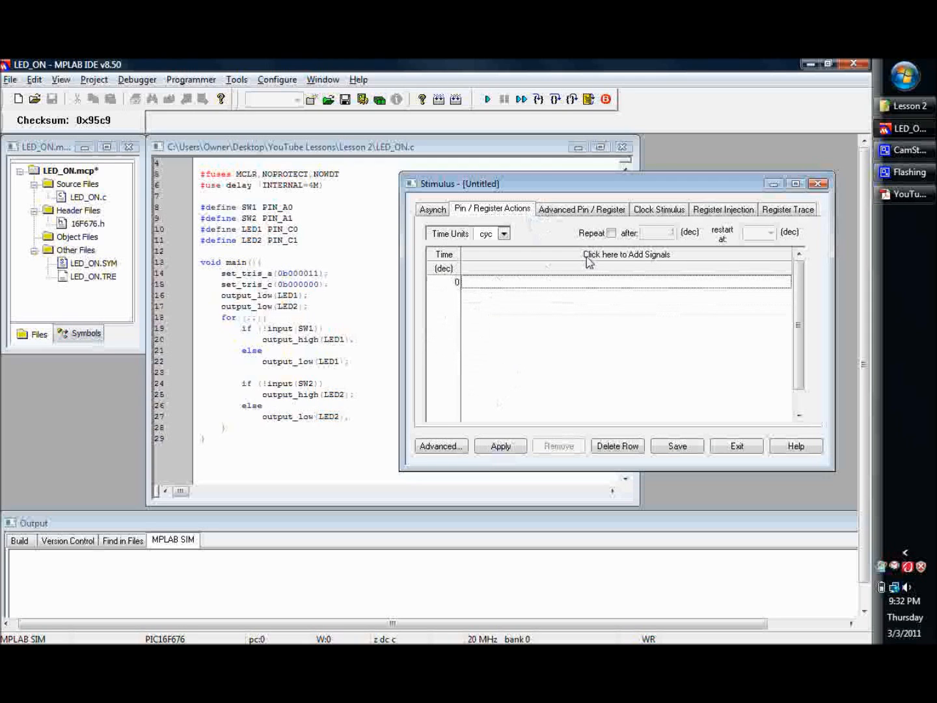
# - Add RA0 and RA1 as signal columns in the timed stimulus table
pyautogui.click(625, 255)
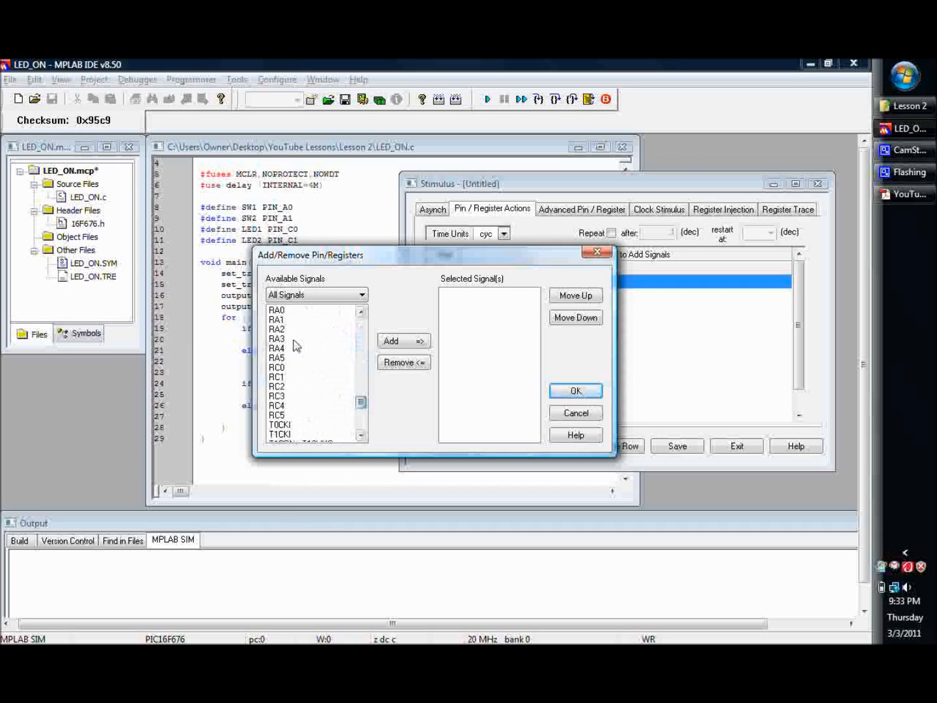
pyautogui.click(276, 310)
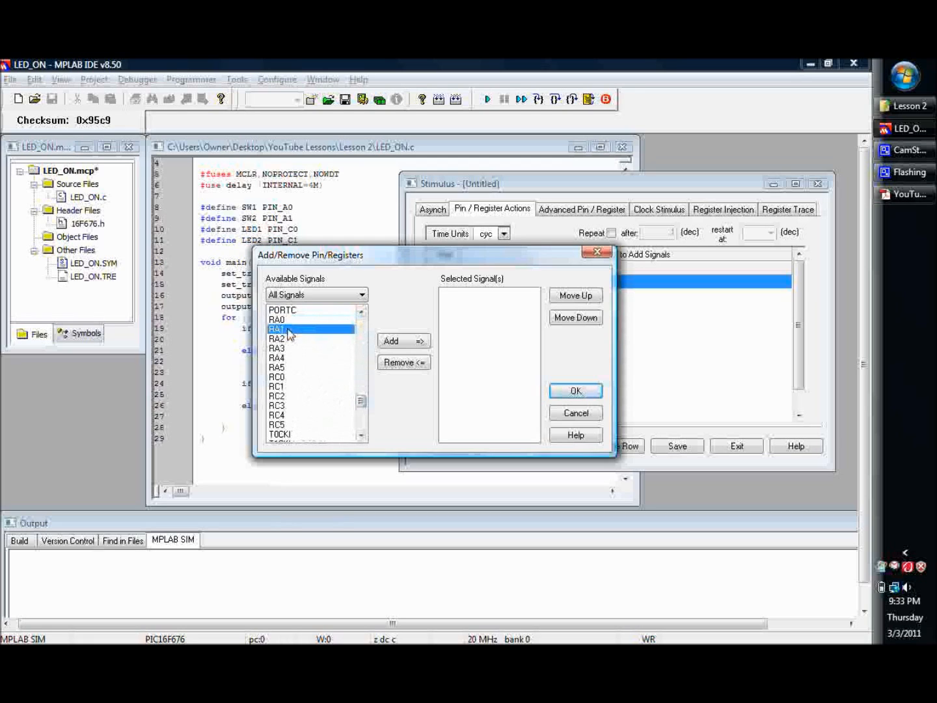
pyautogui.click(404, 341)
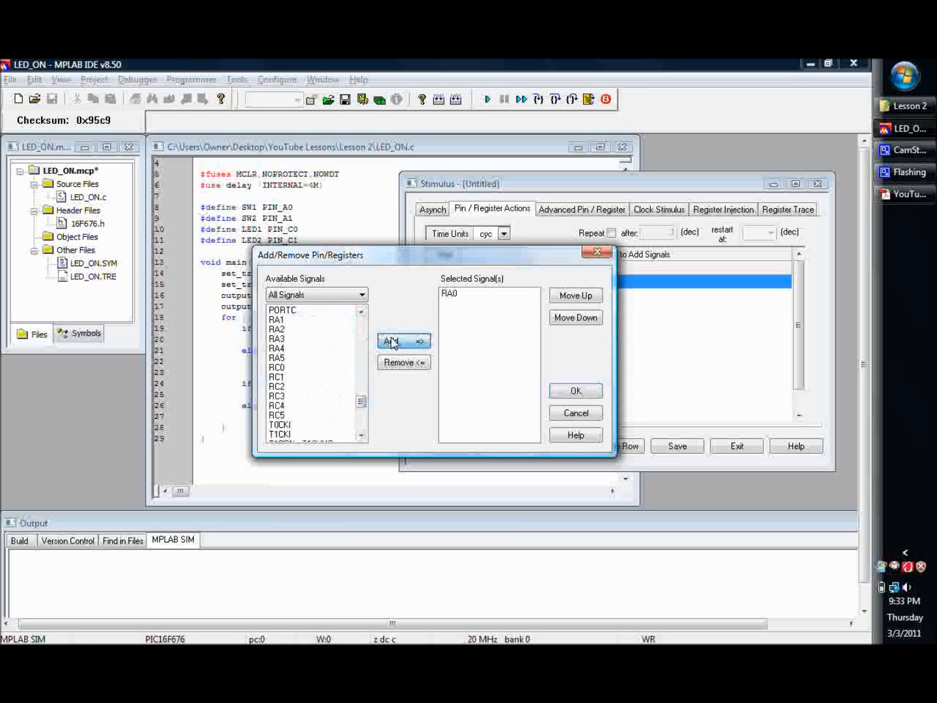
pyautogui.click(403, 341)
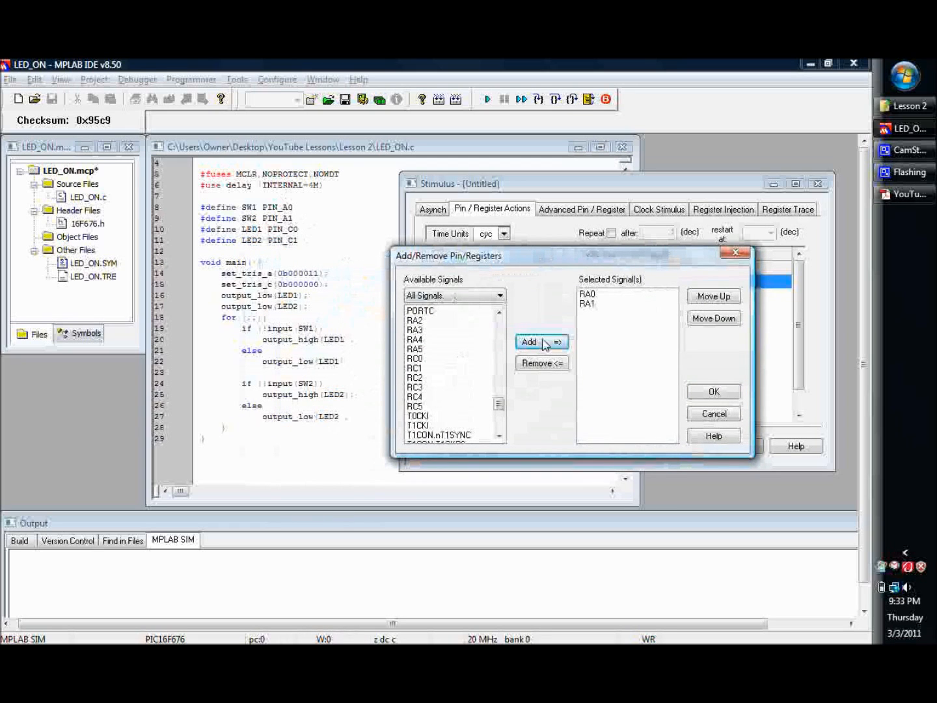
pyautogui.click(713, 392)
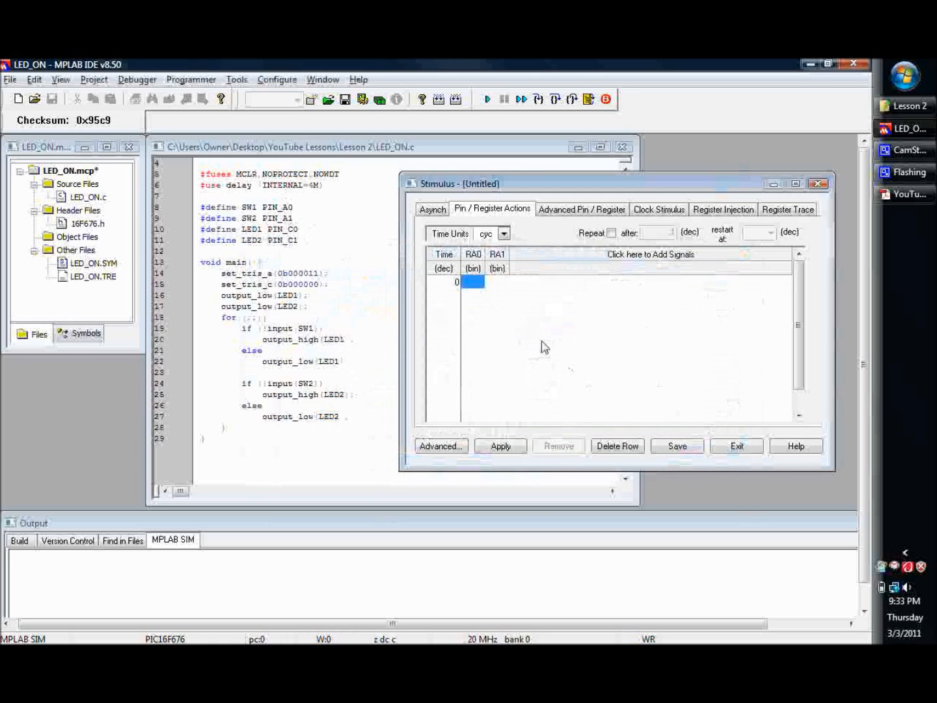
# - Set RA0 and RA1 to 1 at time 0 and apply the synchronous stimulus
pyautogui.click(474, 299)
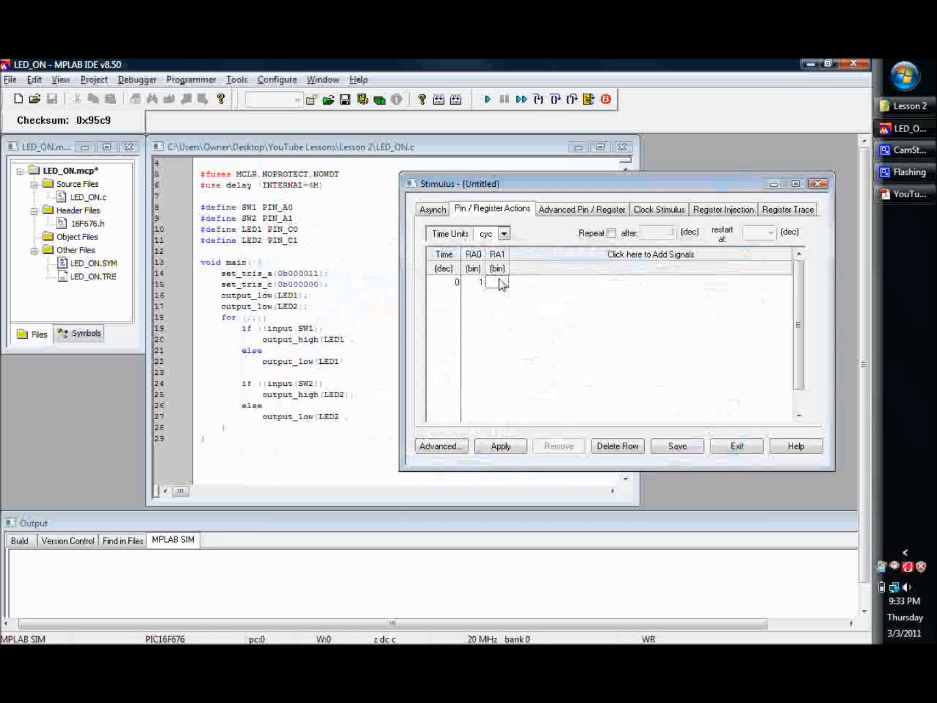
pyautogui.write('1')
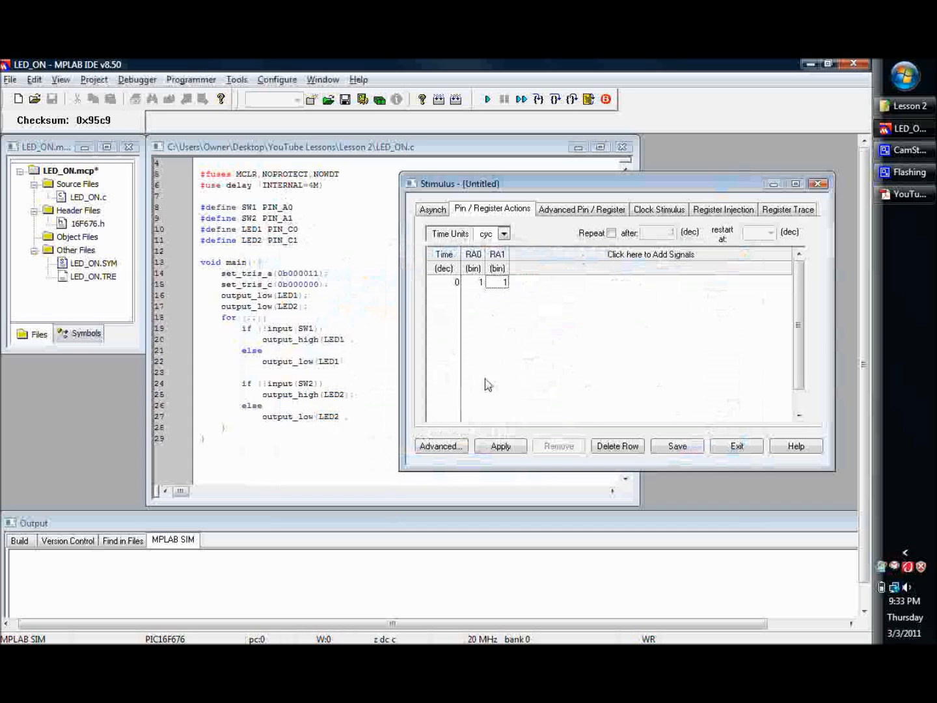
pyautogui.click(432, 208)
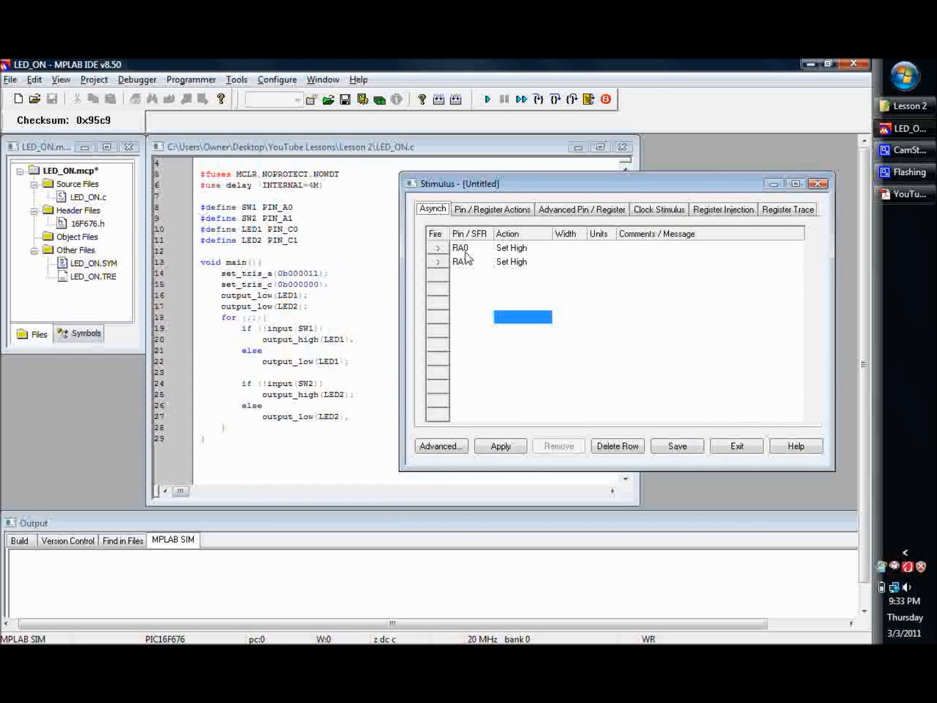
pyautogui.click(462, 262)
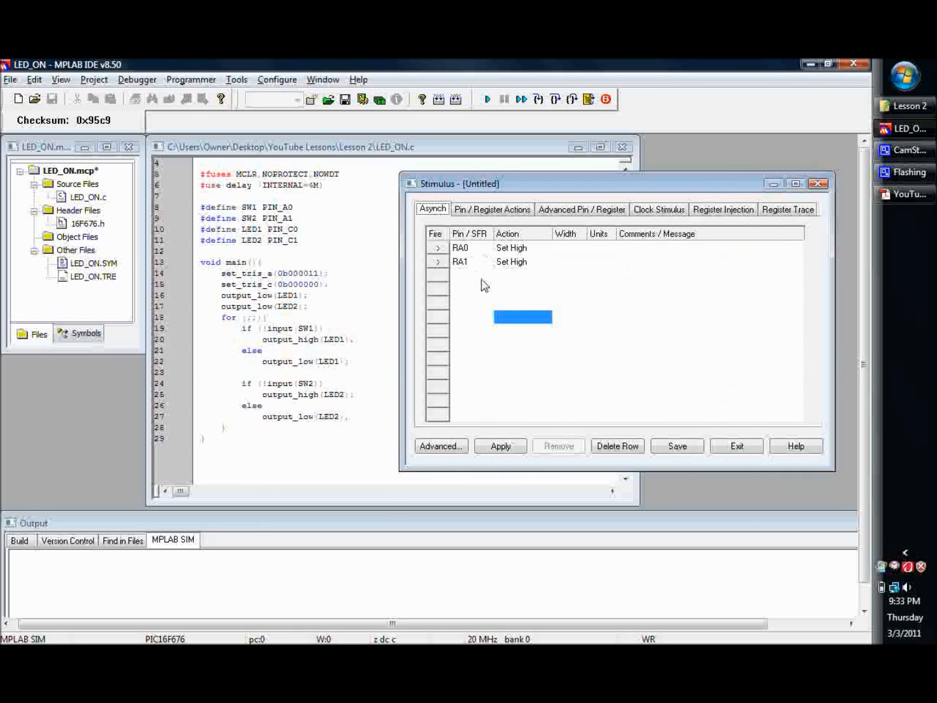
pyautogui.click(493, 209)
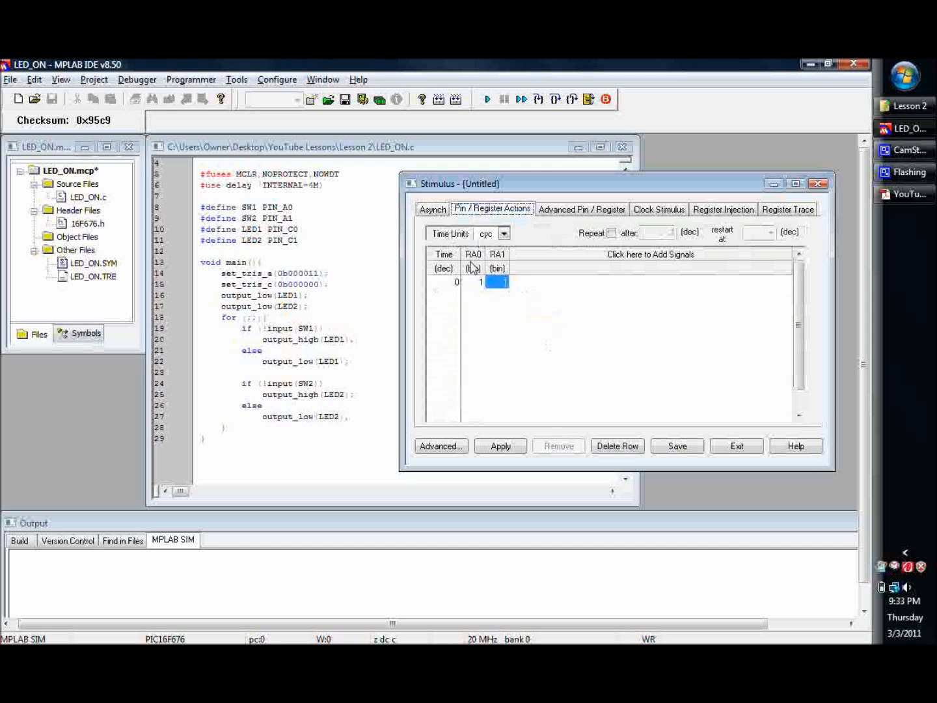
pyautogui.click(500, 446)
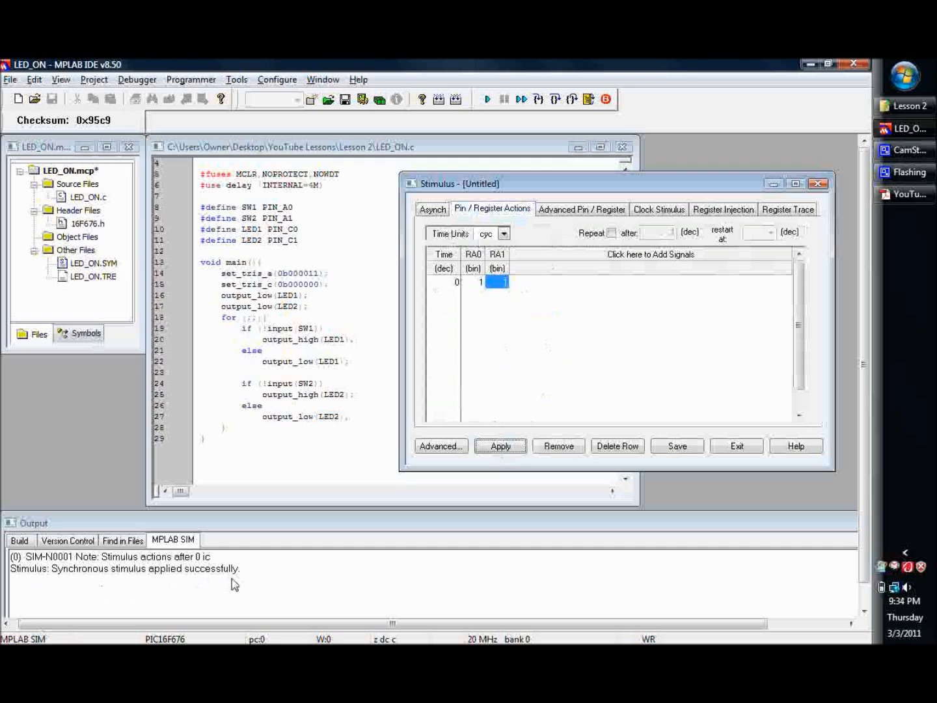
pyautogui.moveTo(212, 568)
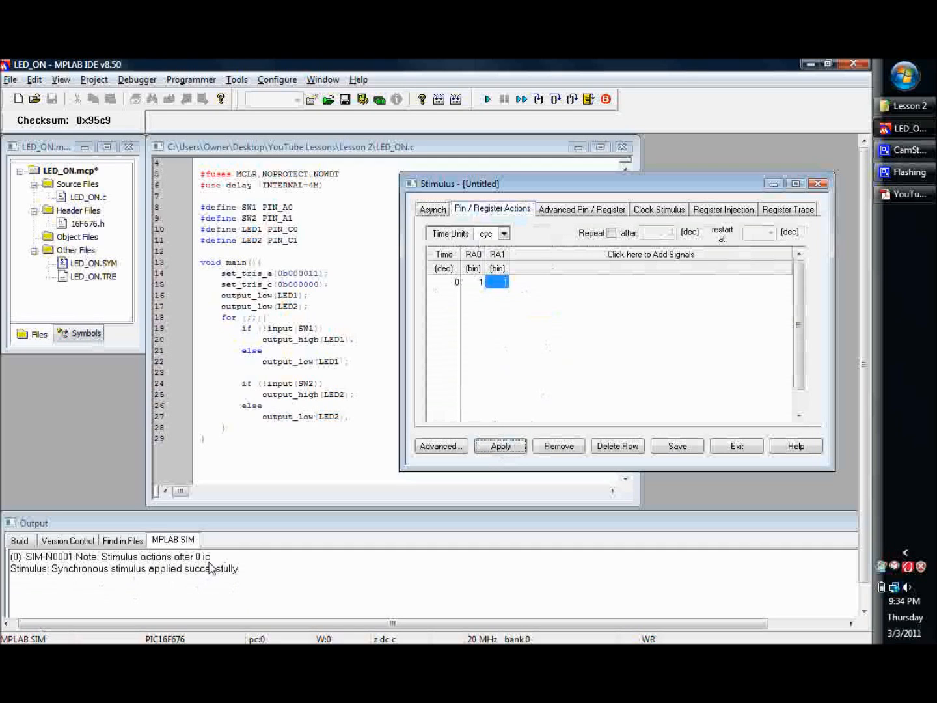
pyautogui.moveTo(517, 272)
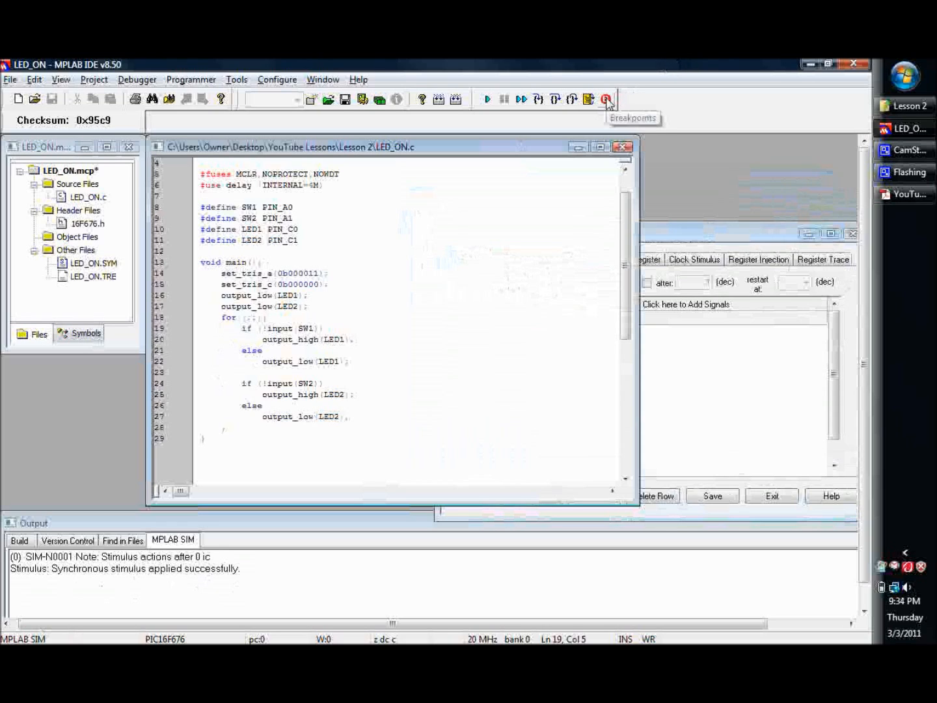
pyautogui.moveTo(236, 344)
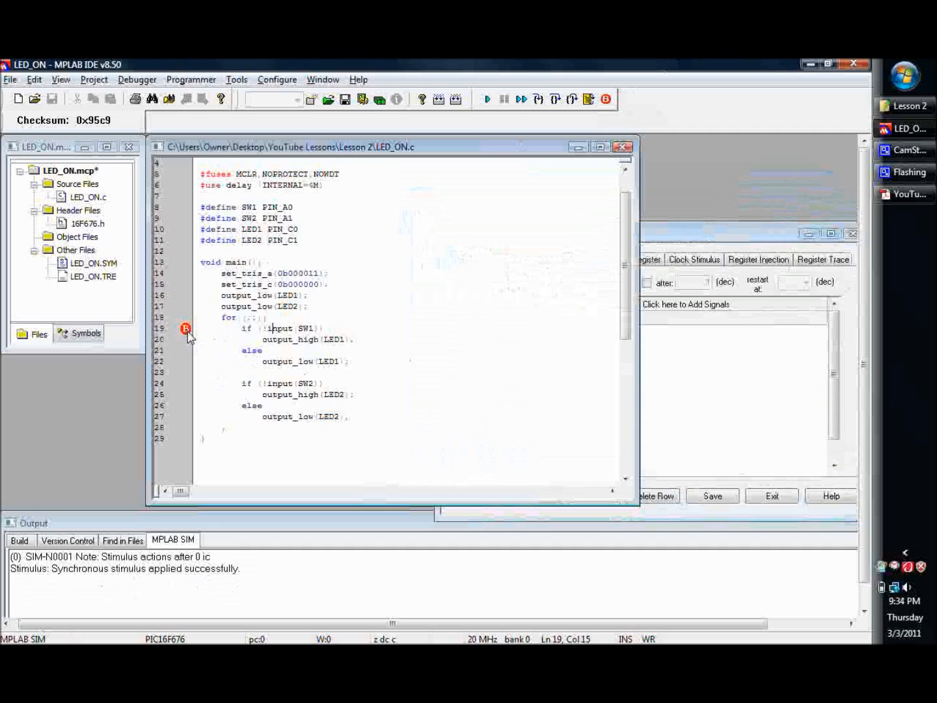
pyautogui.moveTo(501, 97)
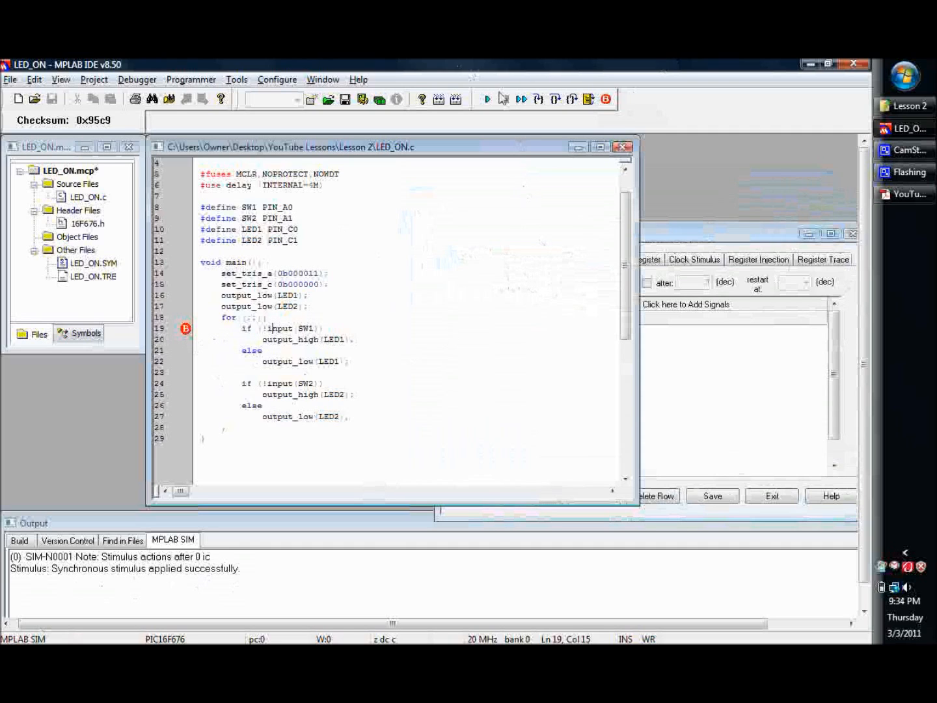
# - Bring the Stimulus window forward to review RA0/RA1 Set High before running
pyautogui.click(487, 99)
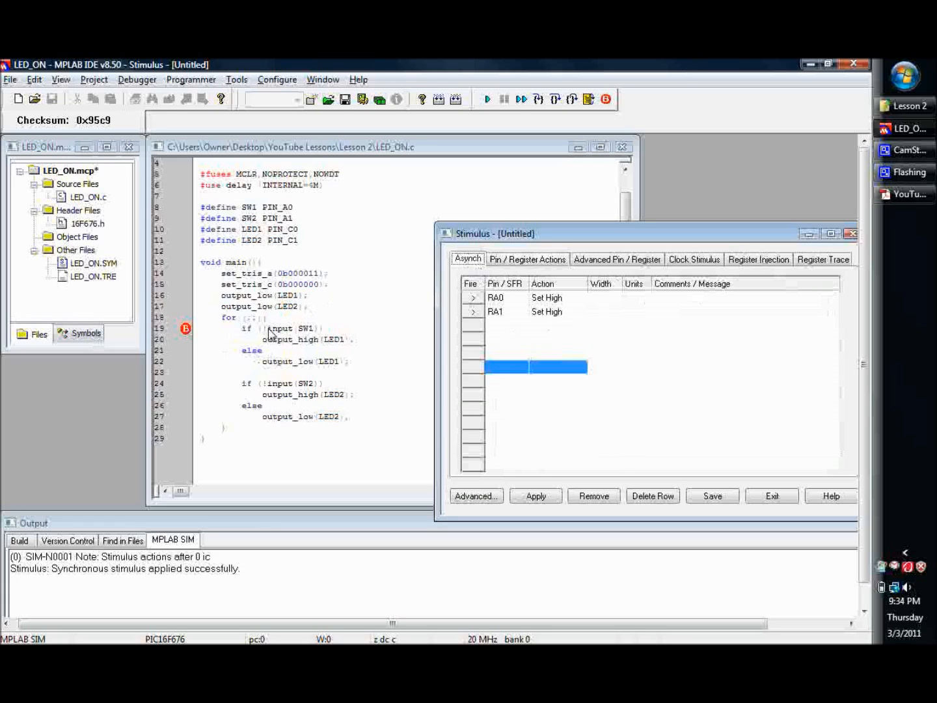
pyautogui.moveTo(256, 358)
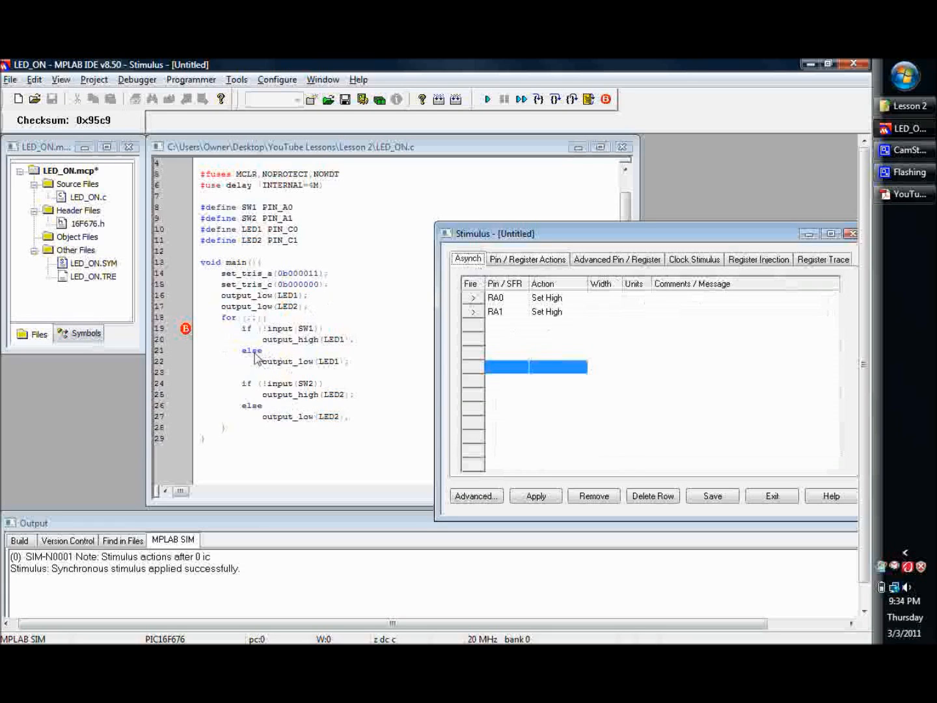
pyautogui.moveTo(528, 147)
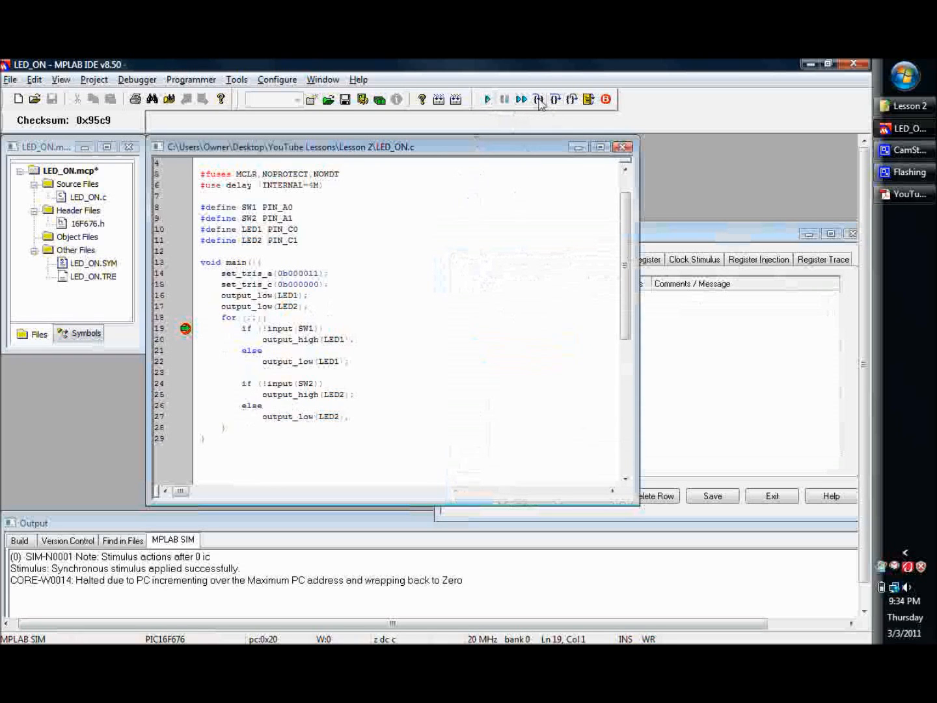
# - Step over lines 19, 22, 24 and 27, taking both LED-off branches back to line 19
pyautogui.click(554, 99)
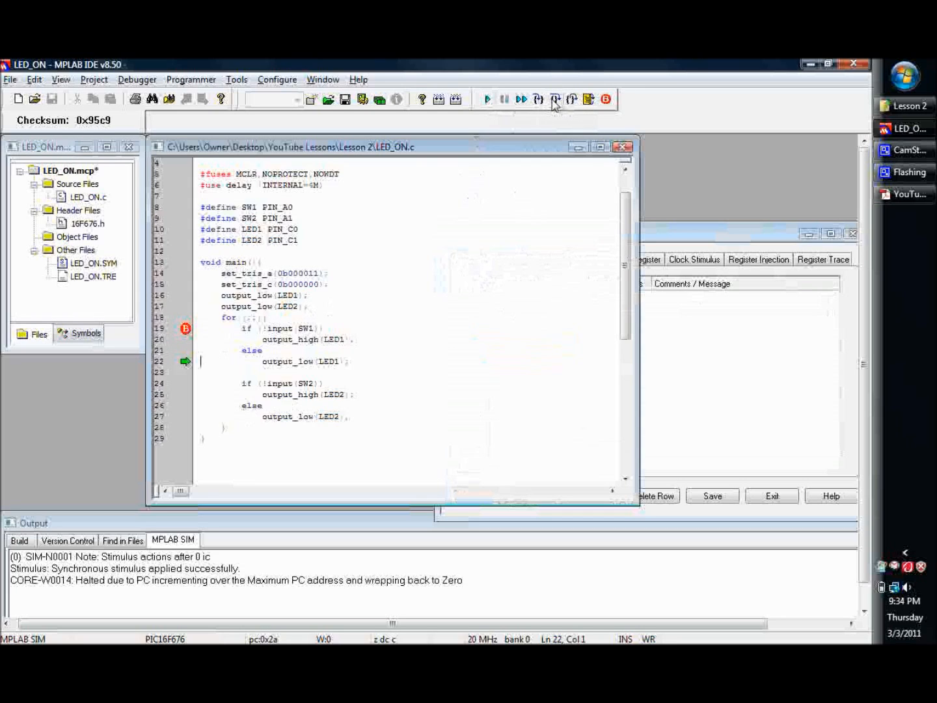
pyautogui.moveTo(312, 363)
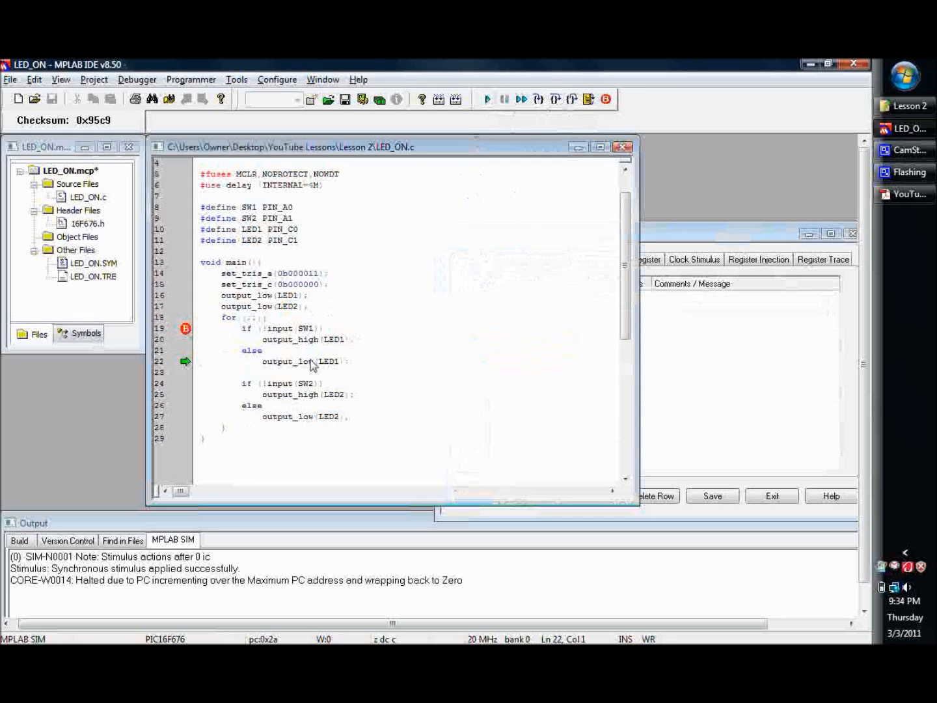
pyautogui.click(554, 99)
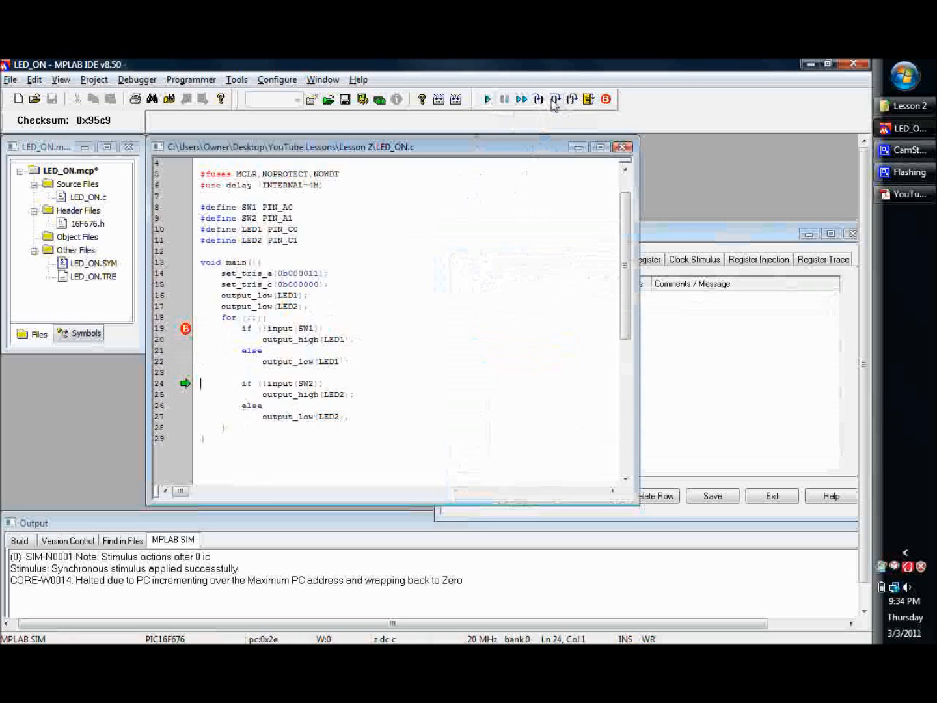
pyautogui.click(555, 99)
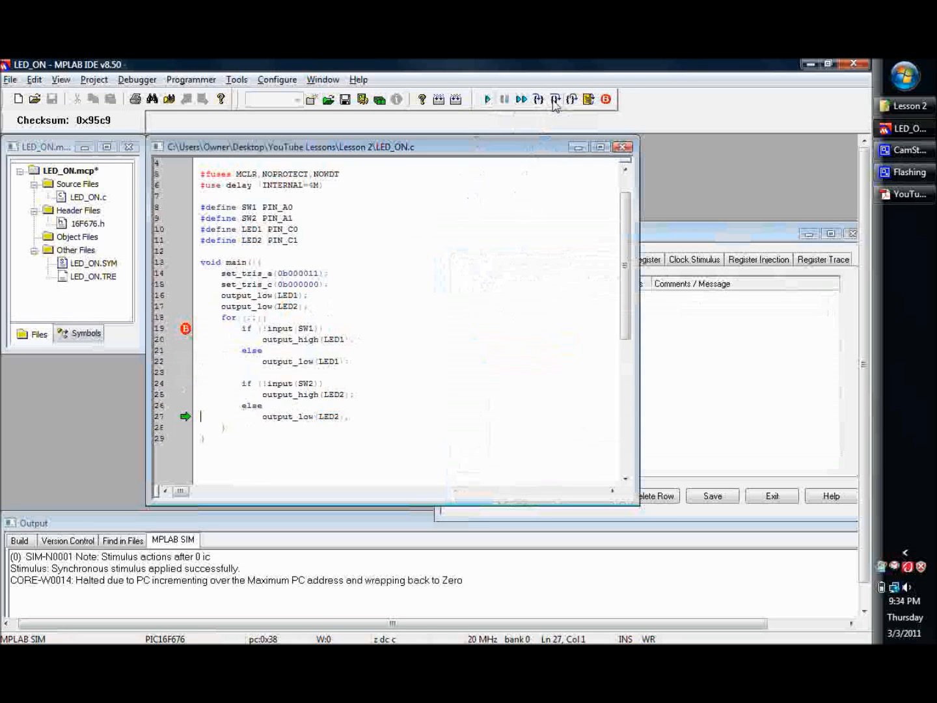
pyautogui.moveTo(301, 388)
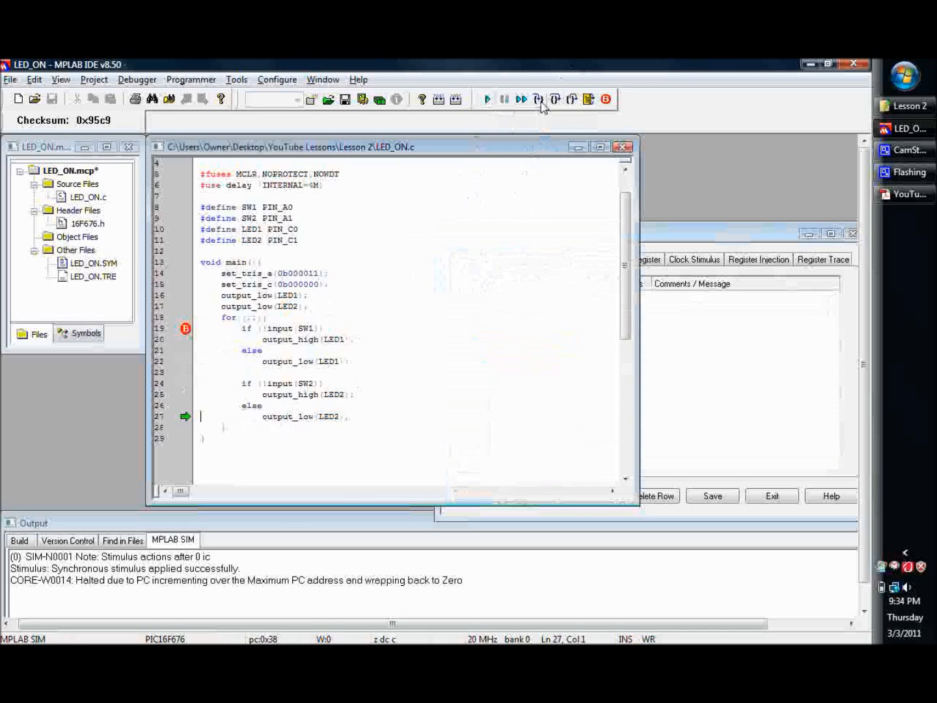
pyautogui.moveTo(555, 99)
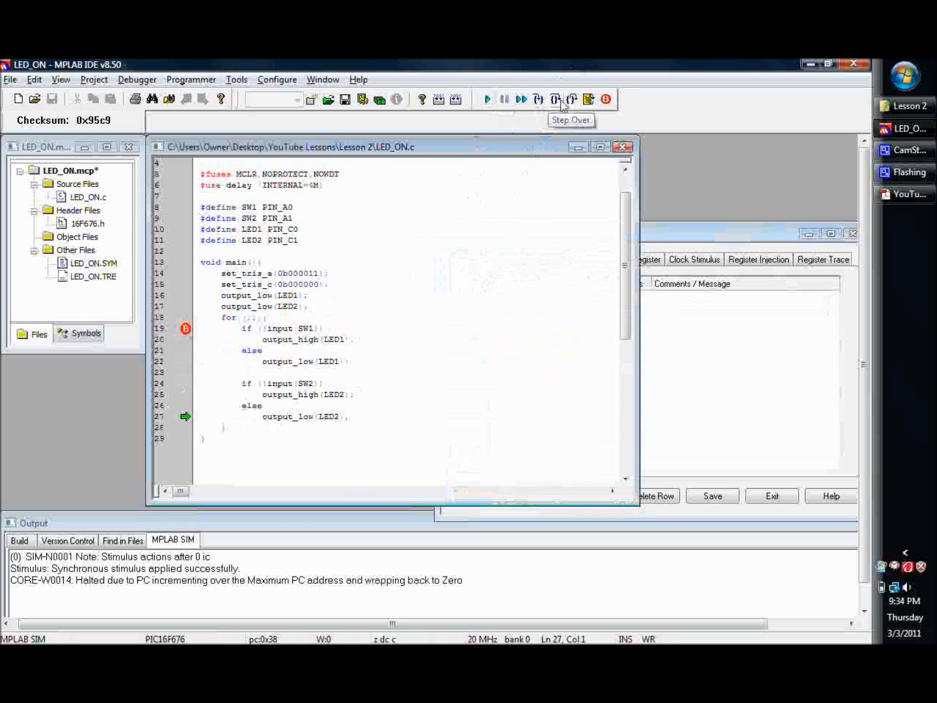
pyautogui.click(554, 99)
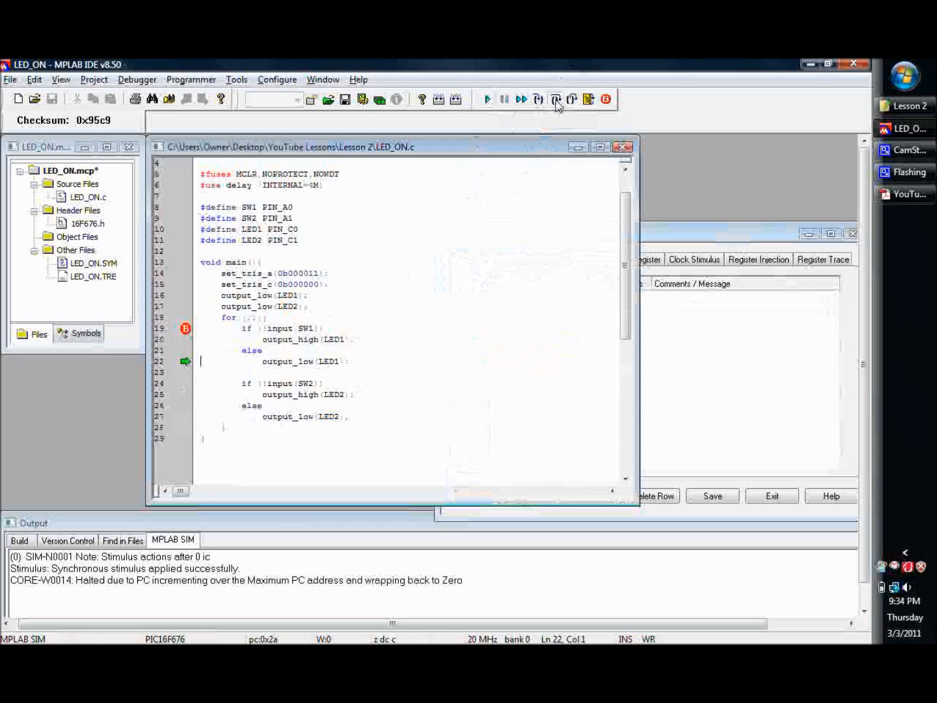
pyautogui.click(555, 99)
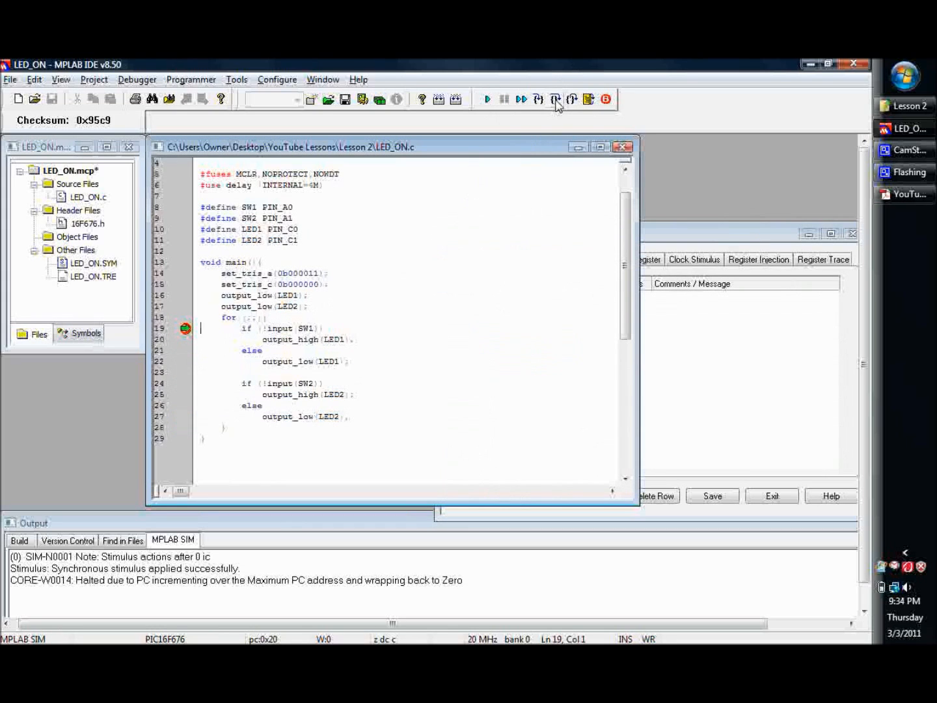
pyautogui.moveTo(680, 238)
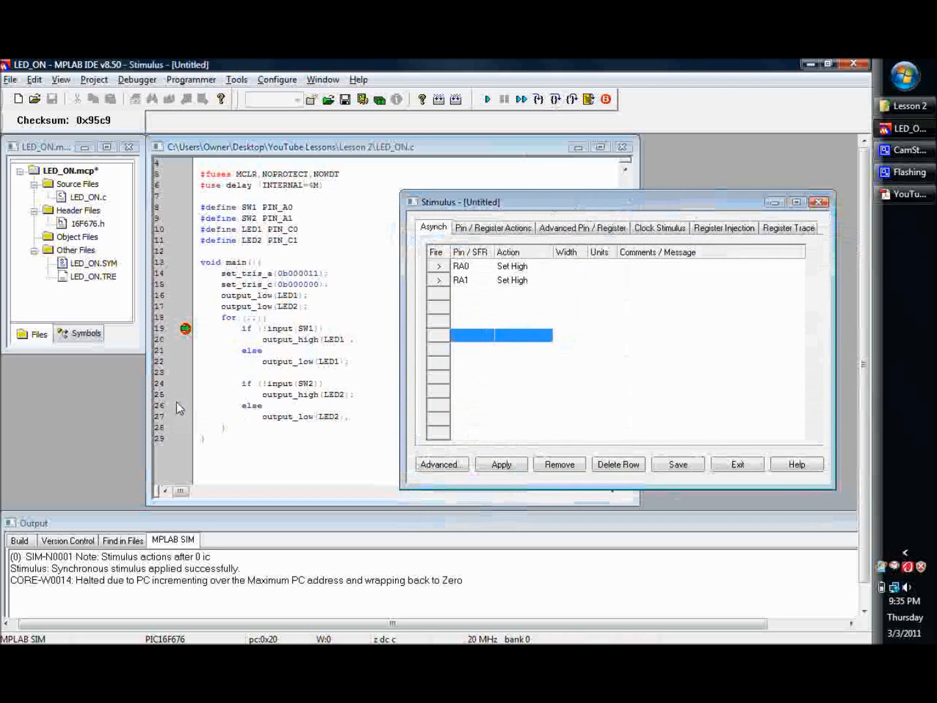
# - Set RA0 to Set Low with RA1 still high and apply the stimulus
pyautogui.click(512, 266)
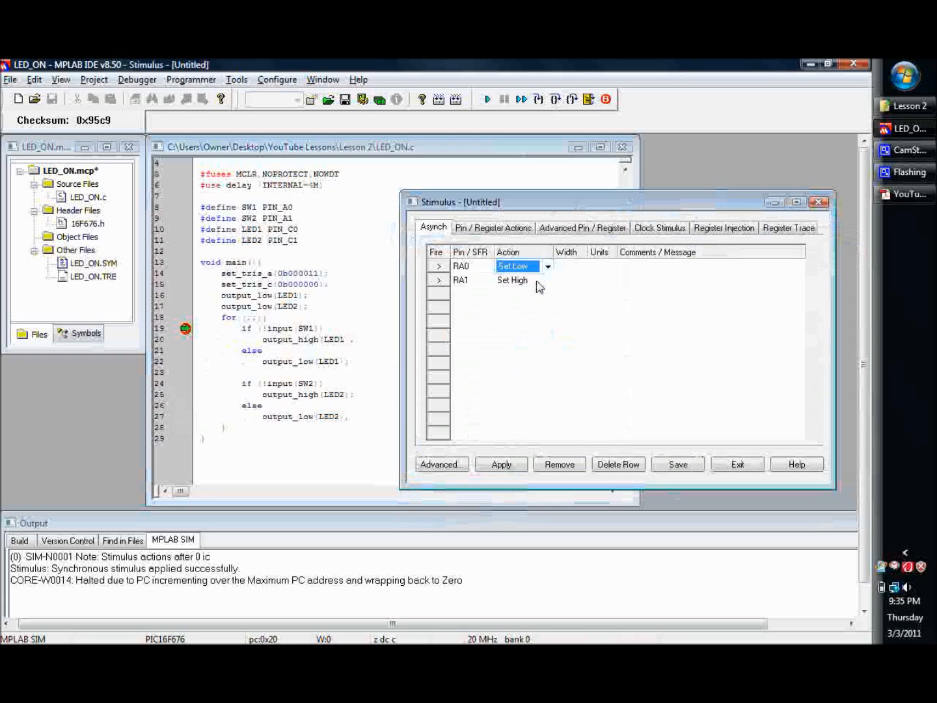
pyautogui.click(514, 280)
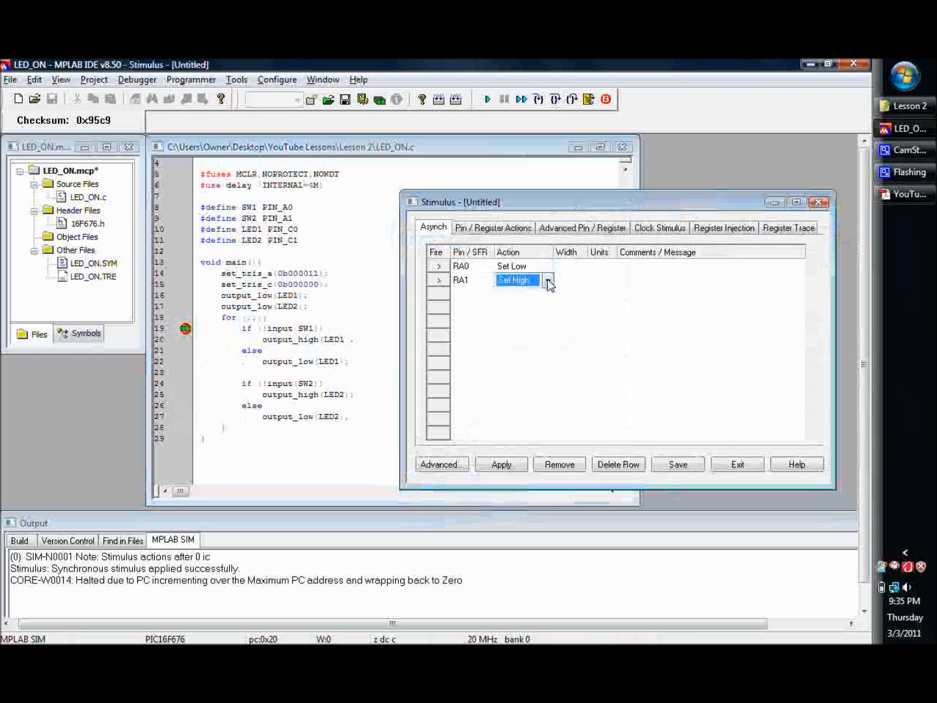
pyautogui.moveTo(545, 238)
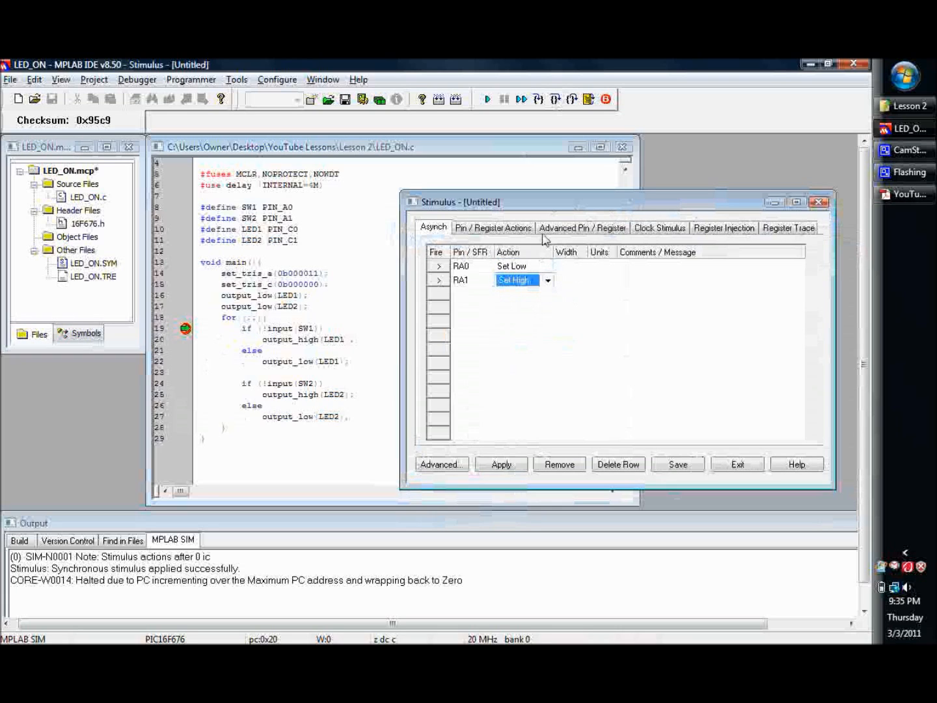
pyautogui.click(493, 228)
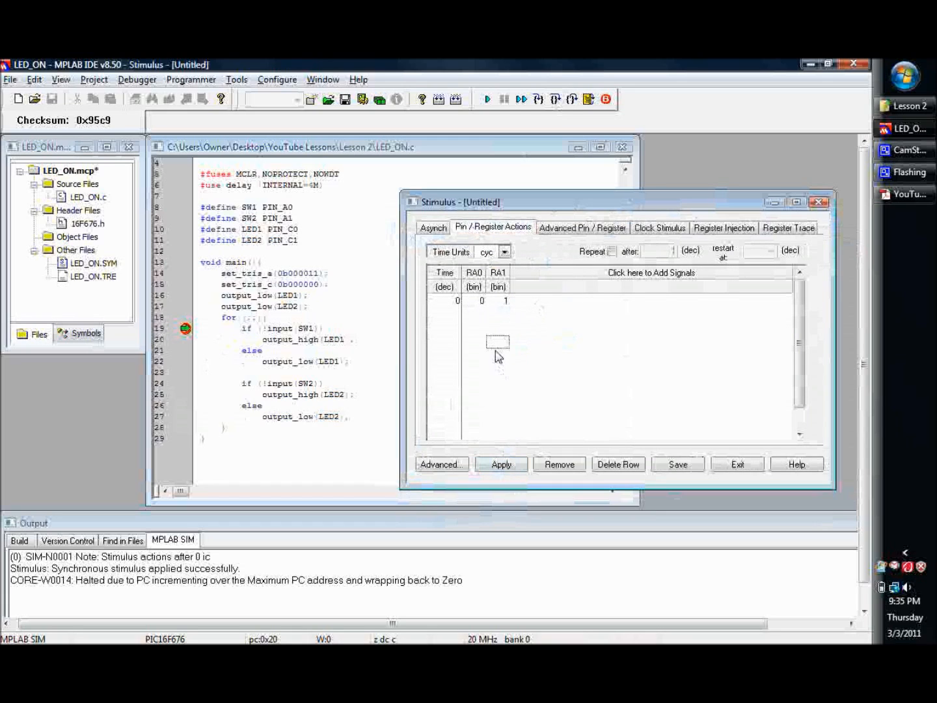
pyautogui.click(501, 464)
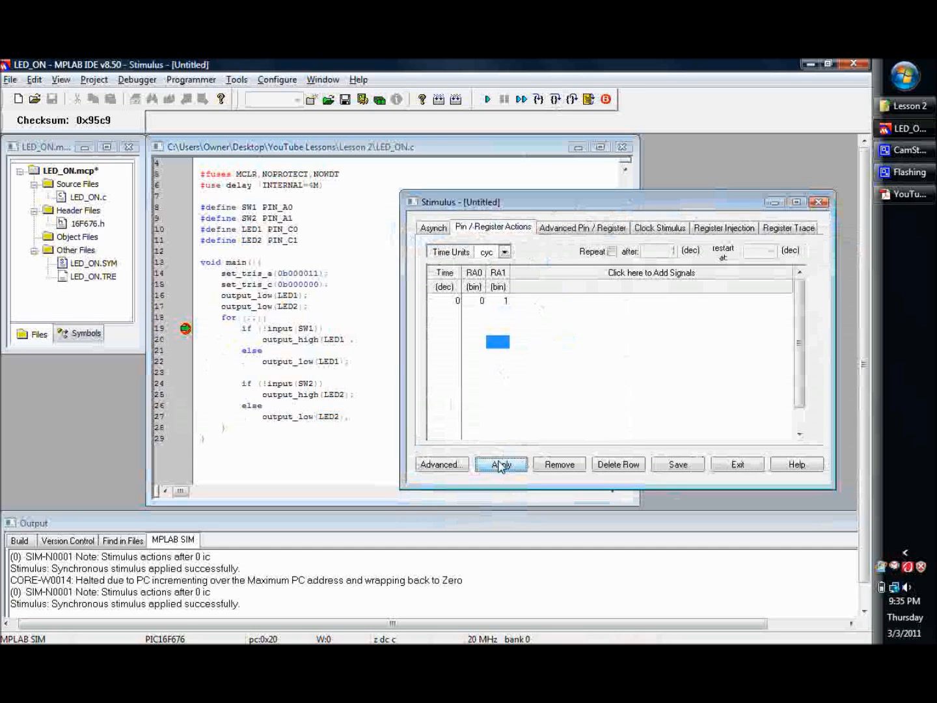
pyautogui.moveTo(171, 612)
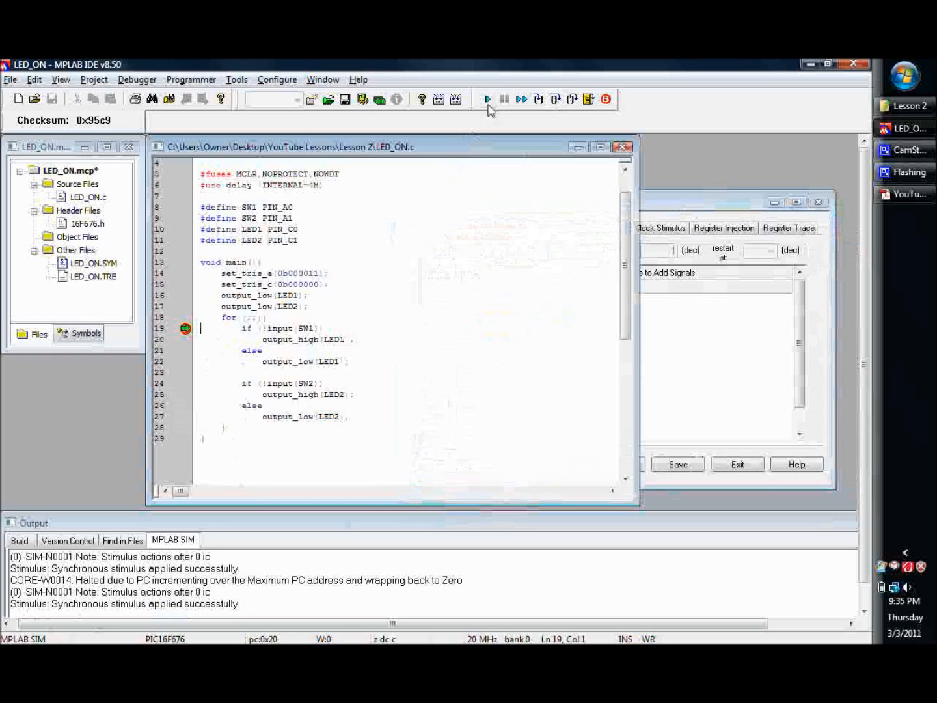
pyautogui.moveTo(487, 99)
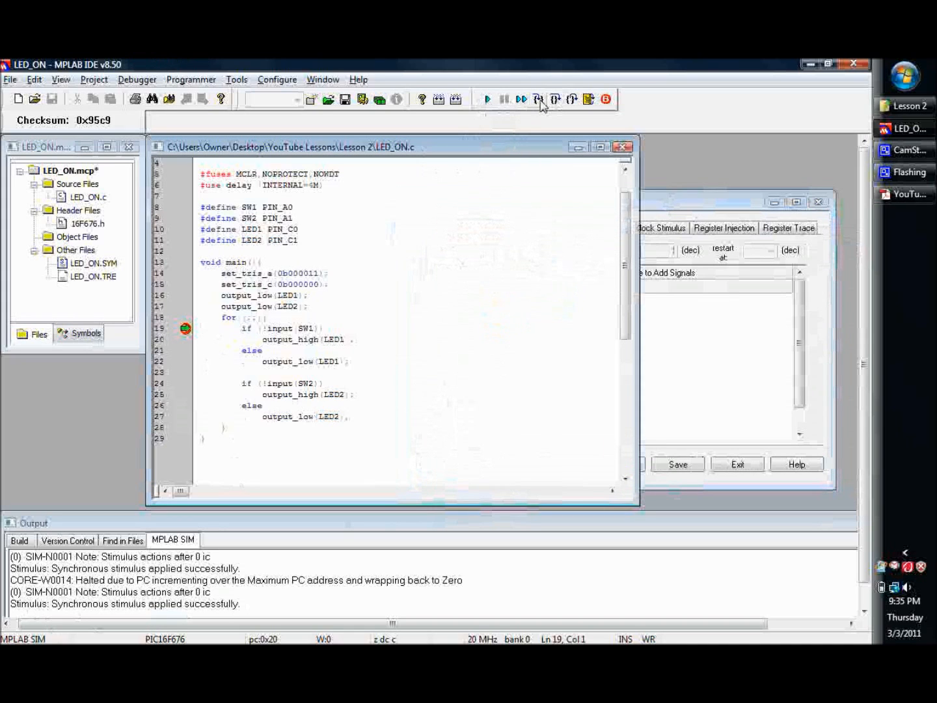
pyautogui.moveTo(554, 99)
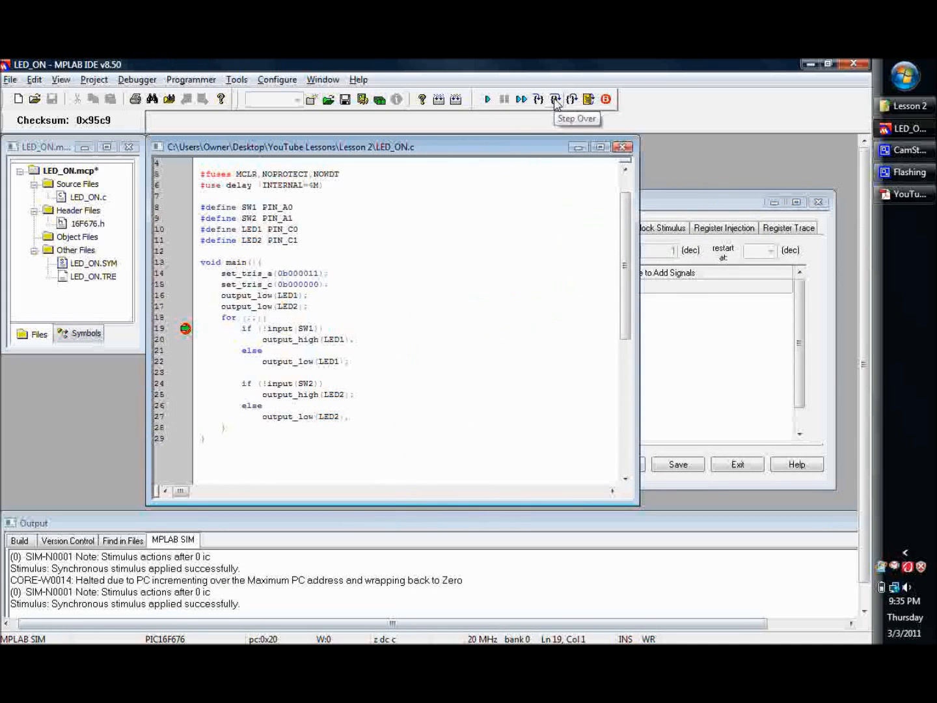
# - Step over lines 20, 24 and 27 twice, LED1 turning on while LED2 stays off
pyautogui.click(556, 99)
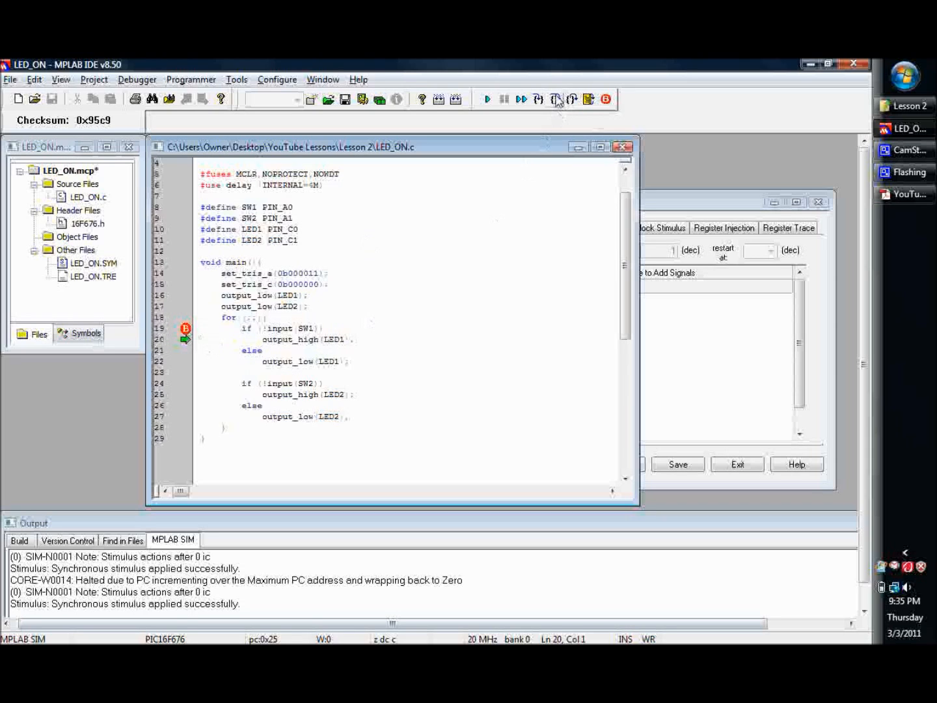
pyautogui.click(556, 99)
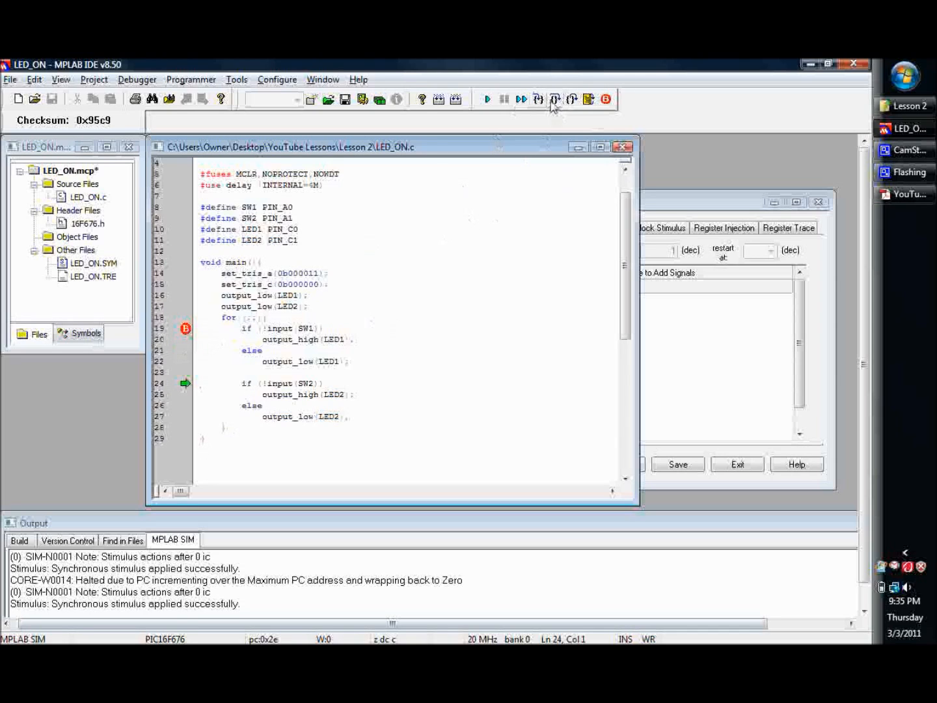
pyautogui.moveTo(555, 99)
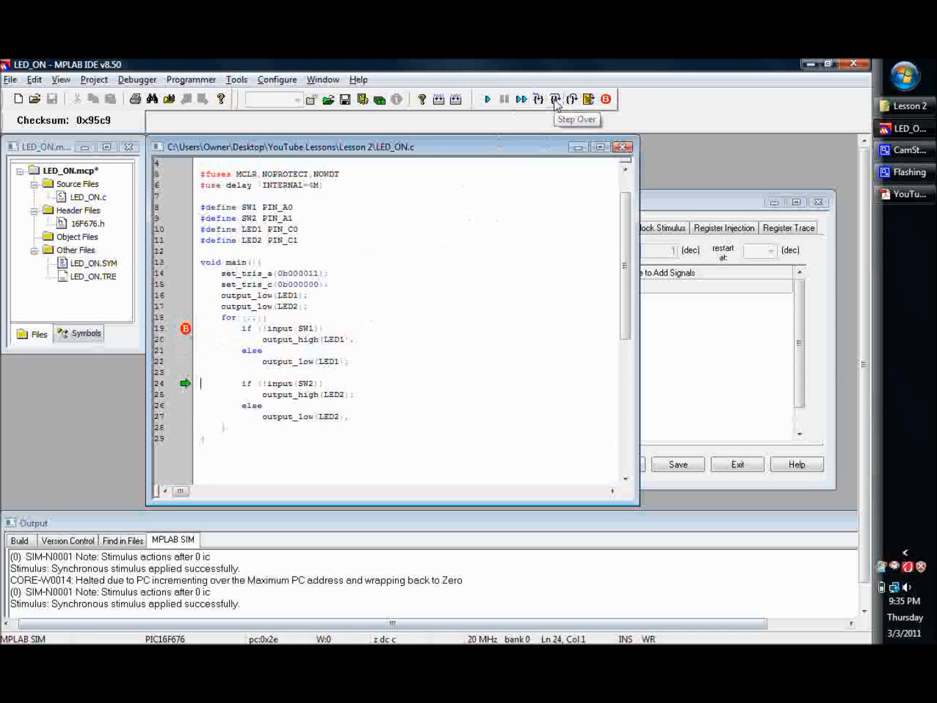
pyautogui.click(555, 99)
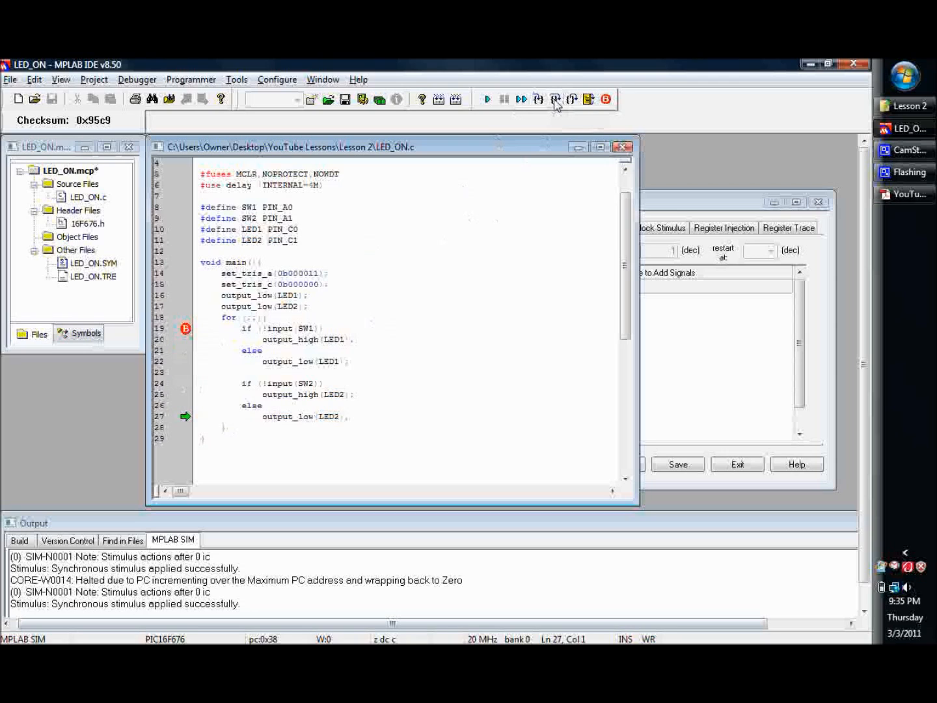
pyautogui.click(555, 99)
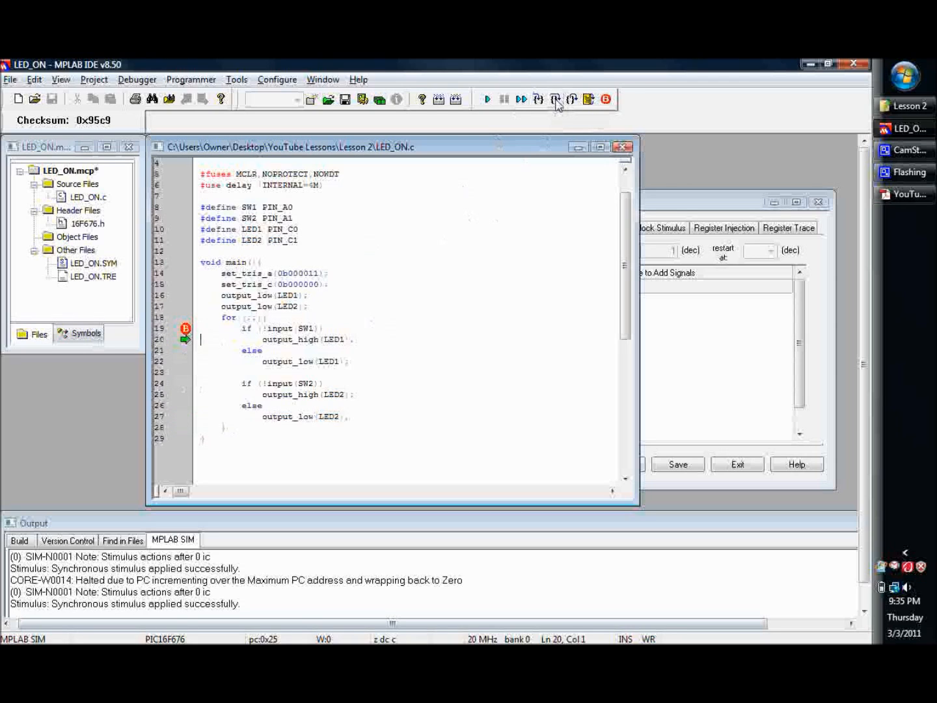
pyautogui.click(556, 99)
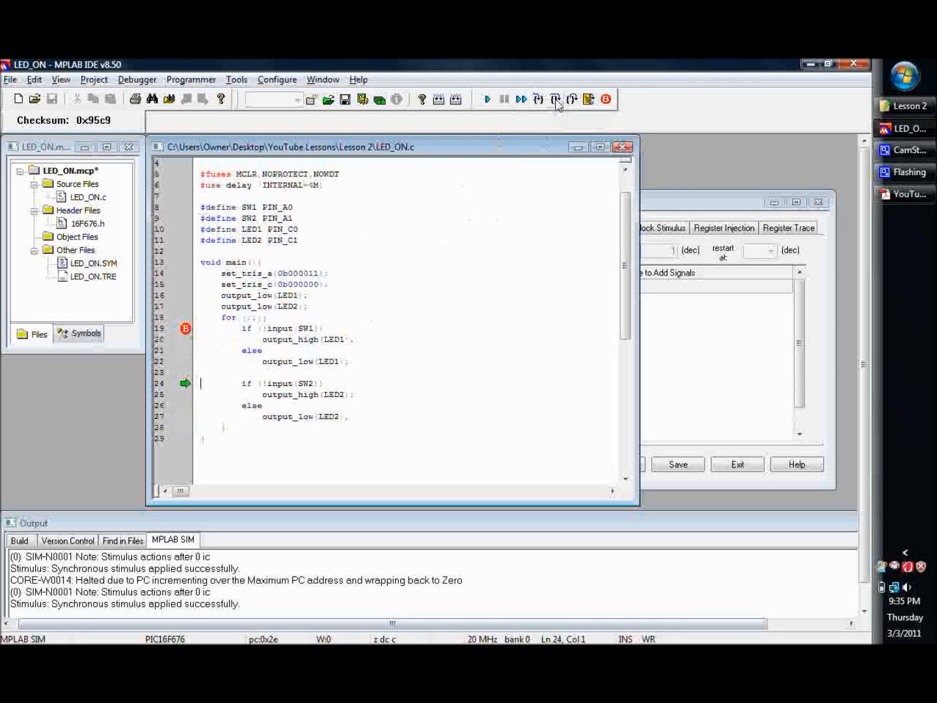
pyautogui.click(555, 99)
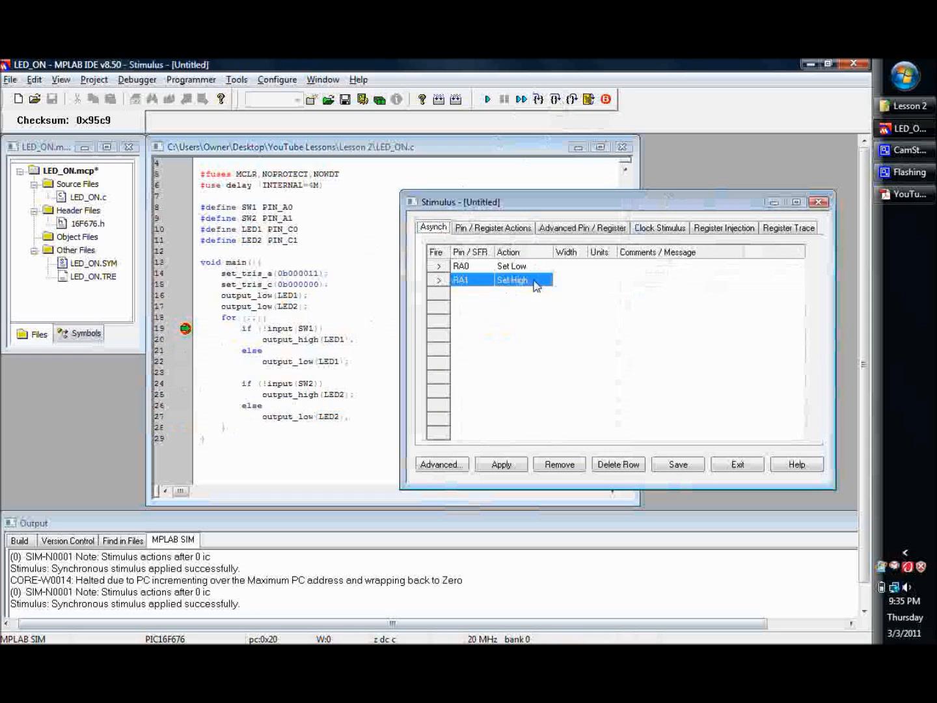
# - Change RA1's asynchronous action to Set Low and fire it
pyautogui.click(516, 280)
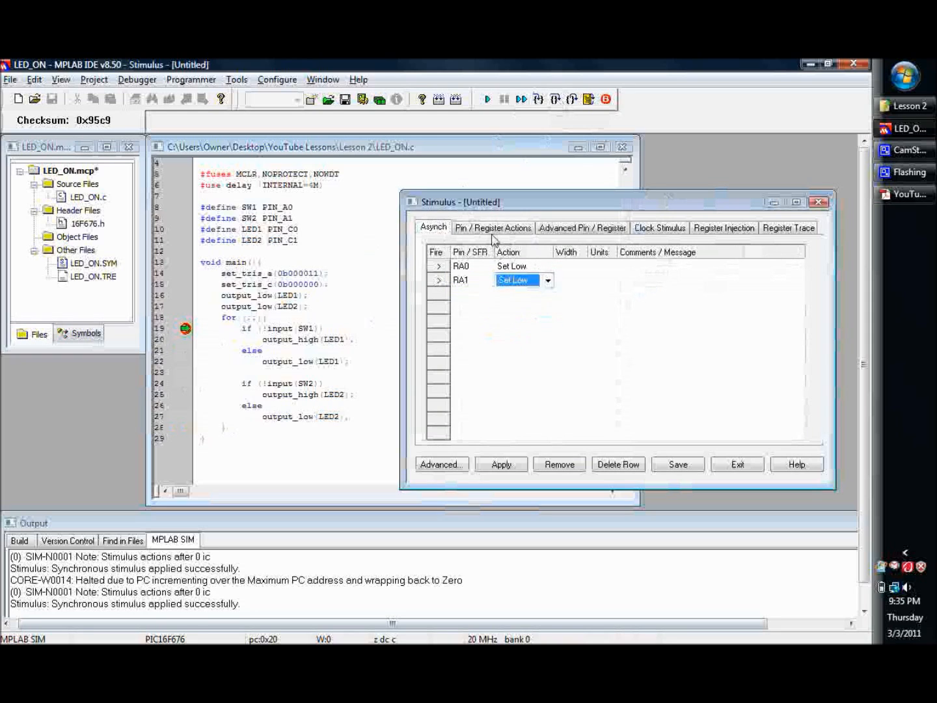
pyautogui.click(493, 228)
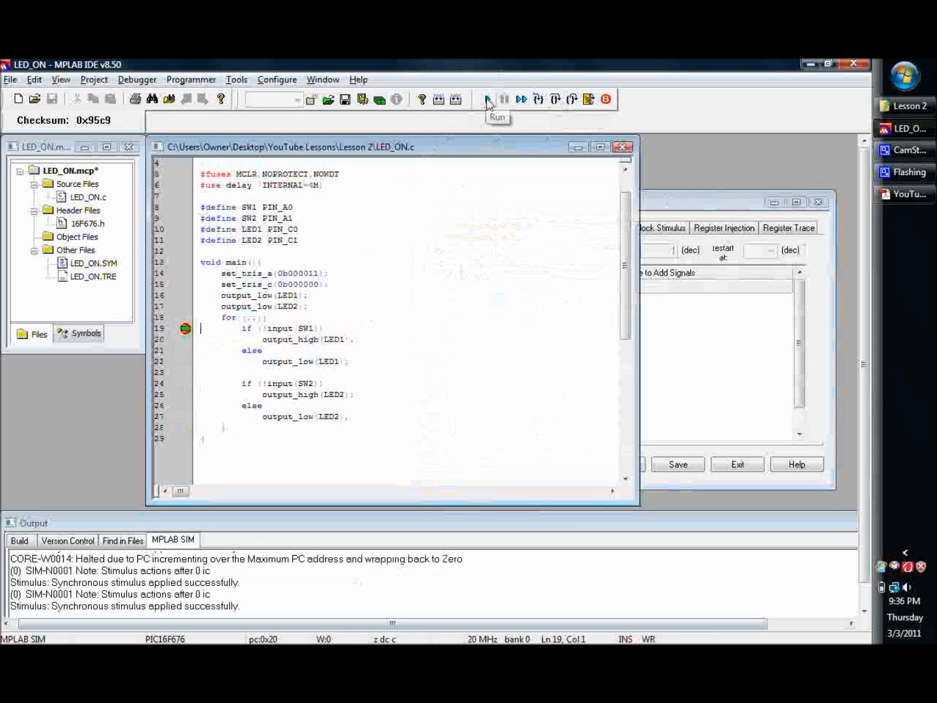
# - Step over lines 19–24 through LED1's on branch to the SW2 check
pyautogui.click(555, 99)
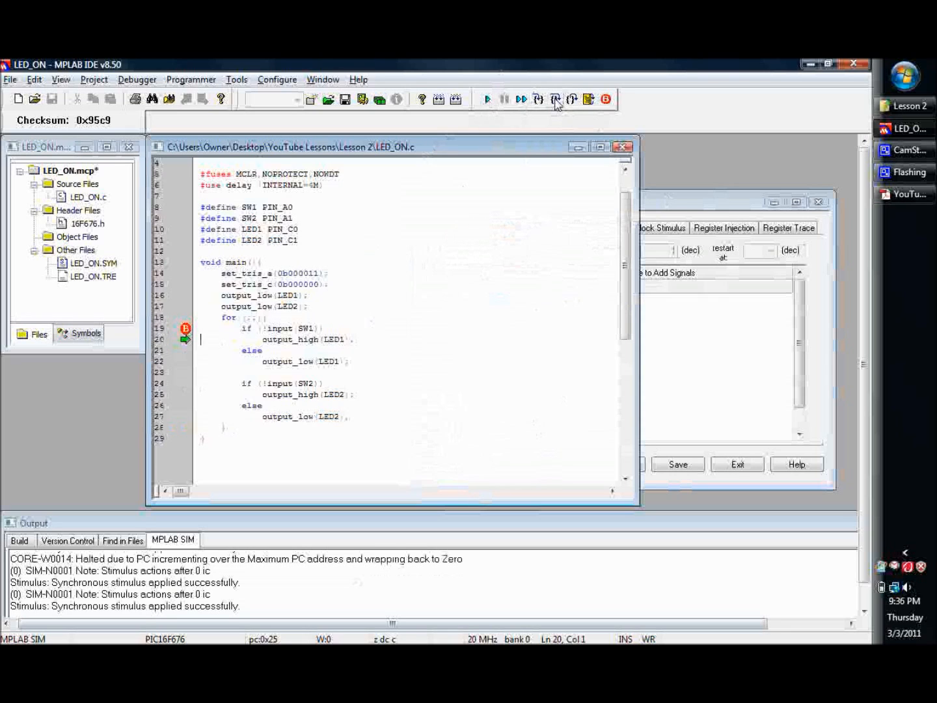
pyautogui.click(556, 99)
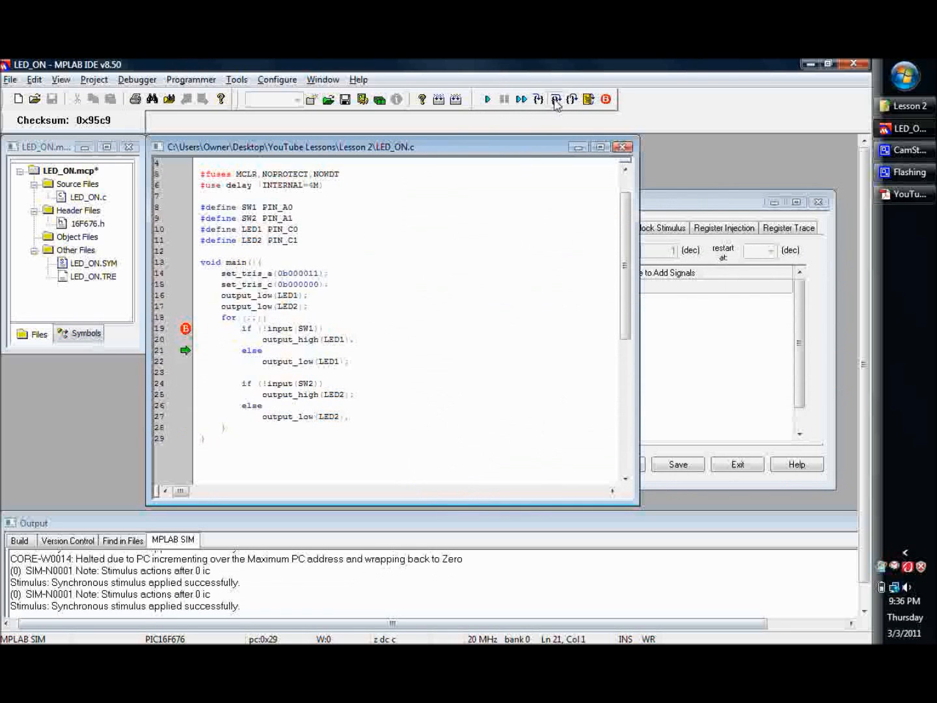
pyautogui.click(557, 99)
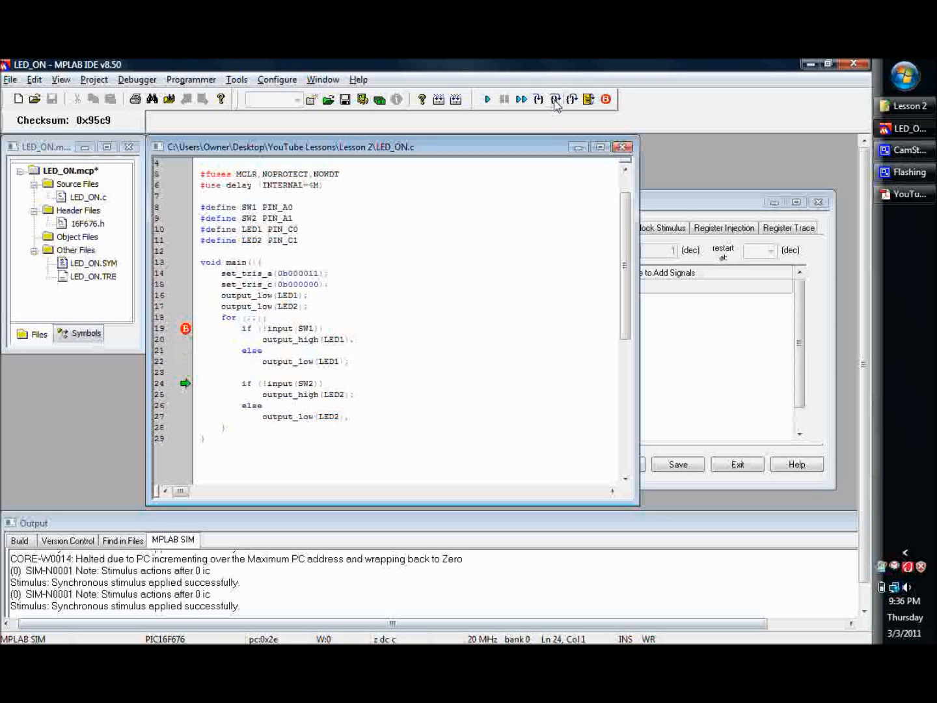
pyautogui.click(555, 99)
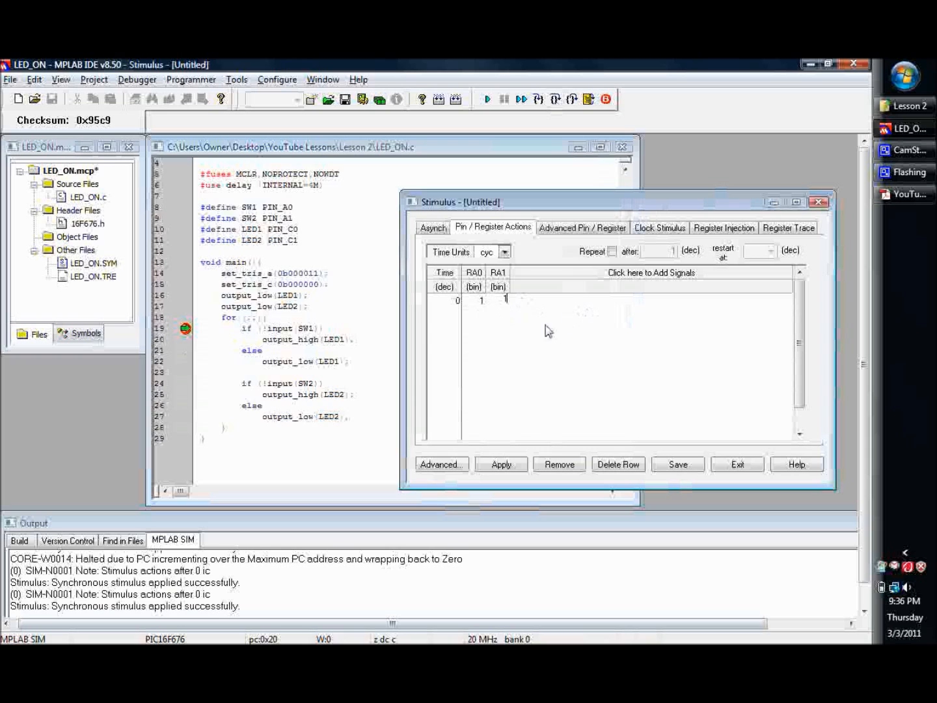
# - Set the RA0 and RA1 asynchronous actions back to Set High and fire them
pyautogui.click(433, 227)
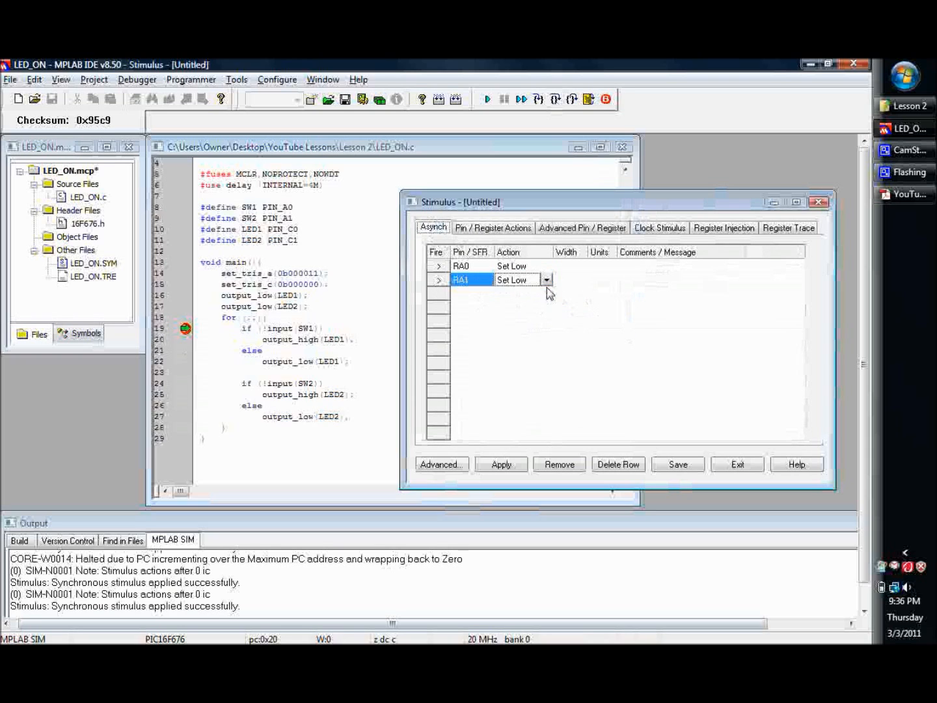
pyautogui.click(521, 279)
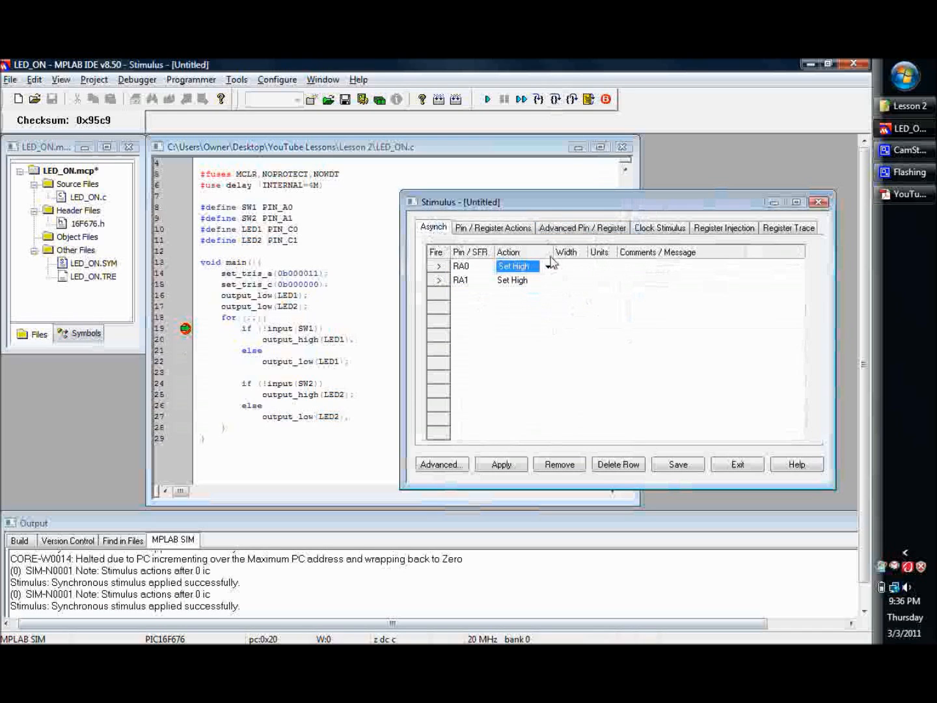
pyautogui.click(493, 227)
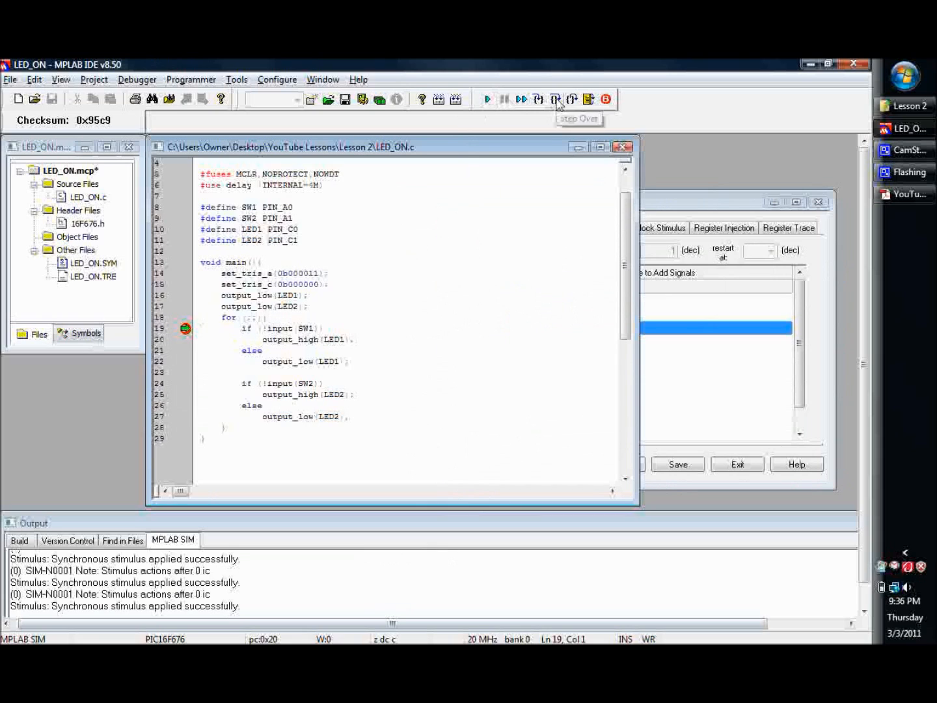
# - Step through the SW2 check and run back to the line 19 breakpoint with both pins high
pyautogui.click(555, 99)
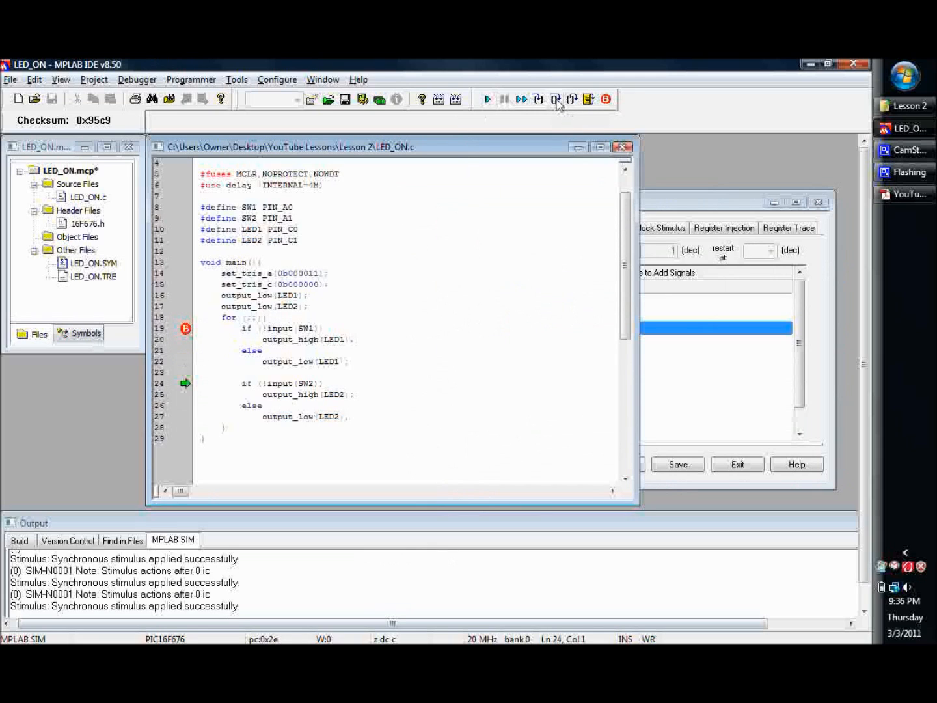
pyautogui.click(555, 99)
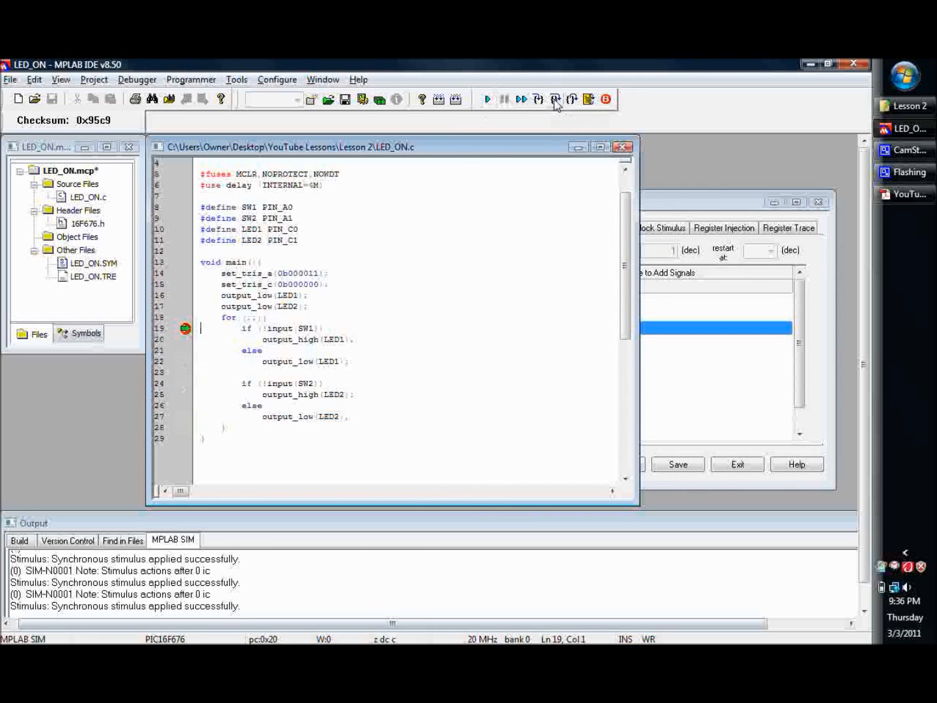
pyautogui.click(554, 99)
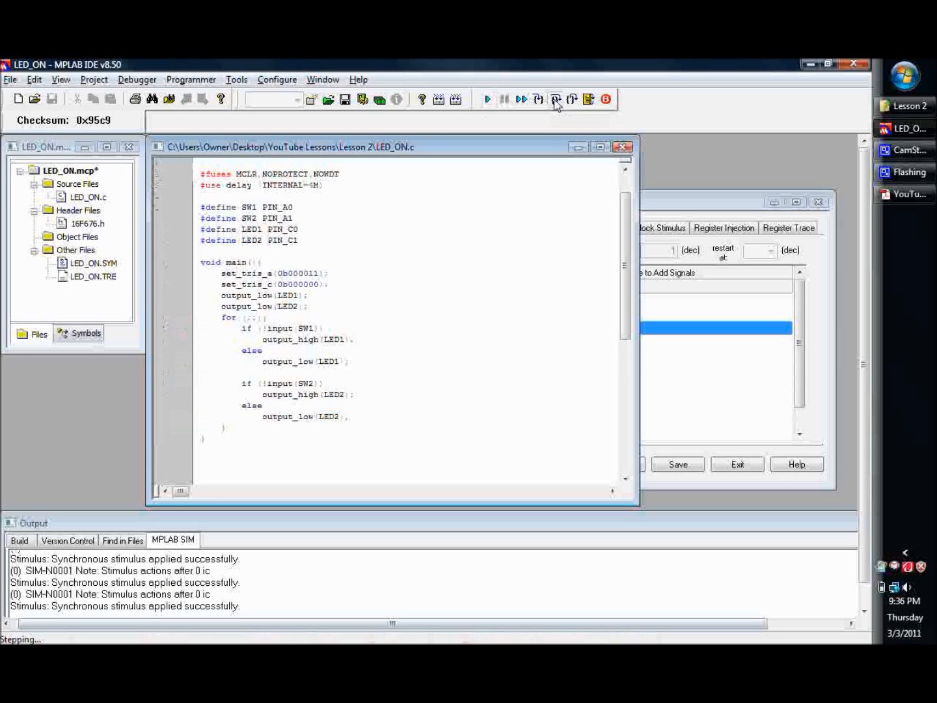
pyautogui.click(556, 99)
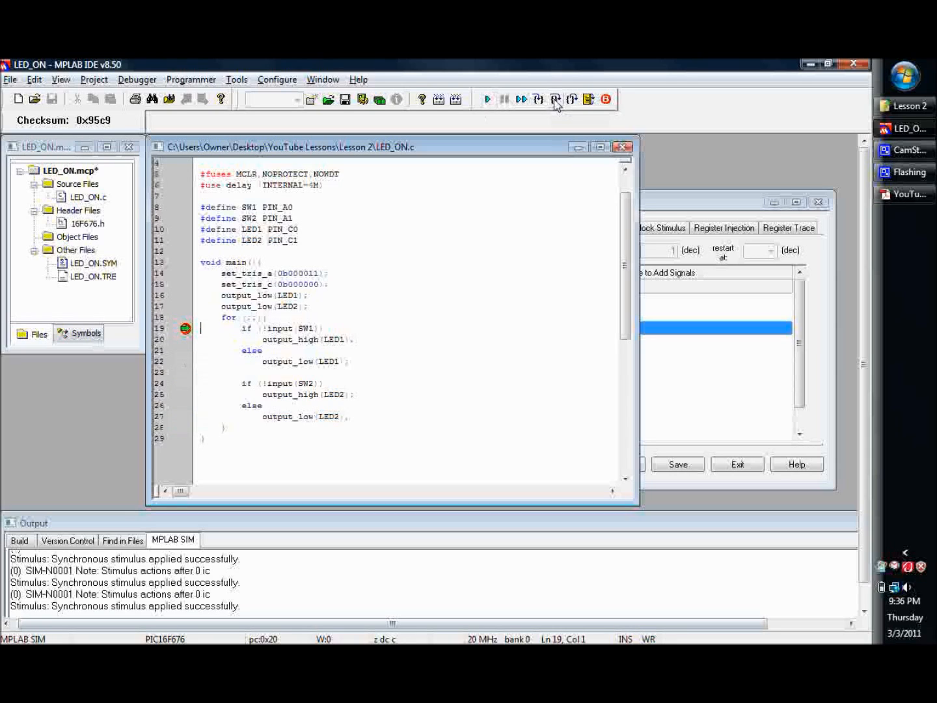
pyautogui.click(554, 99)
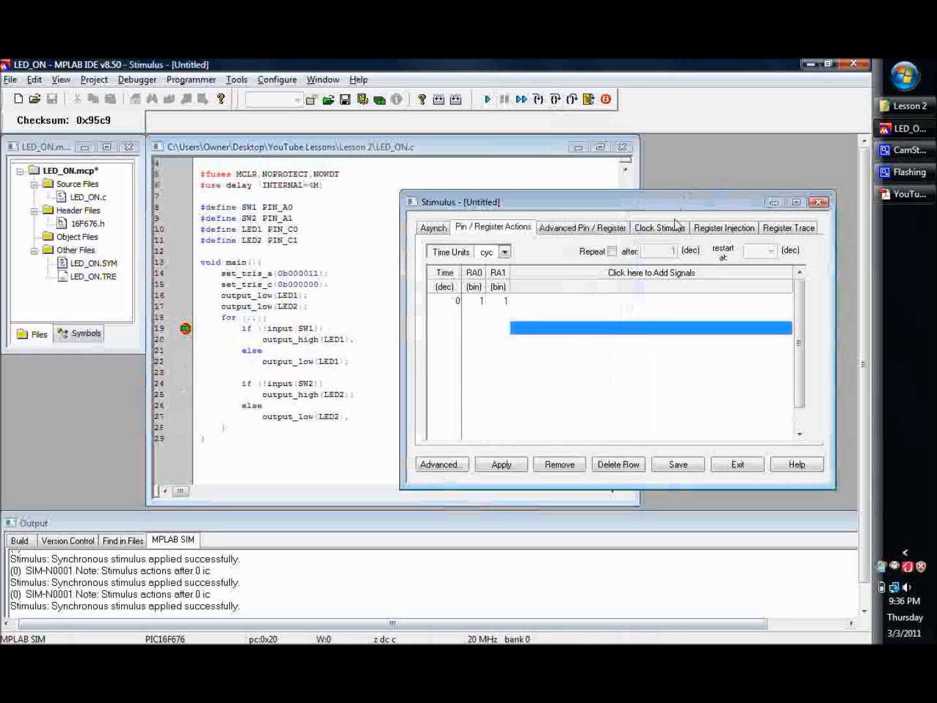
# - Review the Advanced, Register Trace, Pin/Register and Clock Stimulus tabs, returning to Asynch with RA0 and RA1 Set High
pyautogui.click(583, 227)
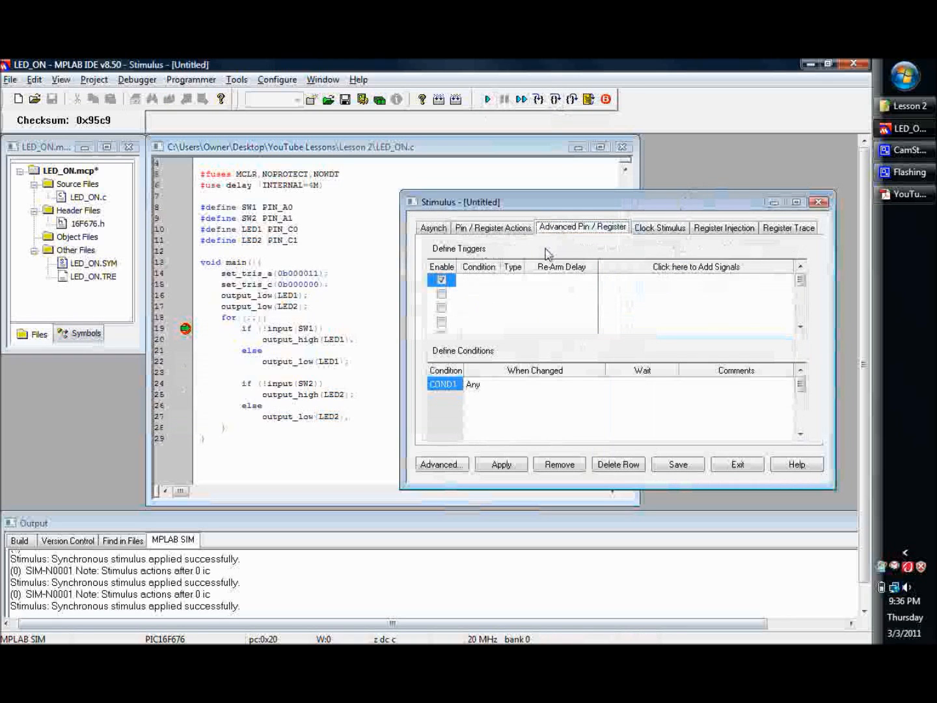
pyautogui.moveTo(567, 241)
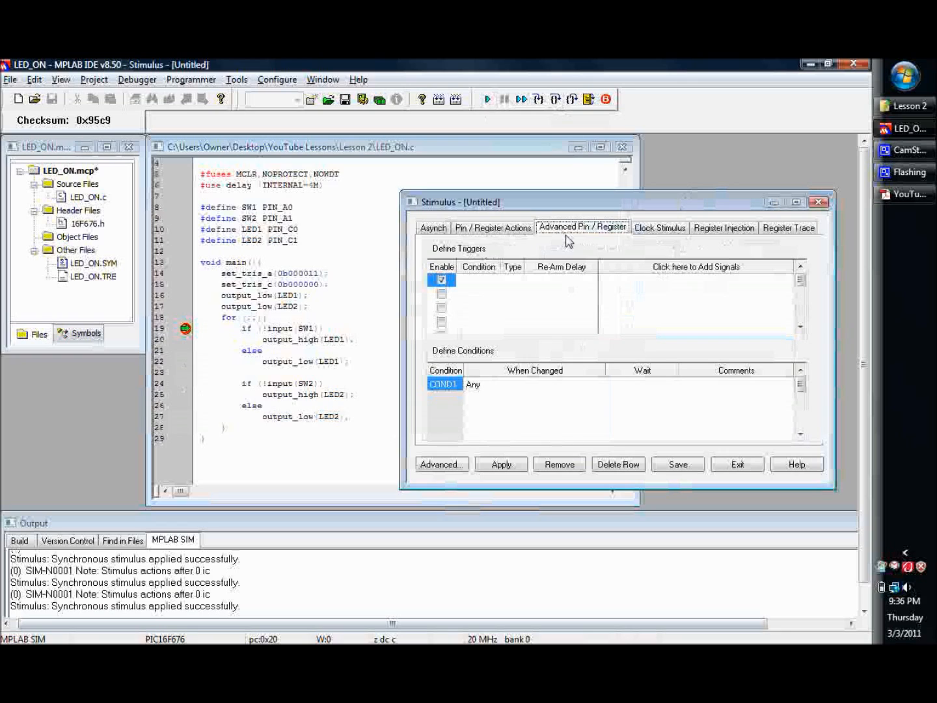
pyautogui.moveTo(547, 312)
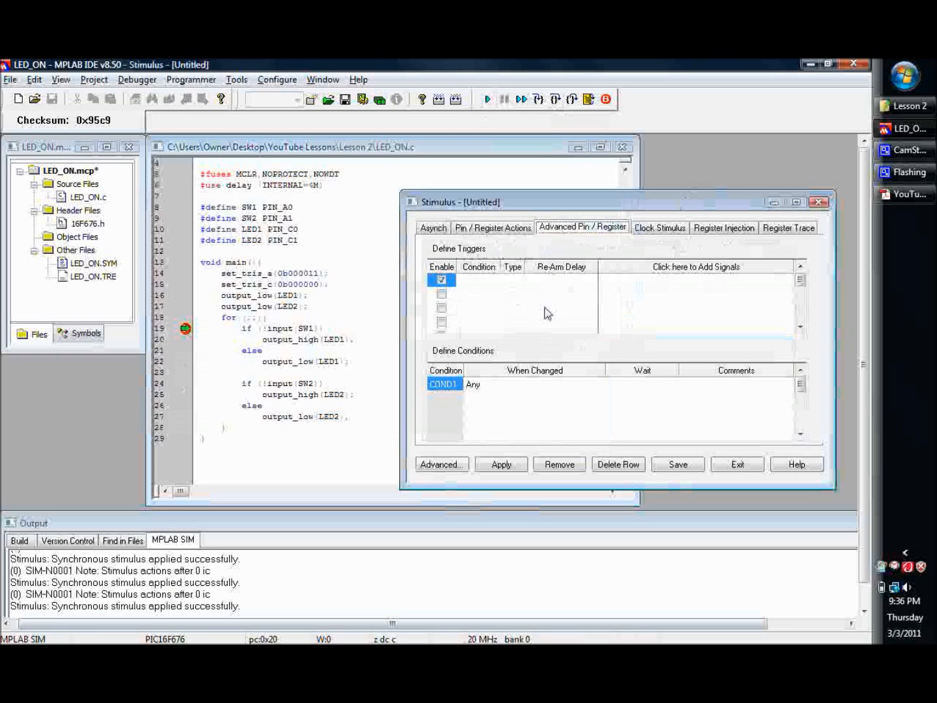
pyautogui.moveTo(649, 240)
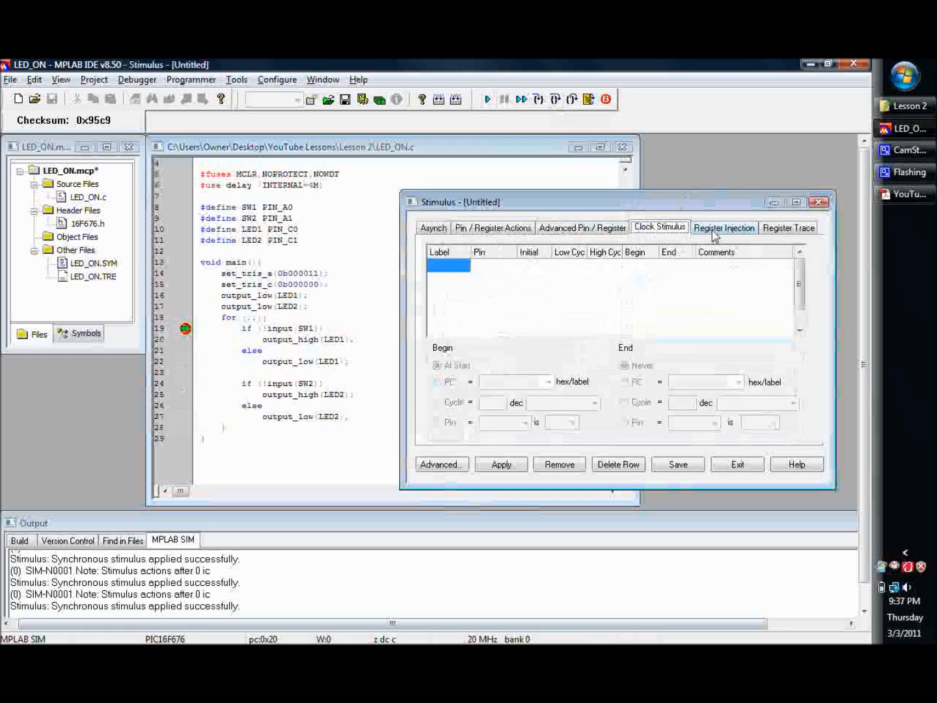
pyautogui.click(788, 227)
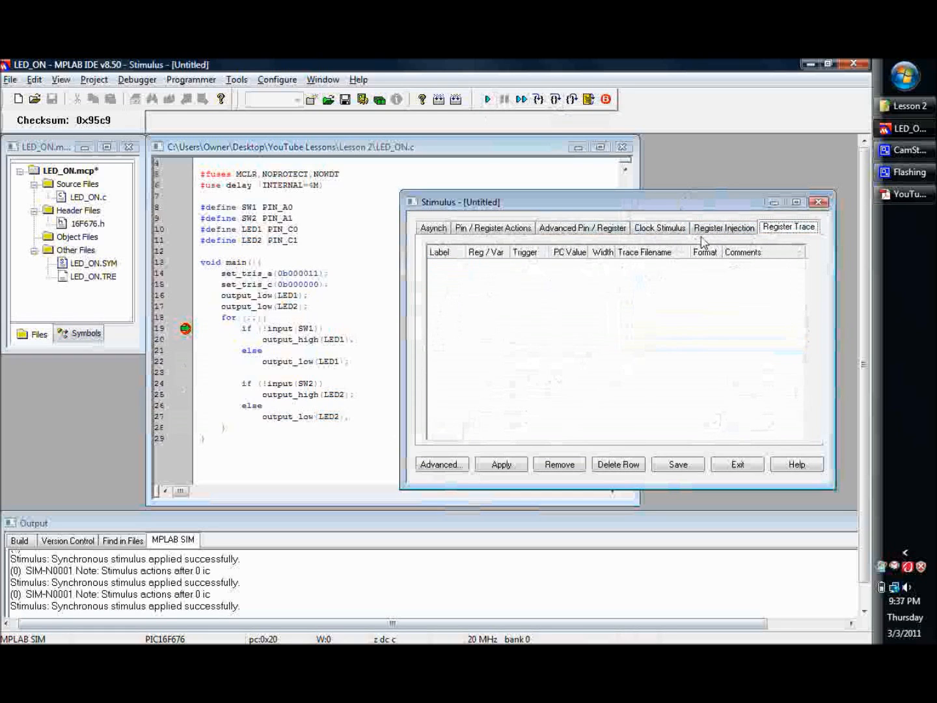
pyautogui.click(492, 227)
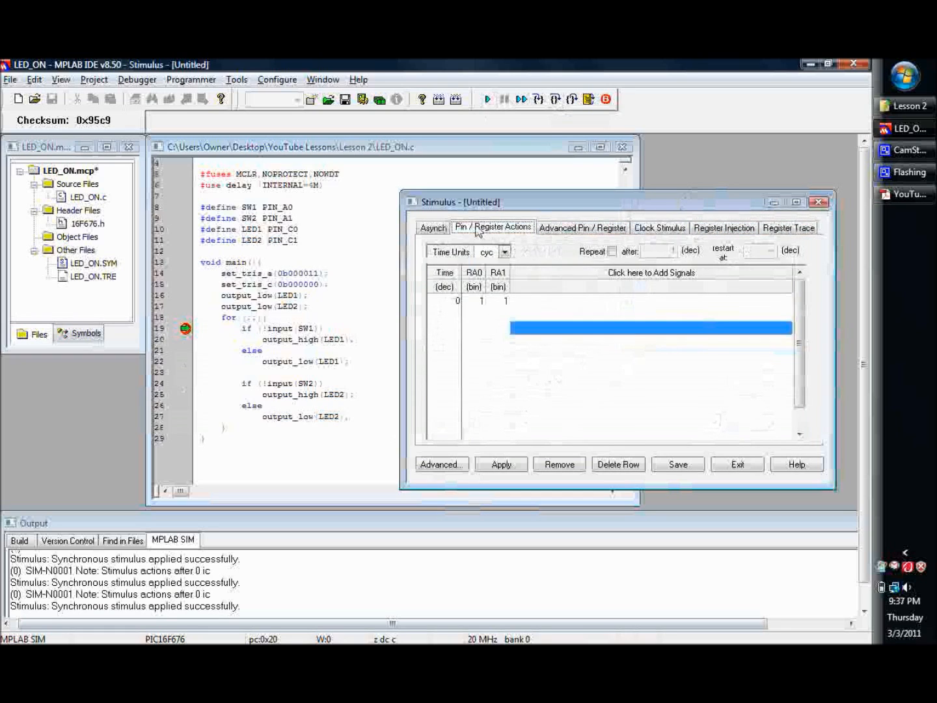
pyautogui.click(659, 227)
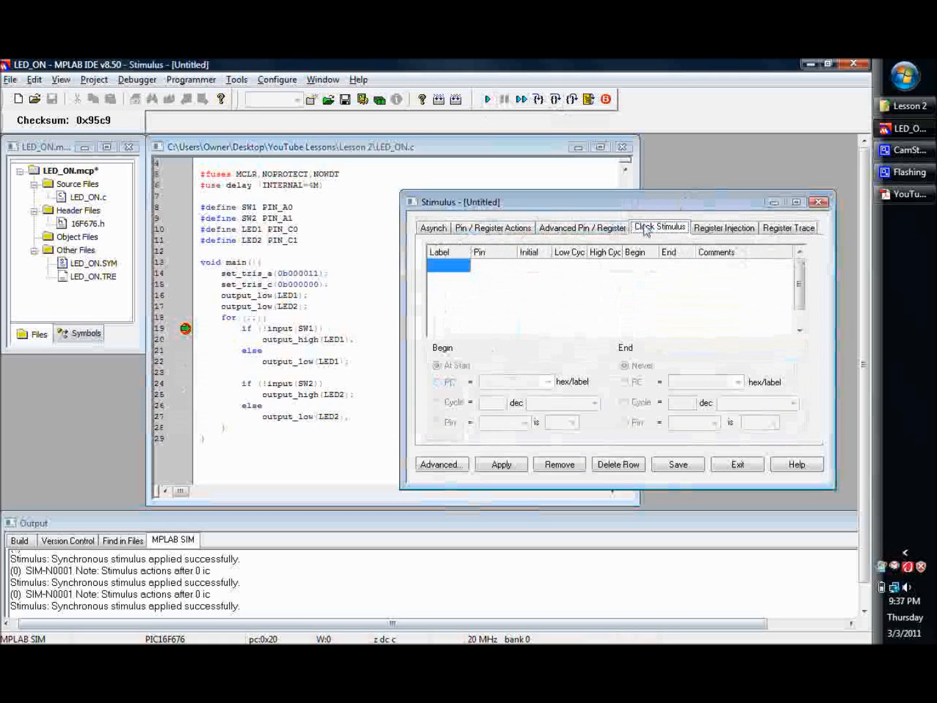
pyautogui.click(582, 227)
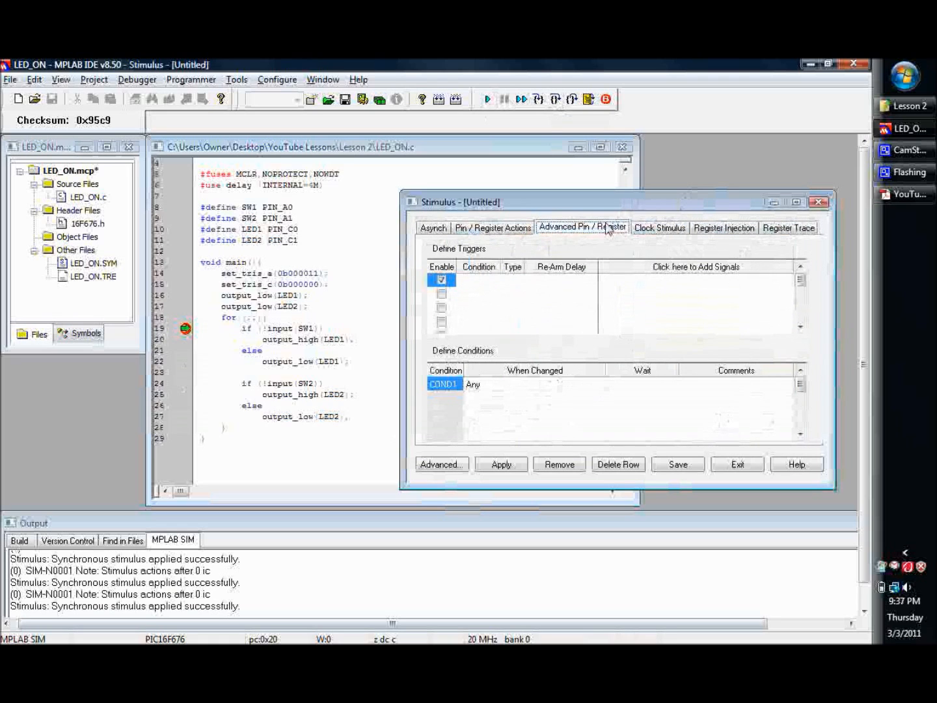
pyautogui.click(492, 228)
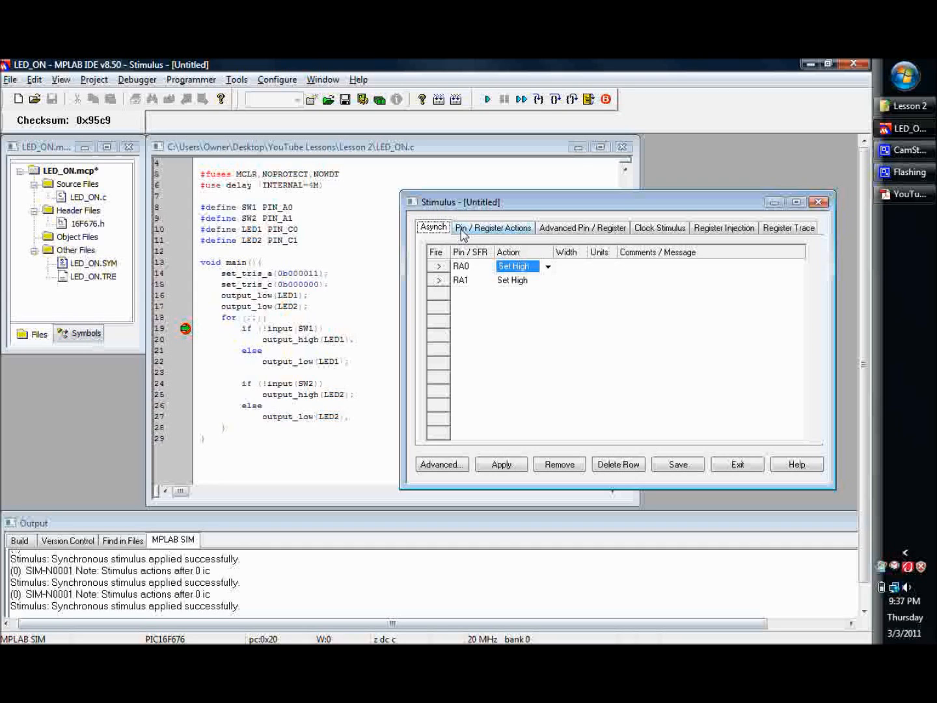
pyautogui.moveTo(561, 287)
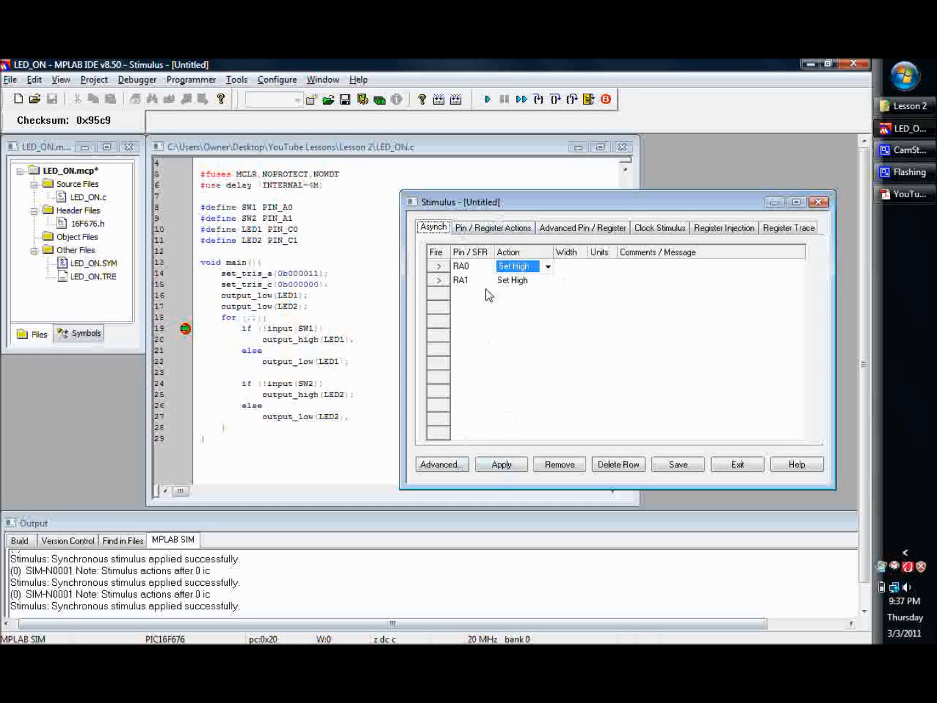
# - Recheck the timed table showing RA0 and RA1 at 1, then return to the asynchronous list
pyautogui.click(493, 228)
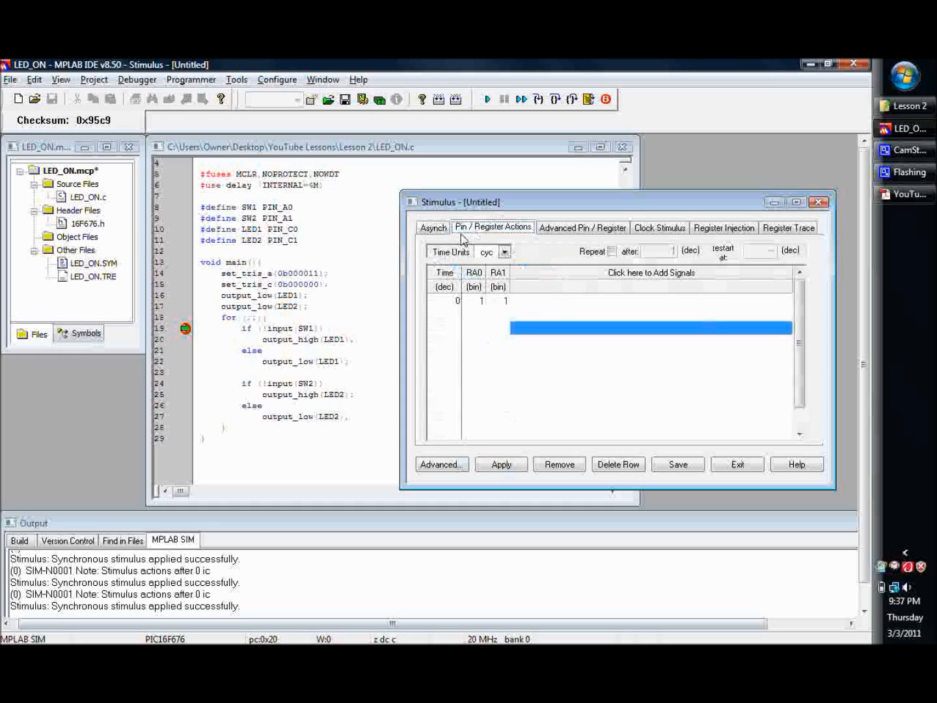
pyautogui.click(433, 227)
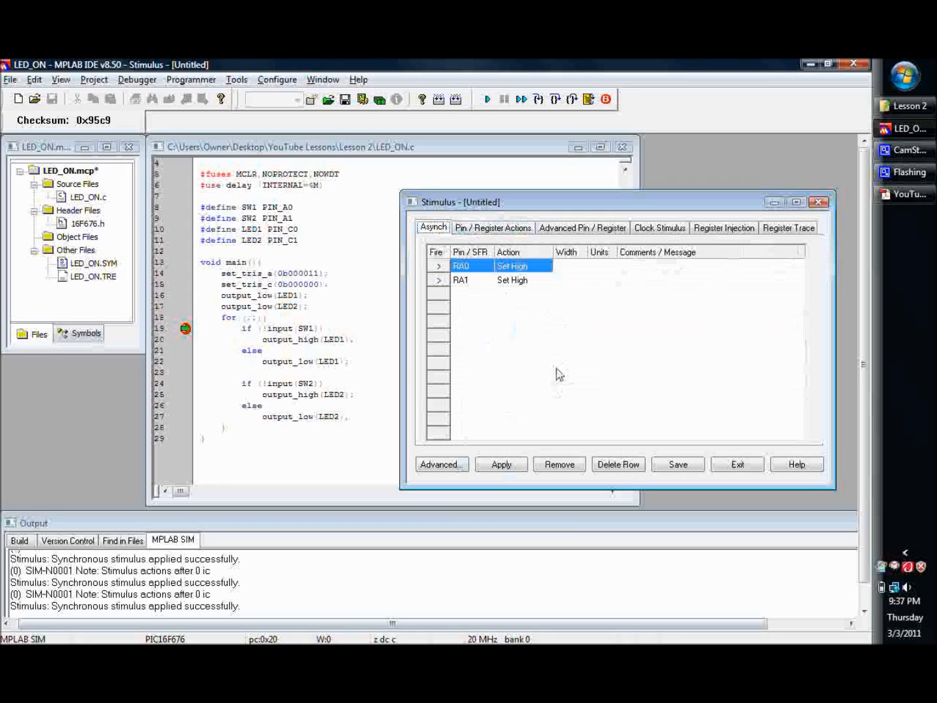
pyautogui.moveTo(571, 215)
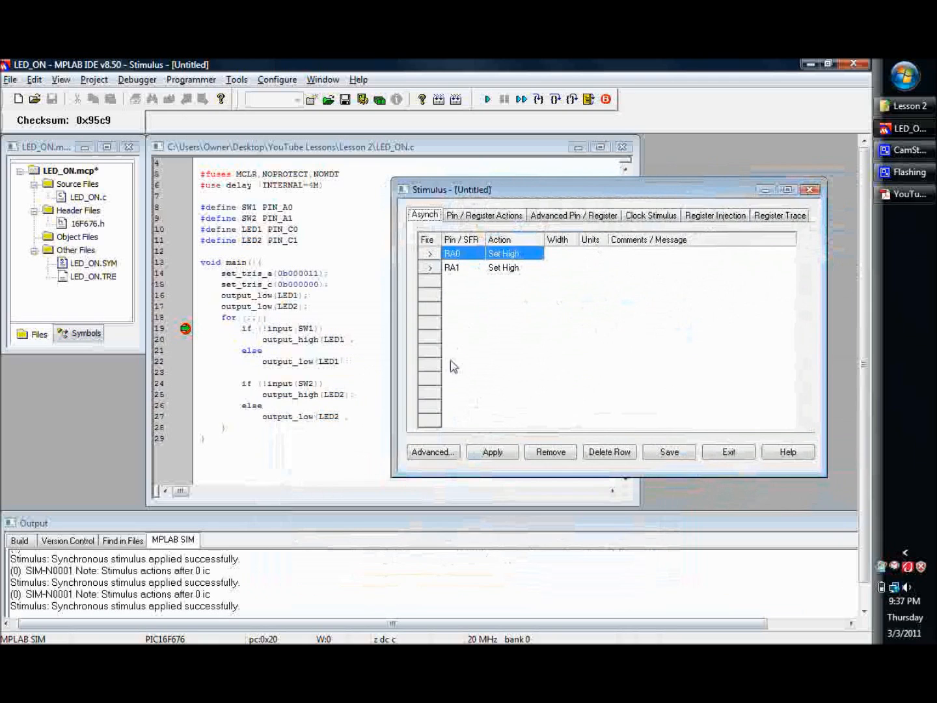
pyautogui.moveTo(260, 317)
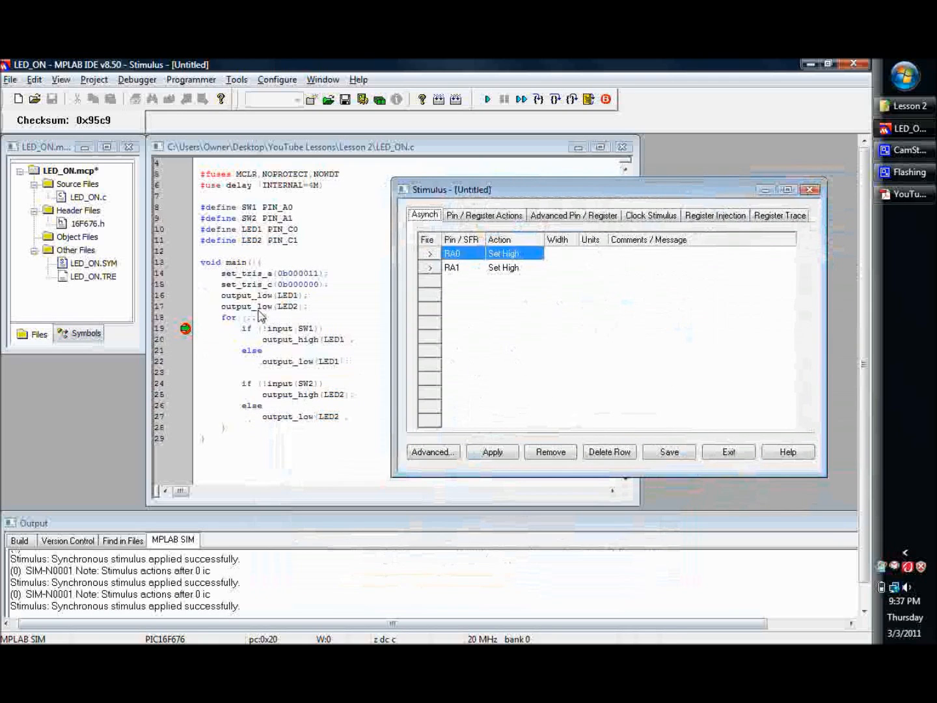
pyautogui.moveTo(173, 352)
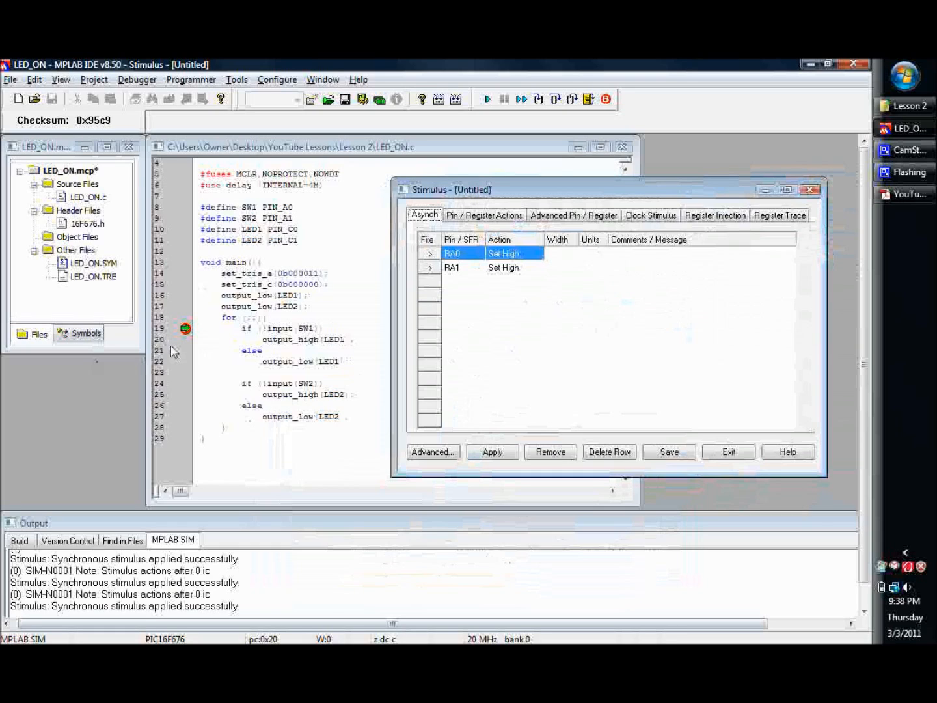
pyautogui.moveTo(394, 184)
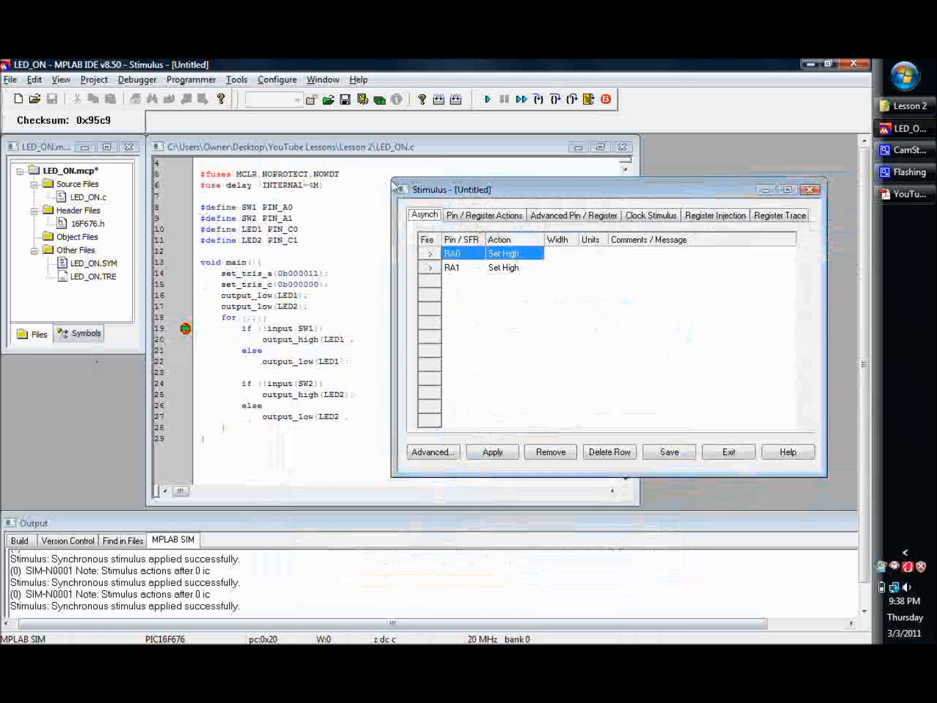
pyautogui.moveTo(514, 373)
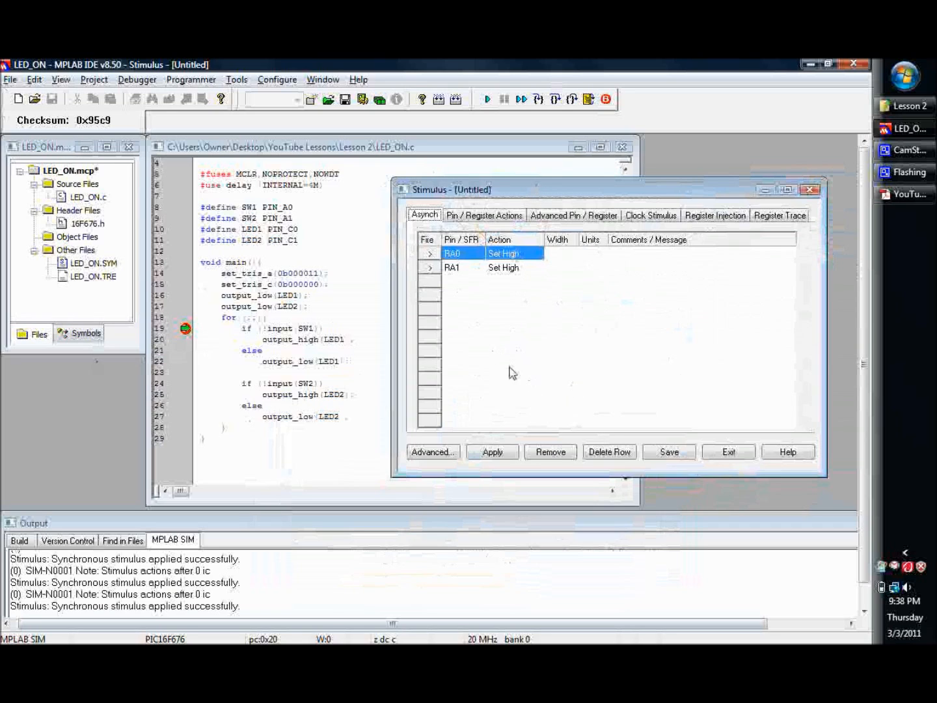
pyautogui.moveTo(459, 230)
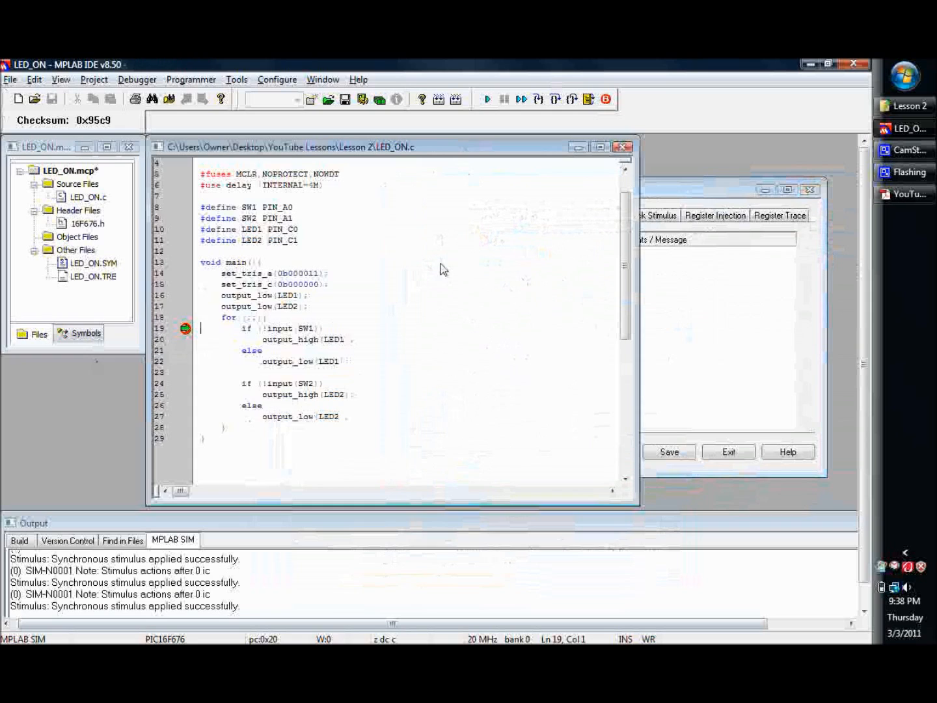
pyautogui.moveTo(238, 241)
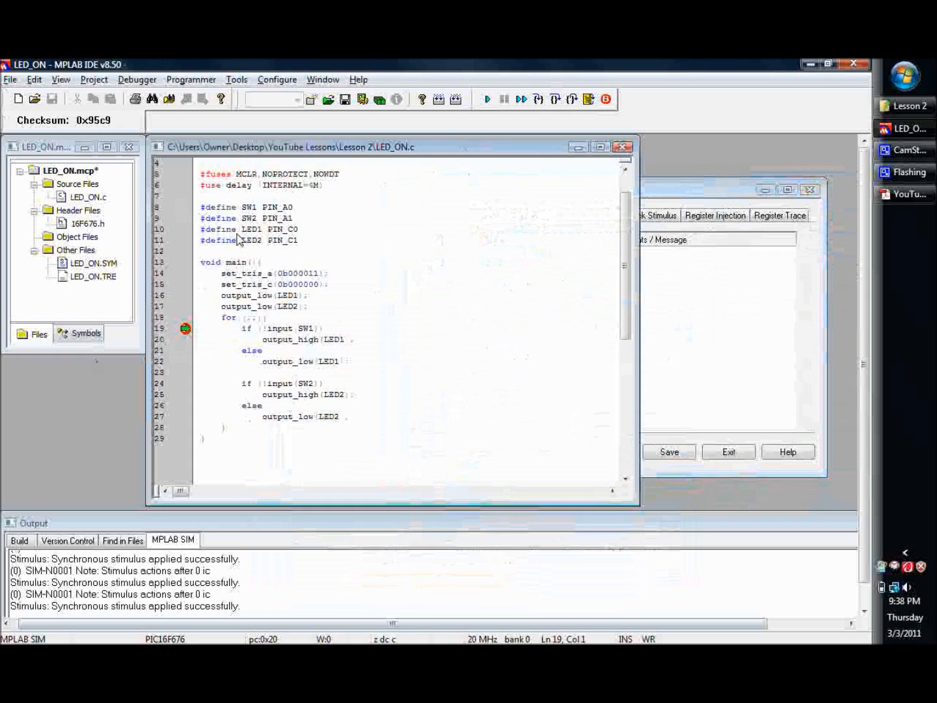
pyautogui.scroll(3)
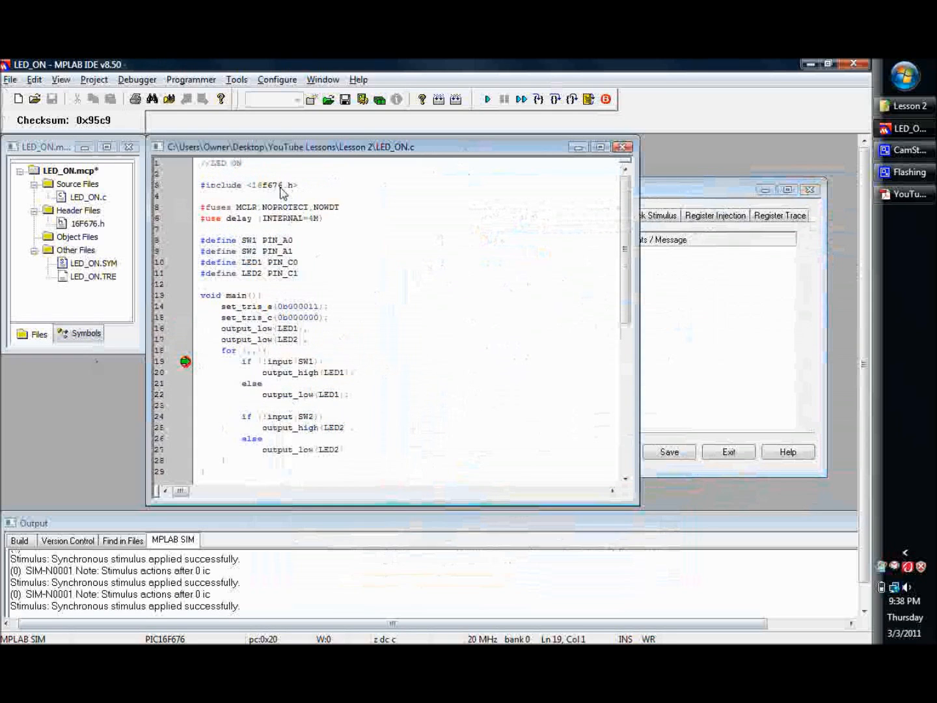
pyautogui.moveTo(211, 241)
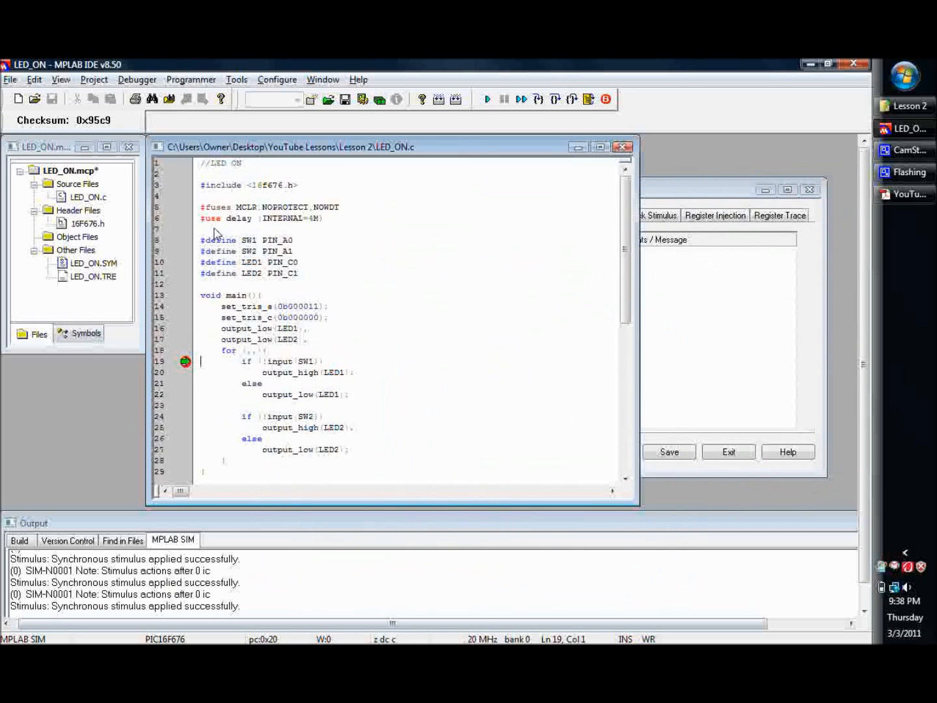
pyautogui.moveTo(233, 241)
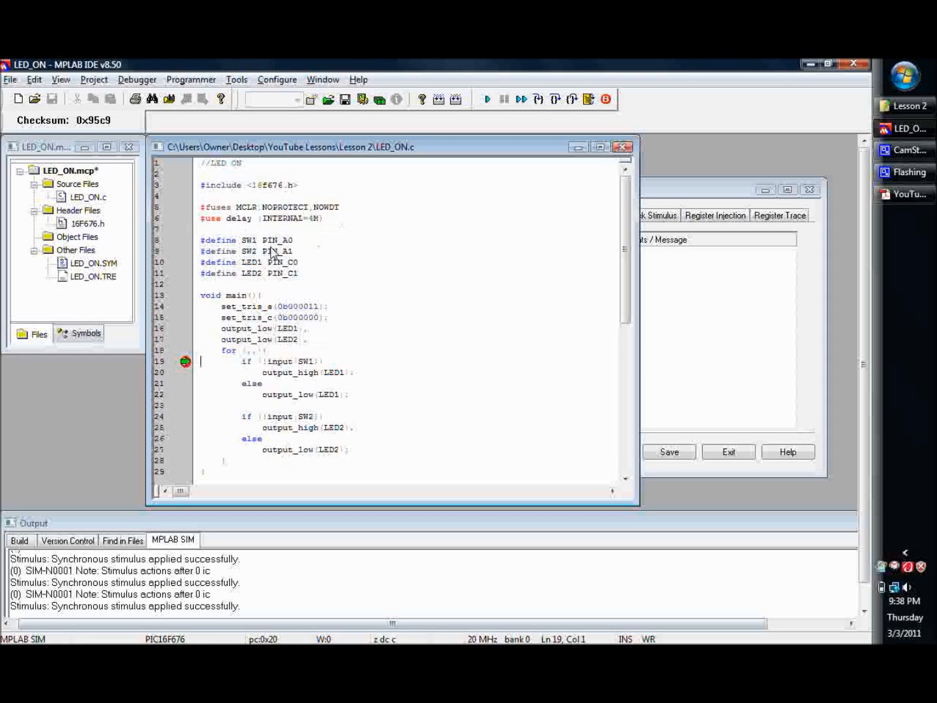
pyautogui.moveTo(307, 355)
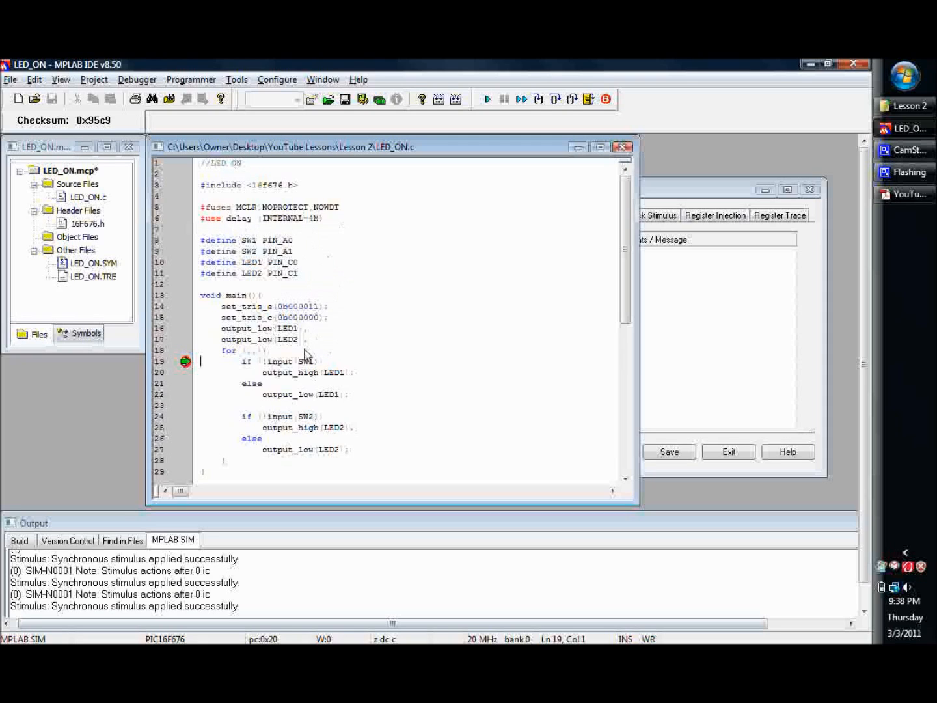
pyautogui.moveTo(308, 365)
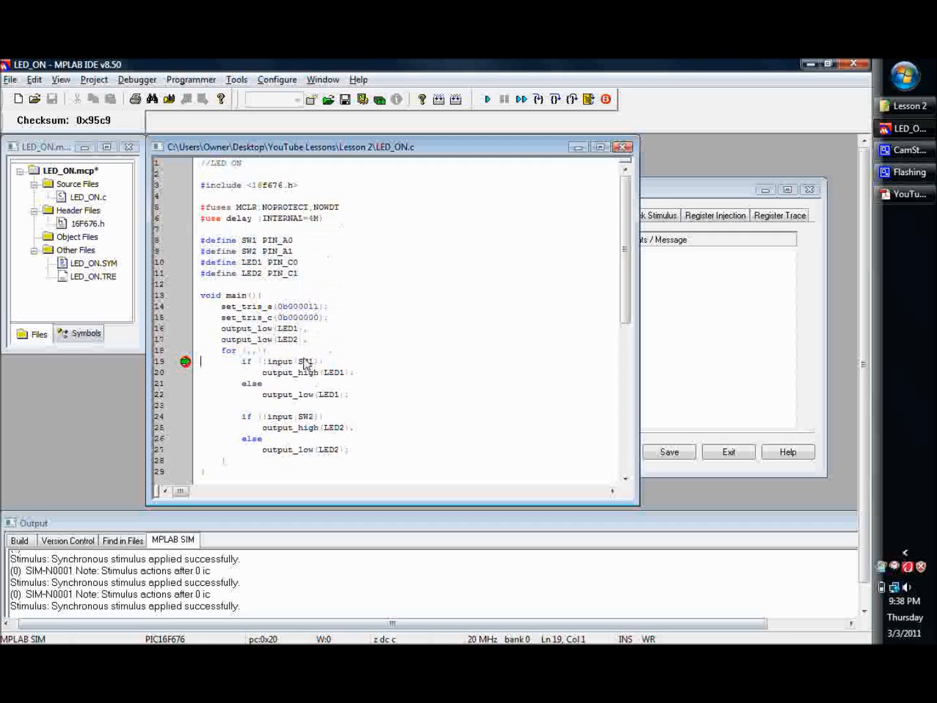
pyautogui.moveTo(293, 355)
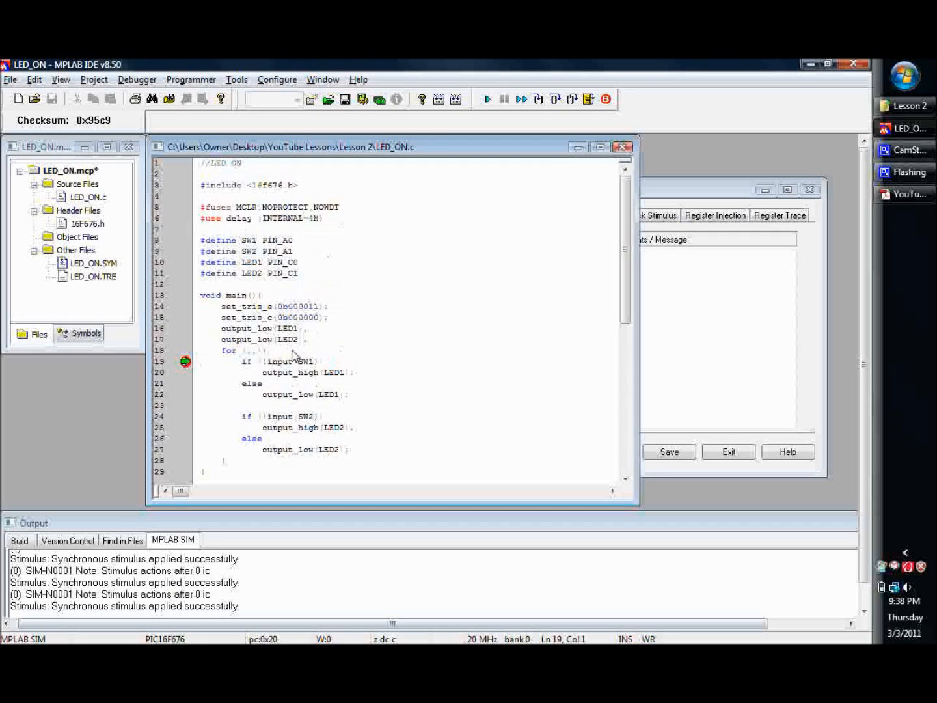
pyautogui.moveTo(272, 285)
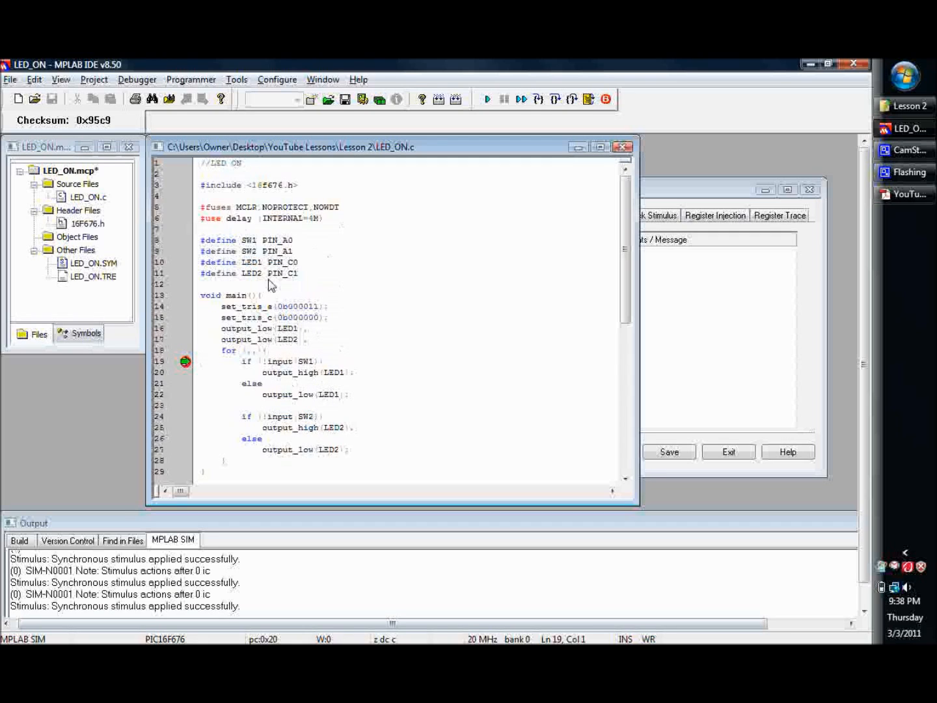
pyautogui.moveTo(291, 401)
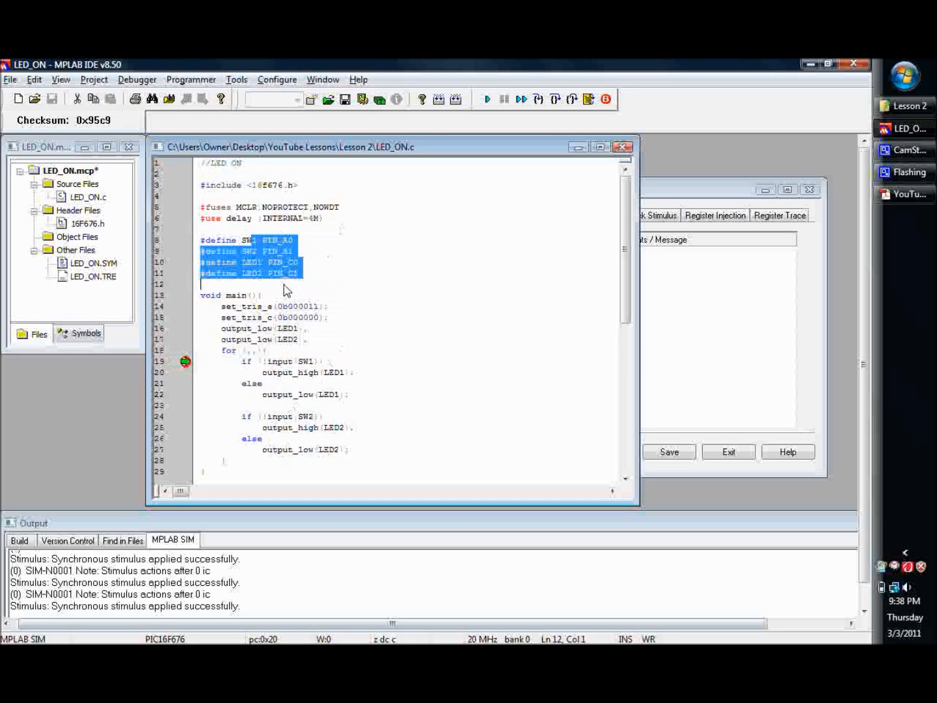
pyautogui.click(297, 273)
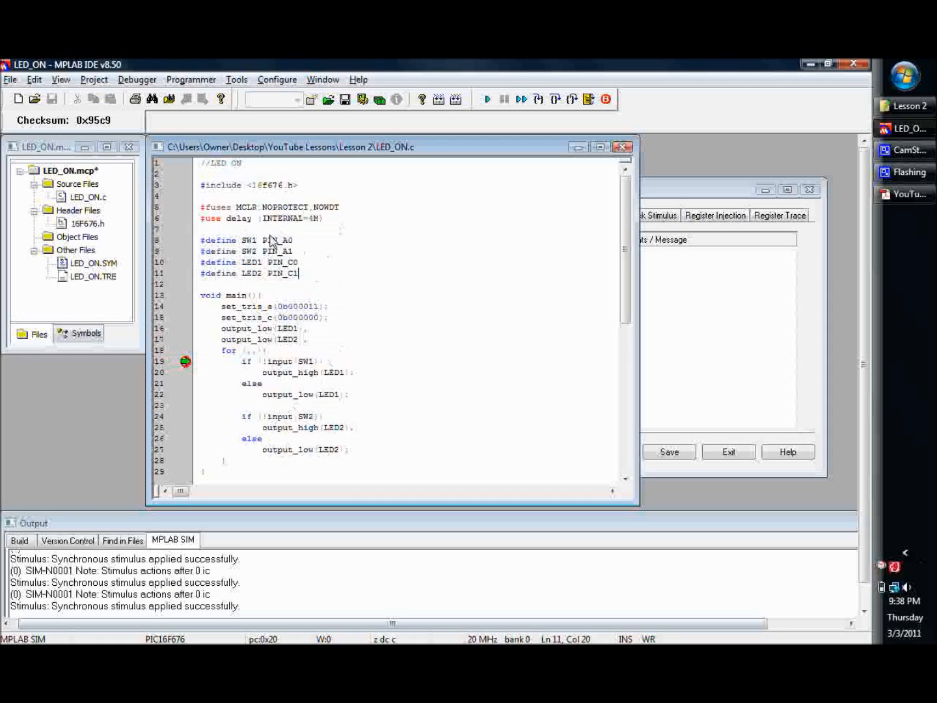
pyautogui.moveTo(339, 435)
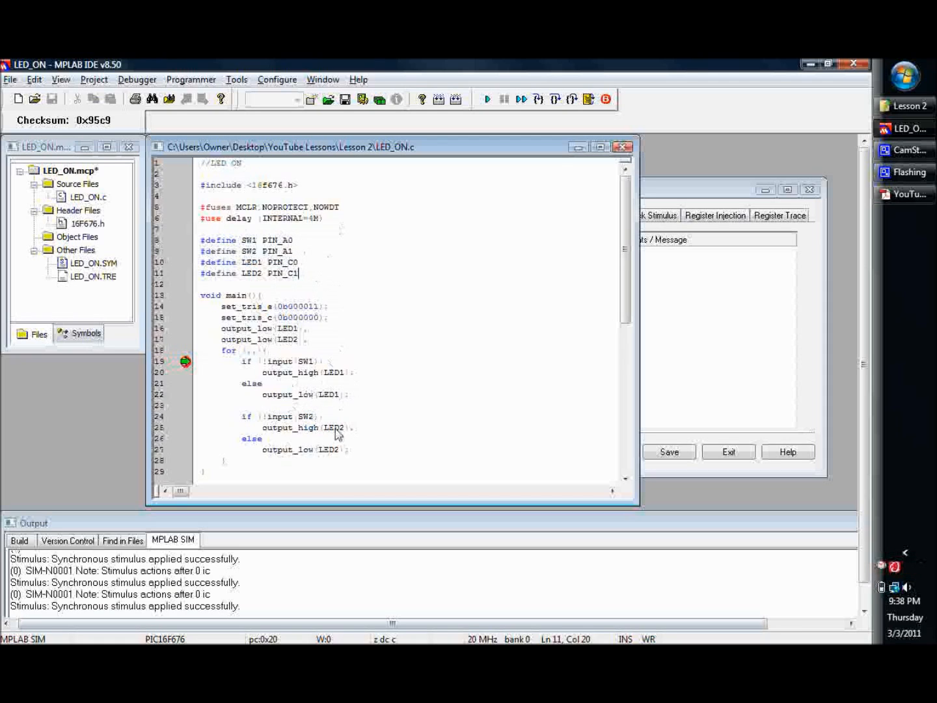
pyautogui.moveTo(330, 414)
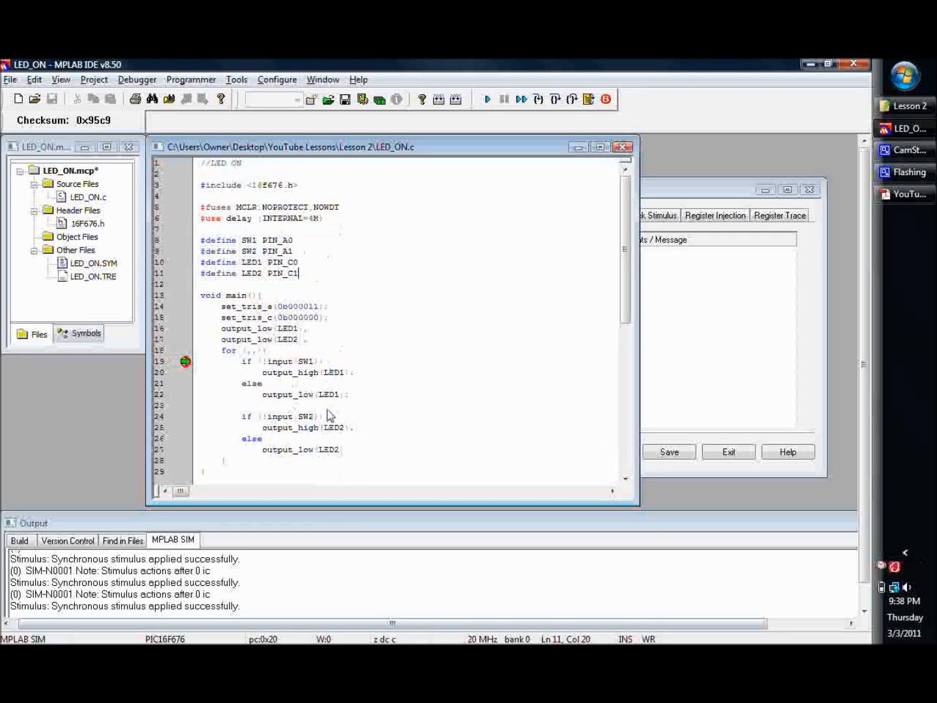
pyautogui.moveTo(277, 387)
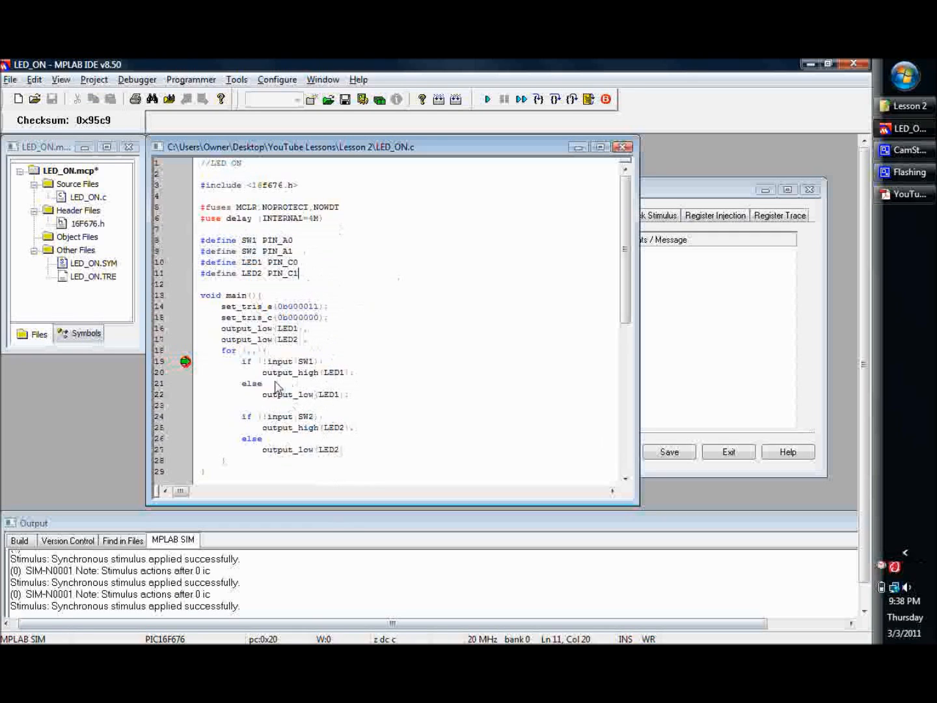
pyautogui.moveTo(343, 380)
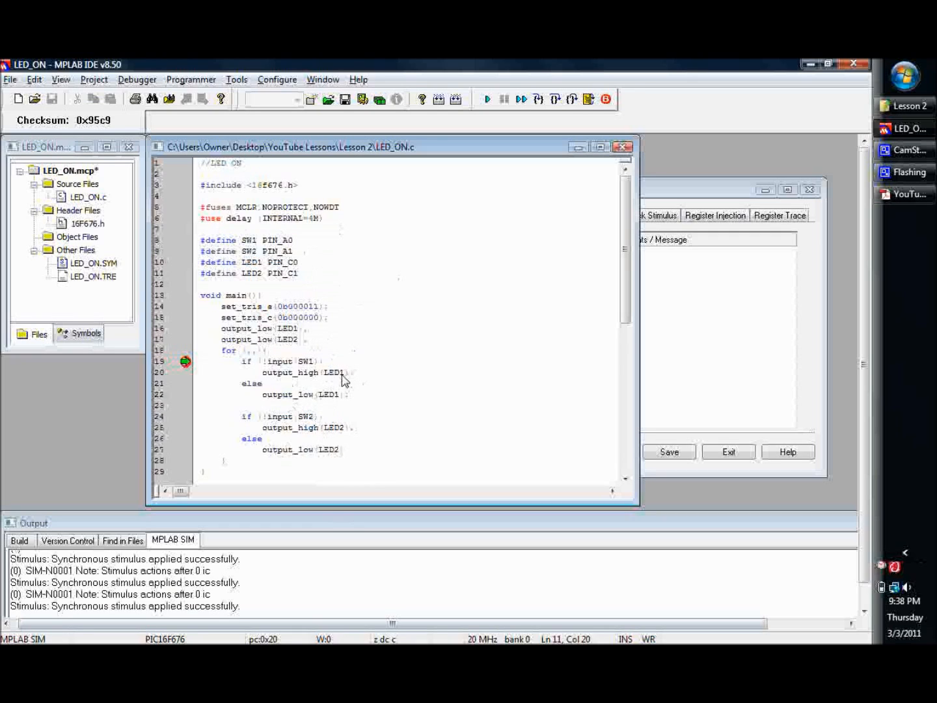
pyautogui.moveTo(281, 339)
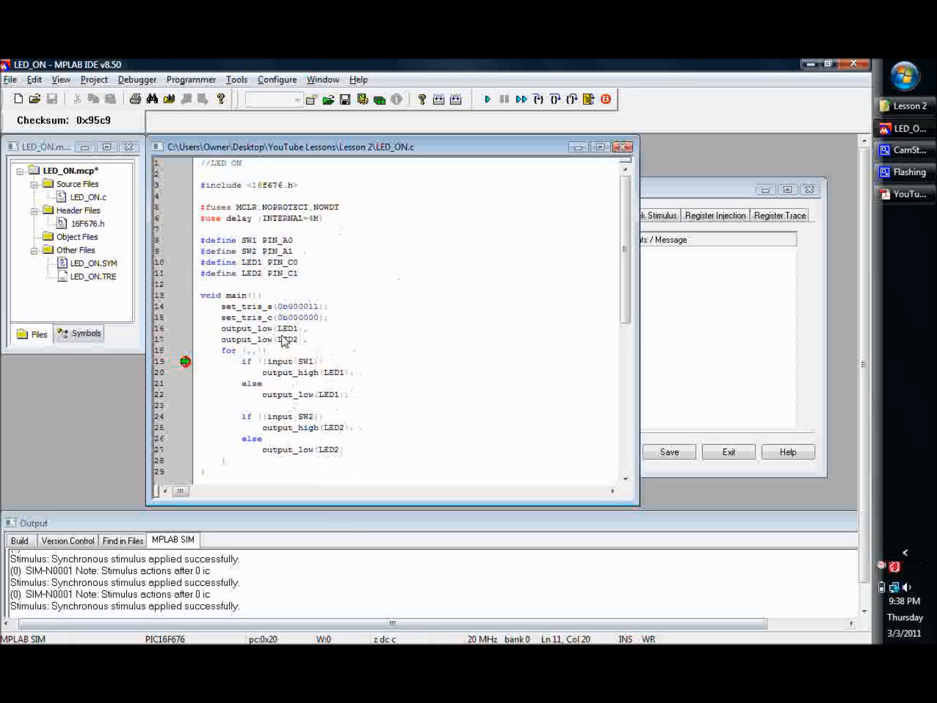
pyautogui.moveTo(309, 422)
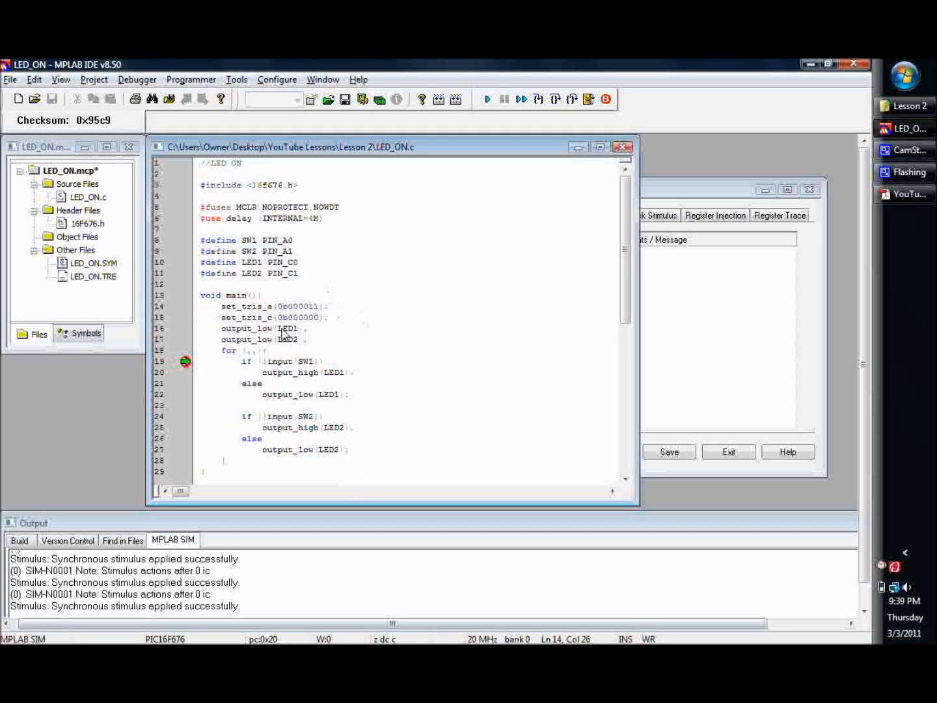
pyautogui.moveTo(319, 347)
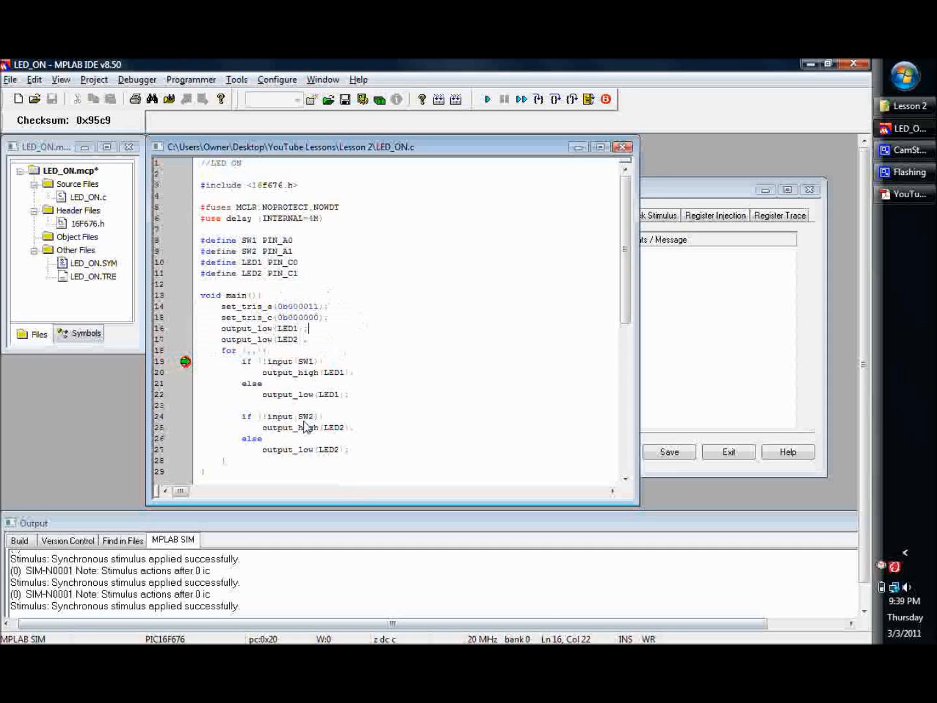
pyautogui.moveTo(311, 369)
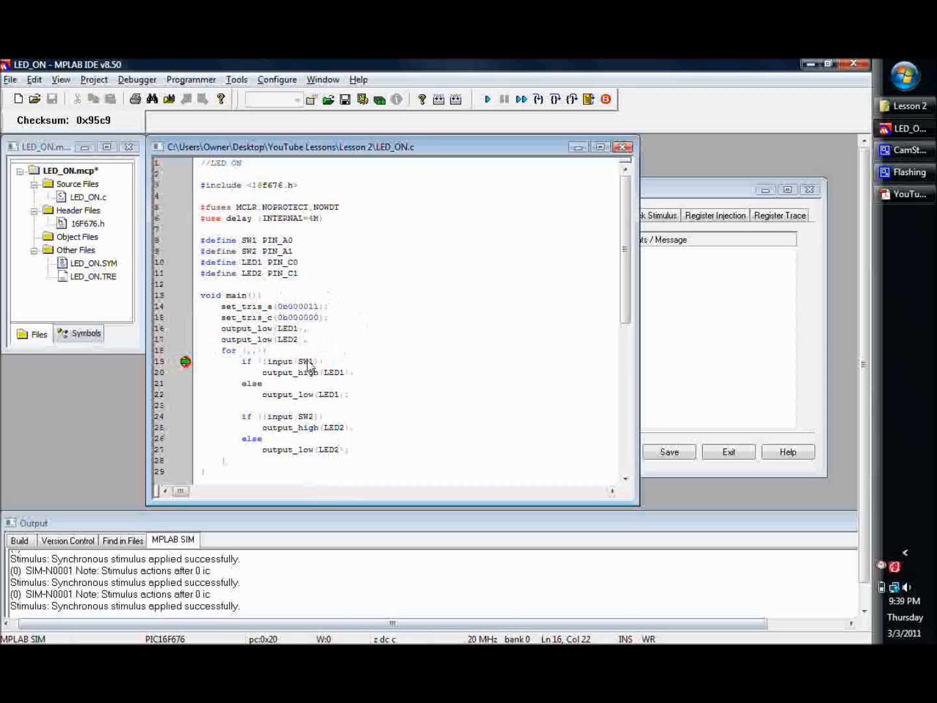
pyautogui.moveTo(306, 415)
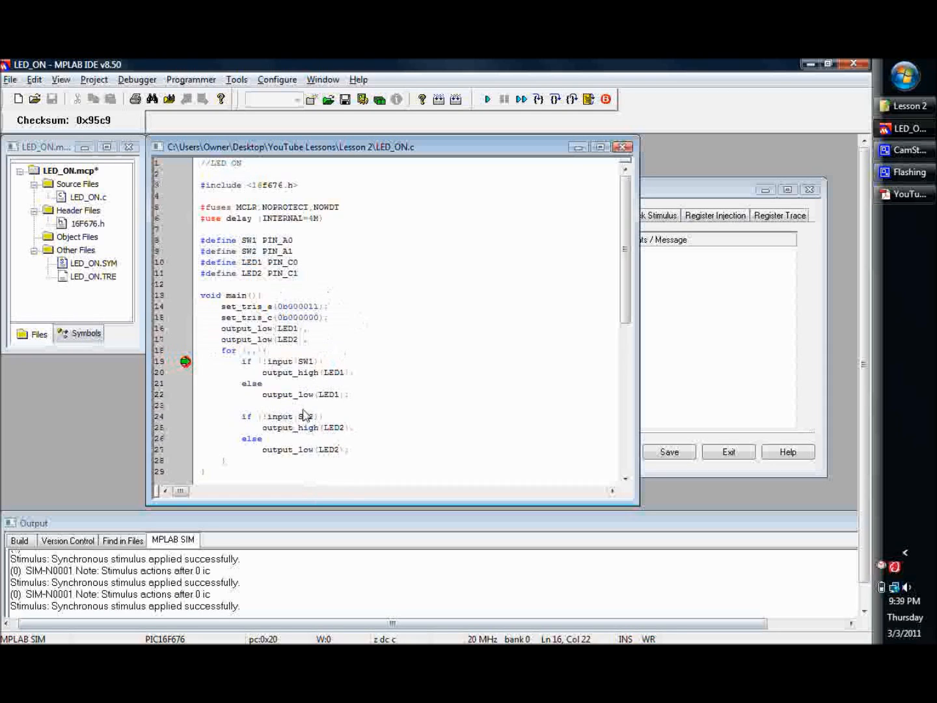
pyautogui.moveTo(283, 387)
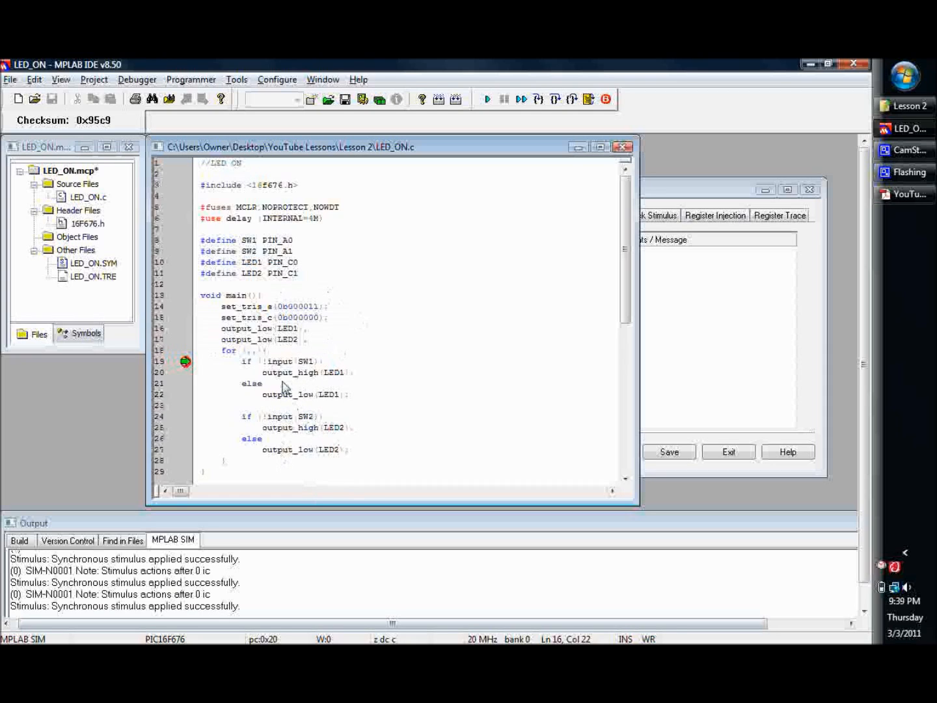
pyautogui.moveTo(254, 342)
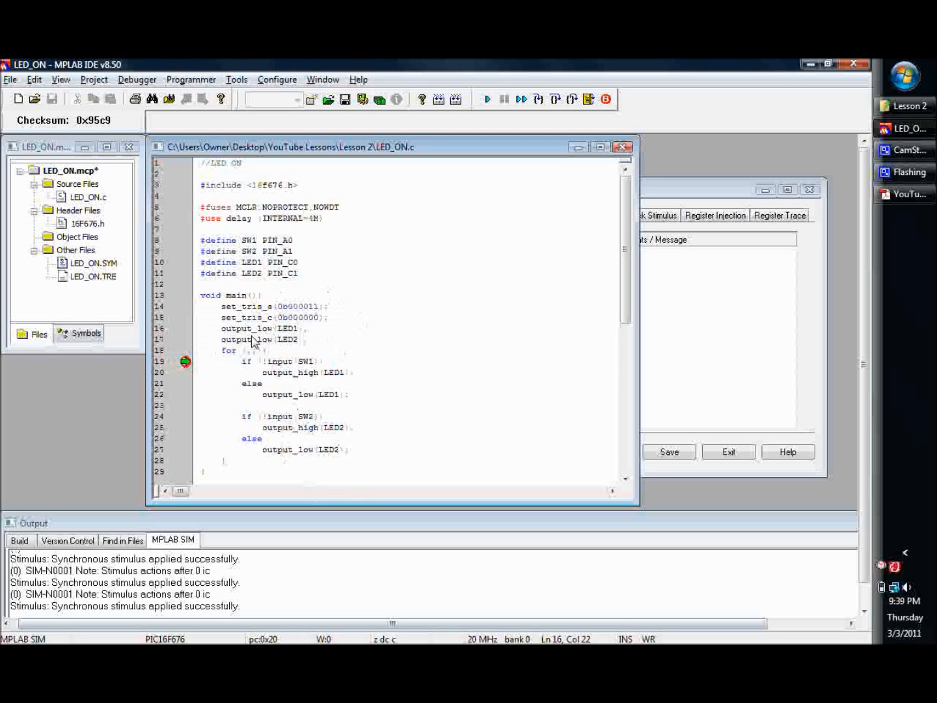
pyautogui.moveTo(278, 340)
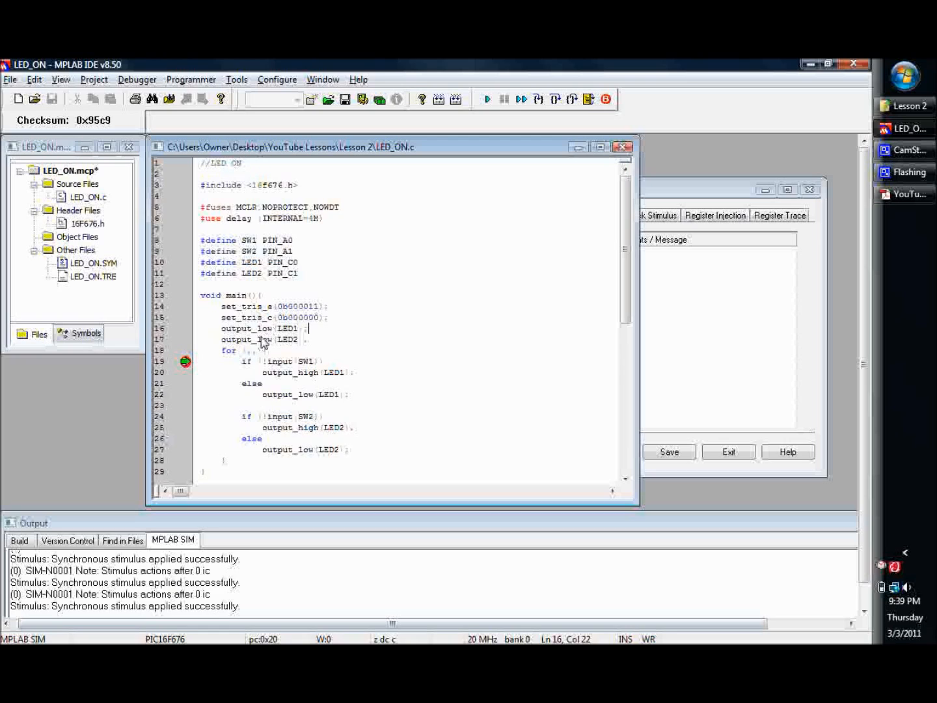
pyautogui.moveTo(319, 337)
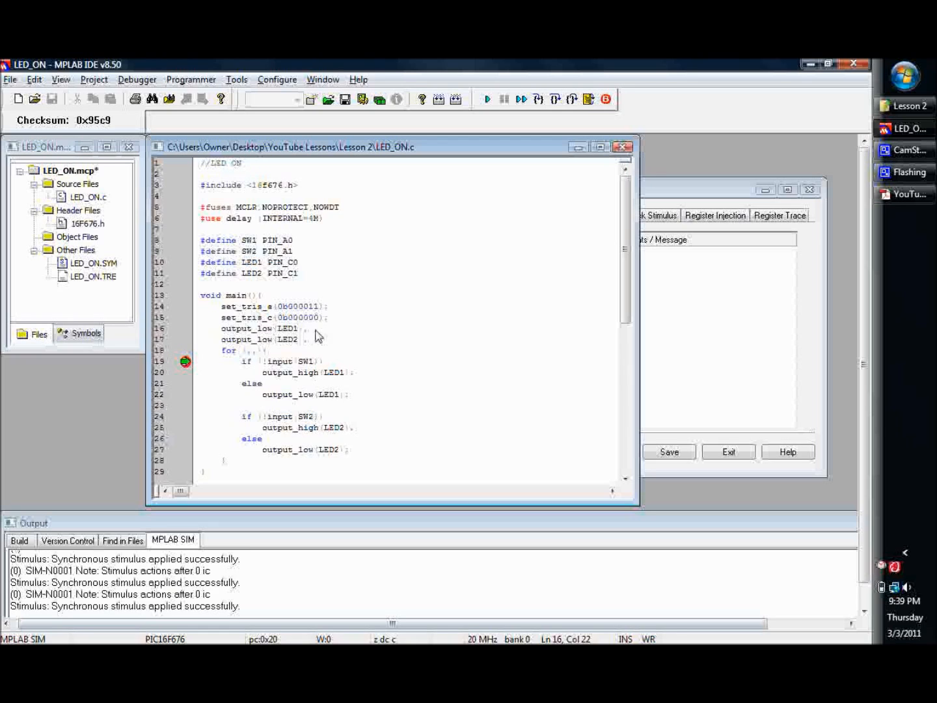
pyautogui.moveTo(321, 356)
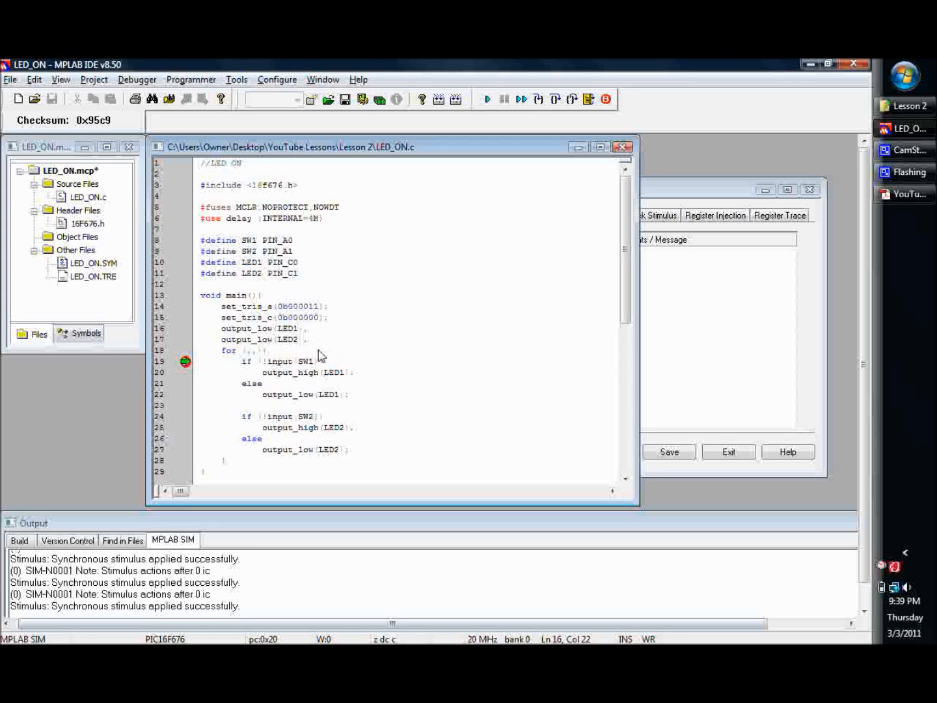
pyautogui.moveTo(329, 347)
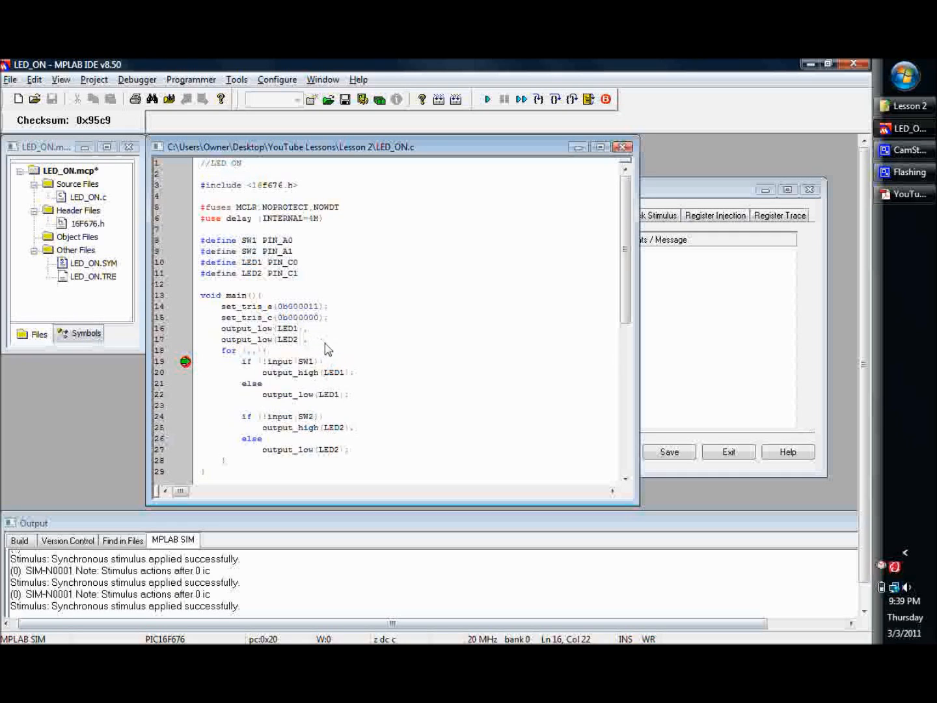
pyautogui.moveTo(322, 343)
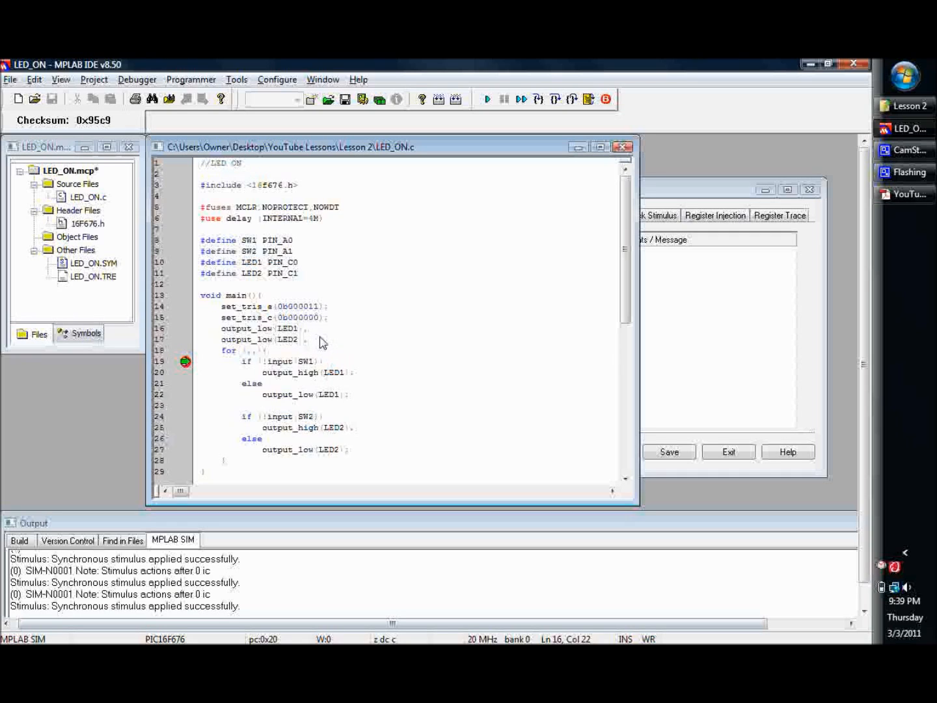
pyautogui.click(309, 328)
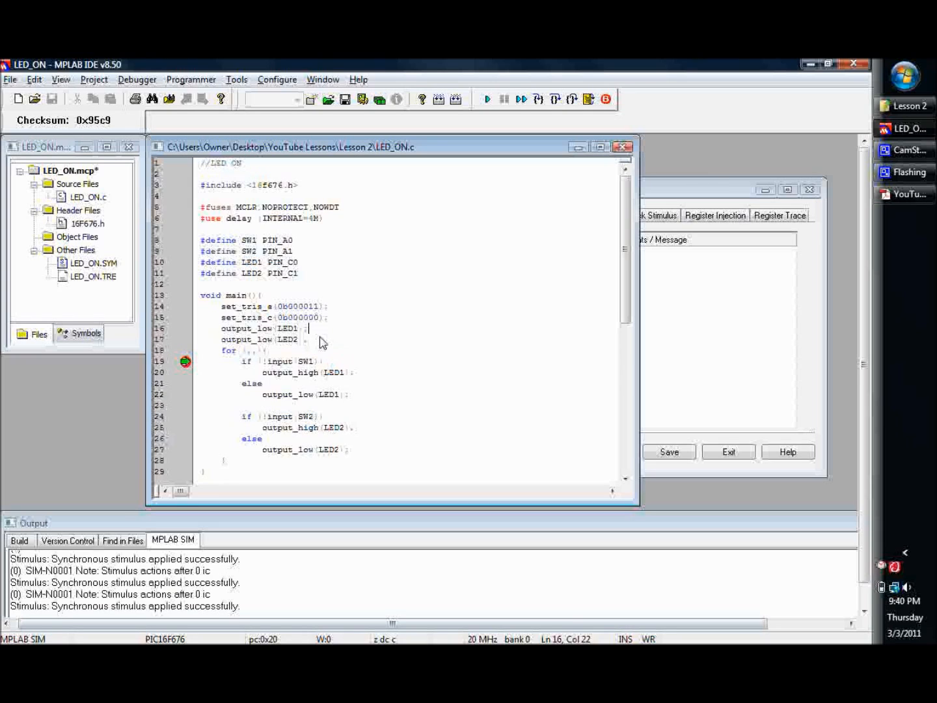
pyautogui.moveTo(312, 341)
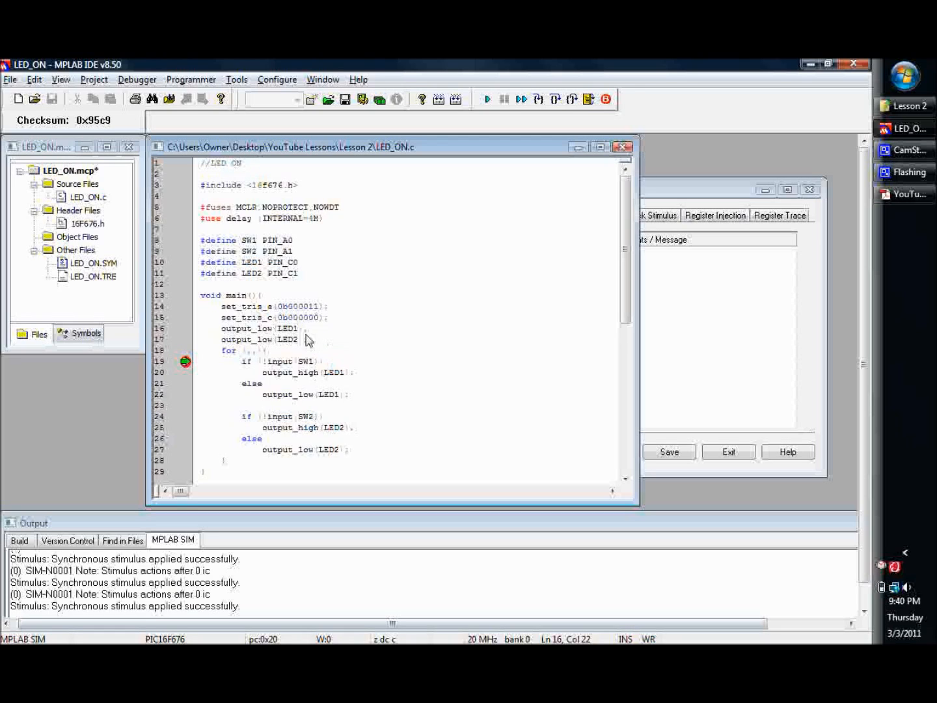
pyautogui.moveTo(332, 343)
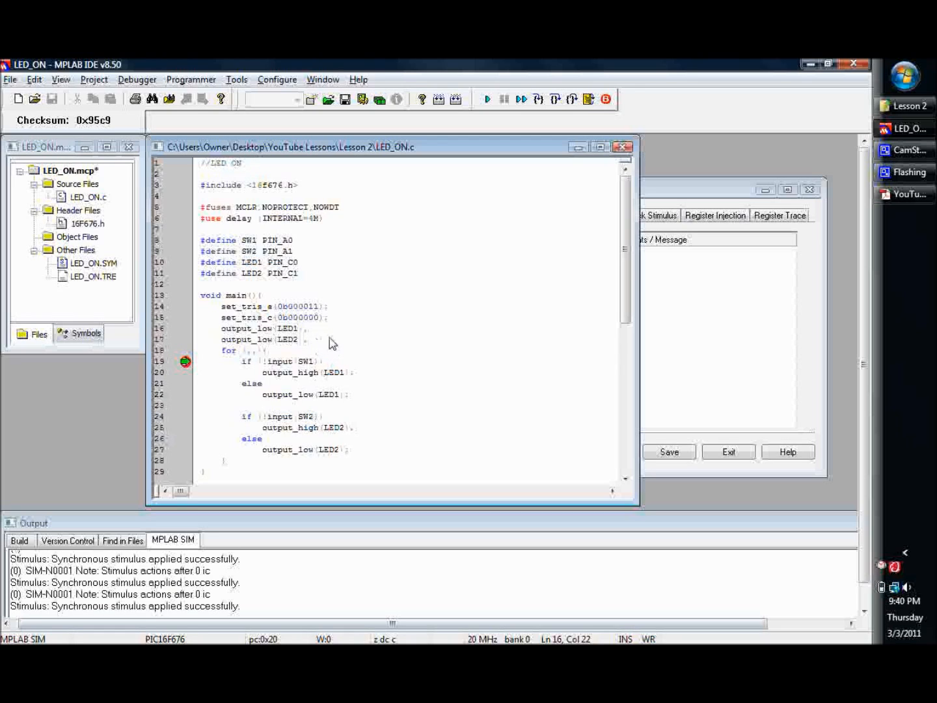
pyautogui.doubleClick(280, 339)
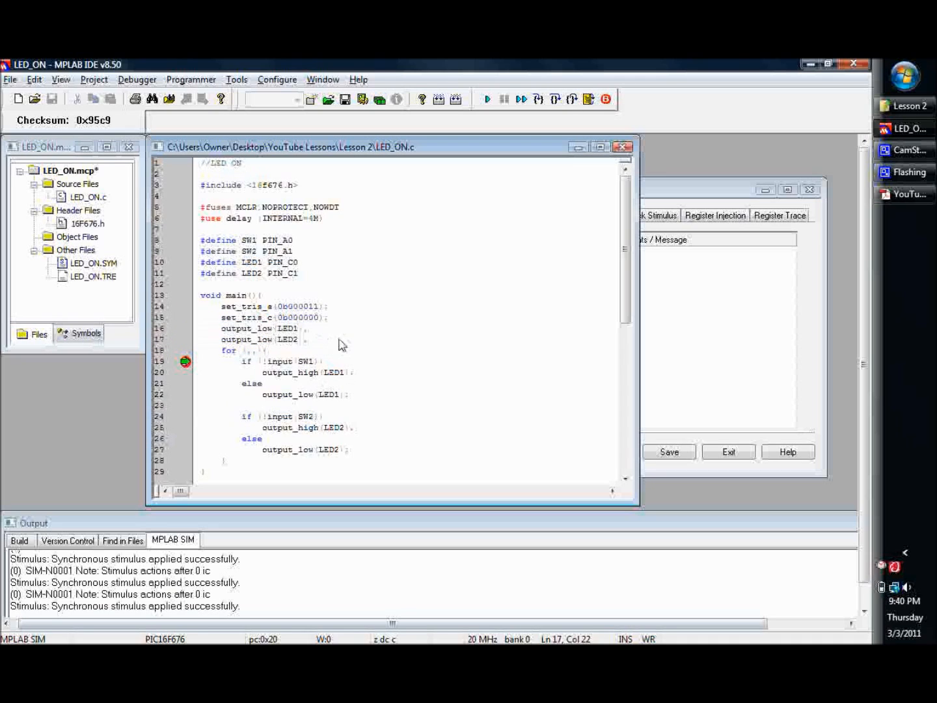
pyautogui.scroll(-3)
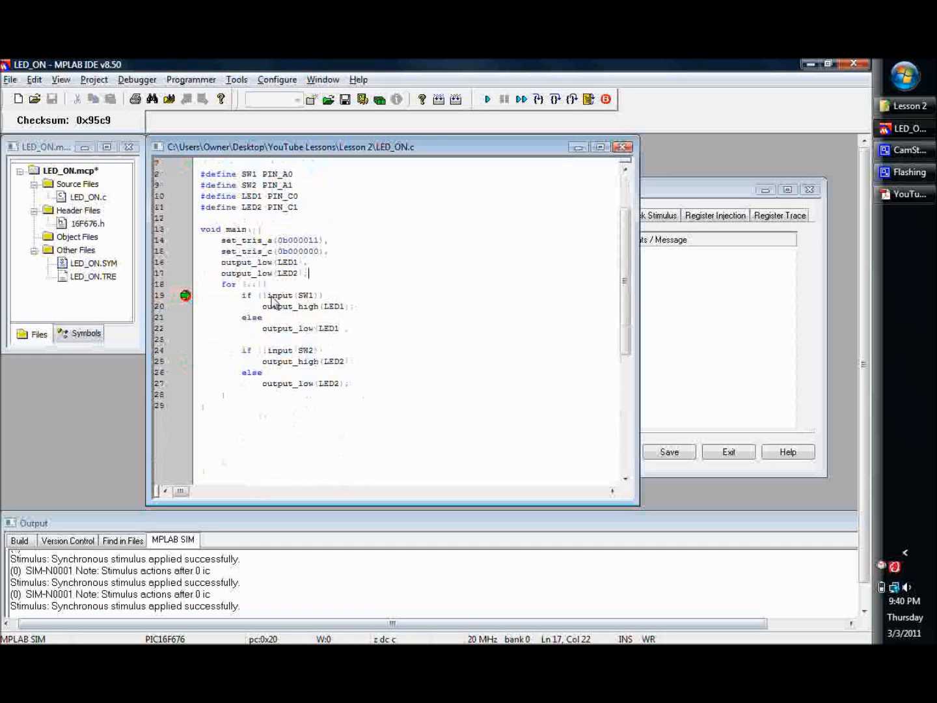
pyautogui.click(329, 295)
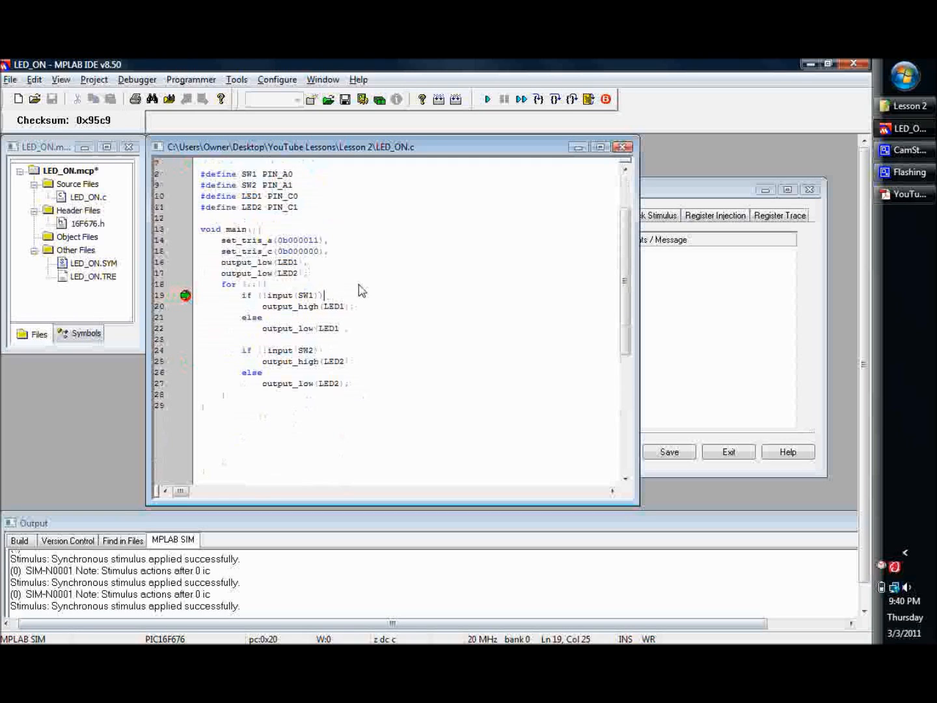
pyautogui.moveTo(304, 313)
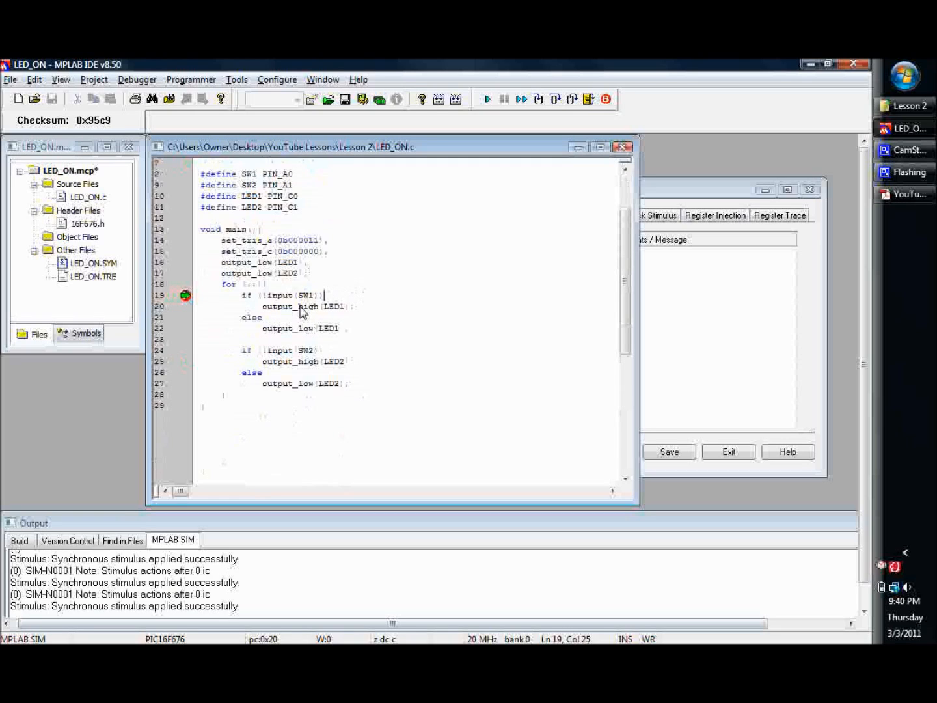
pyautogui.moveTo(345, 286)
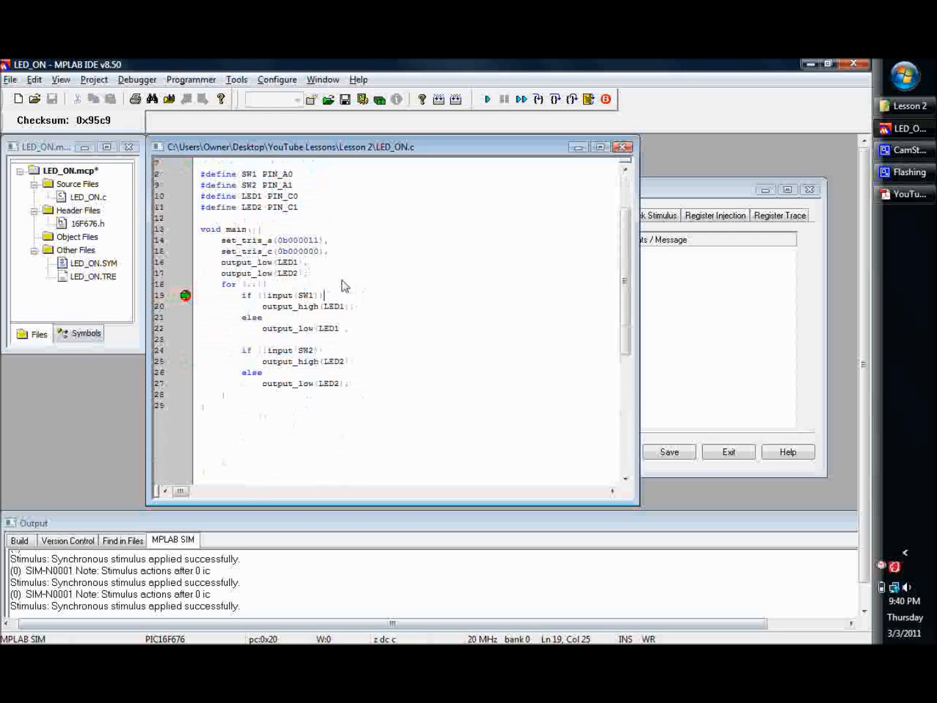
pyautogui.moveTo(269, 304)
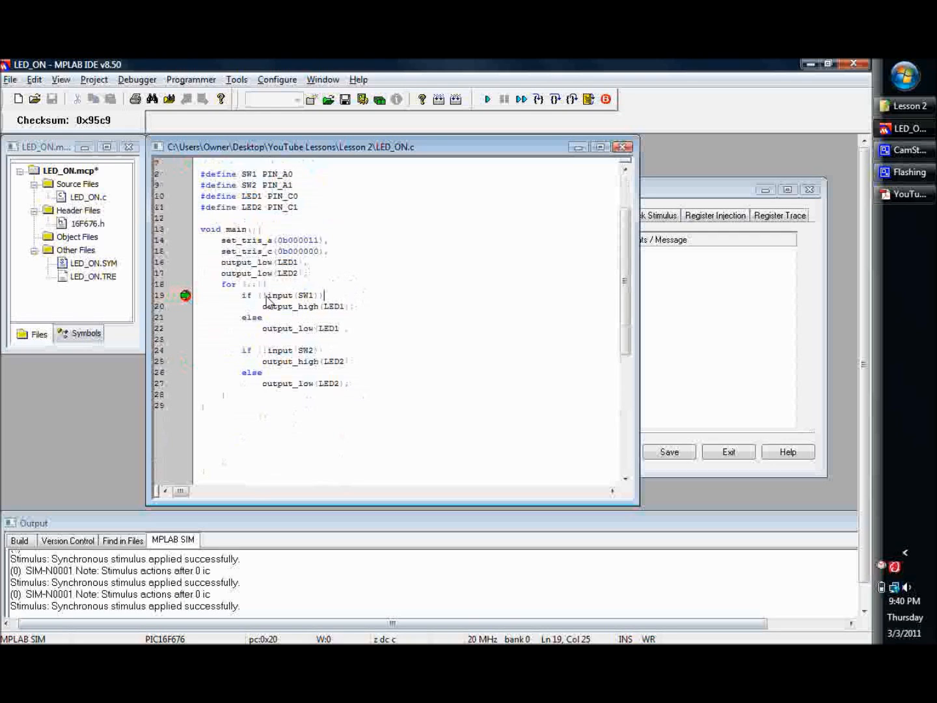
pyautogui.moveTo(267, 304)
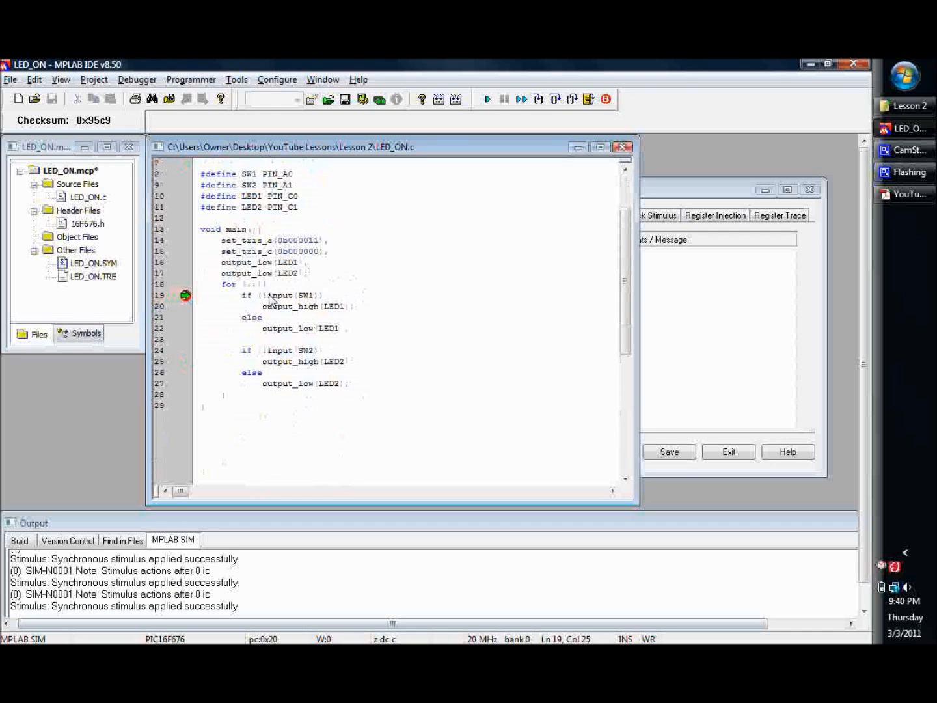
pyautogui.moveTo(284, 317)
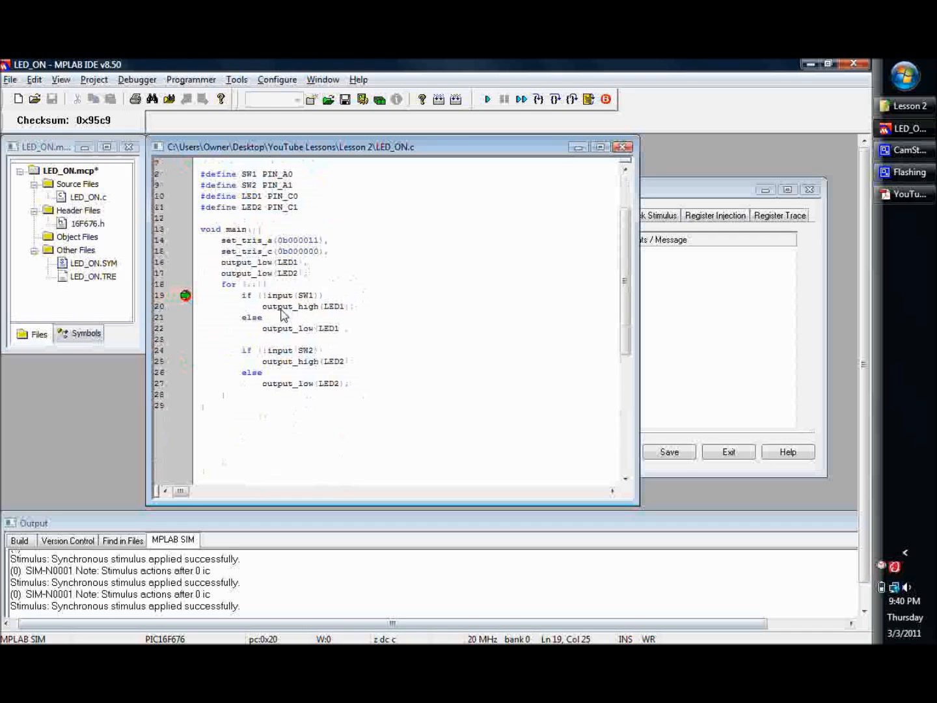
pyautogui.moveTo(298, 383)
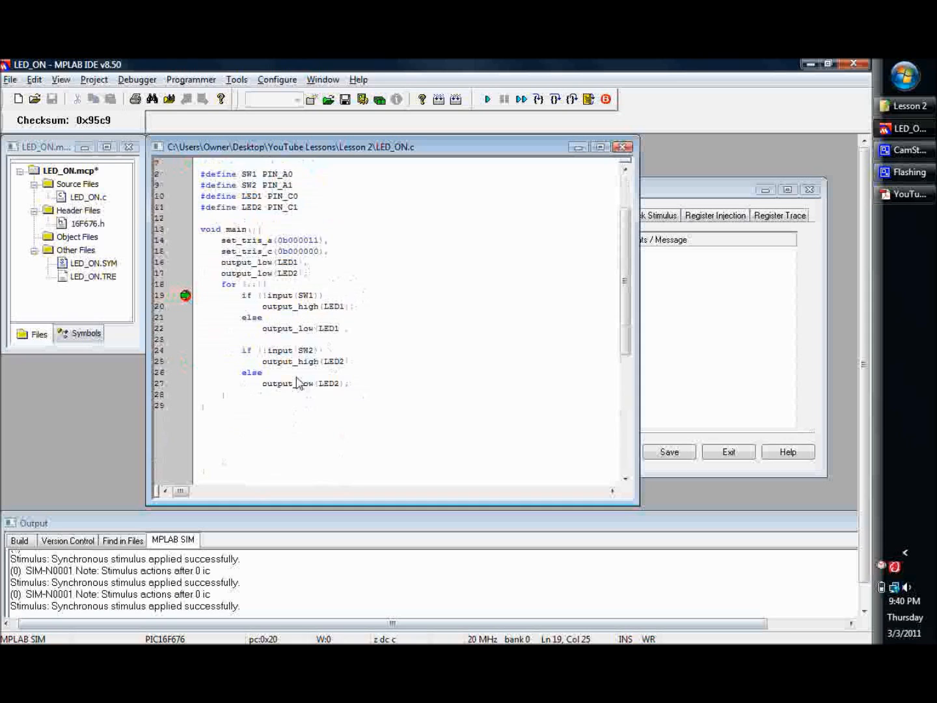
pyautogui.moveTo(371, 358)
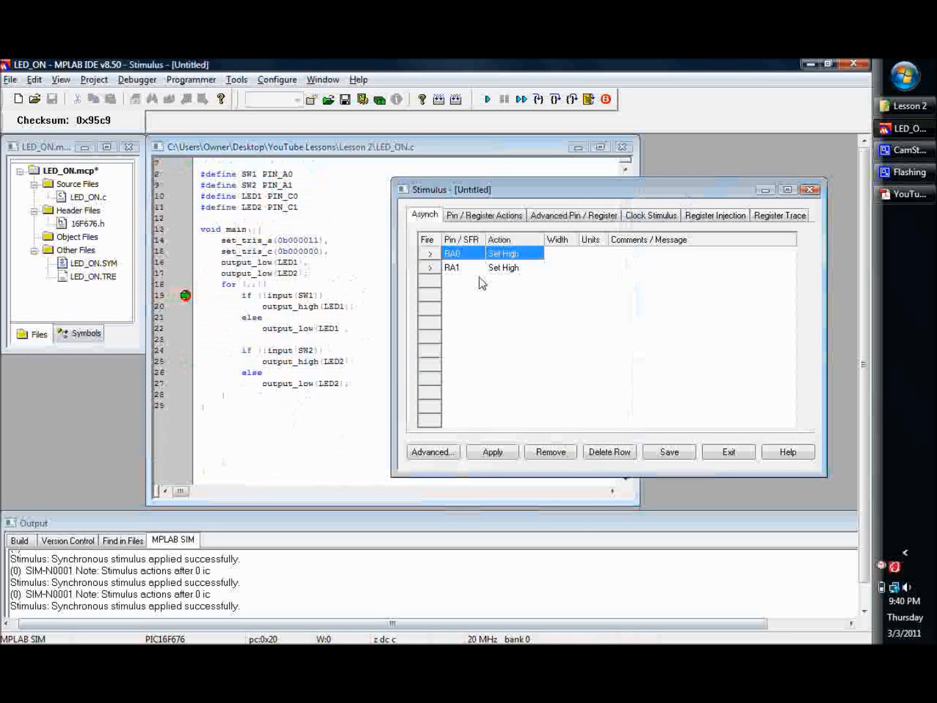
pyautogui.moveTo(514, 280)
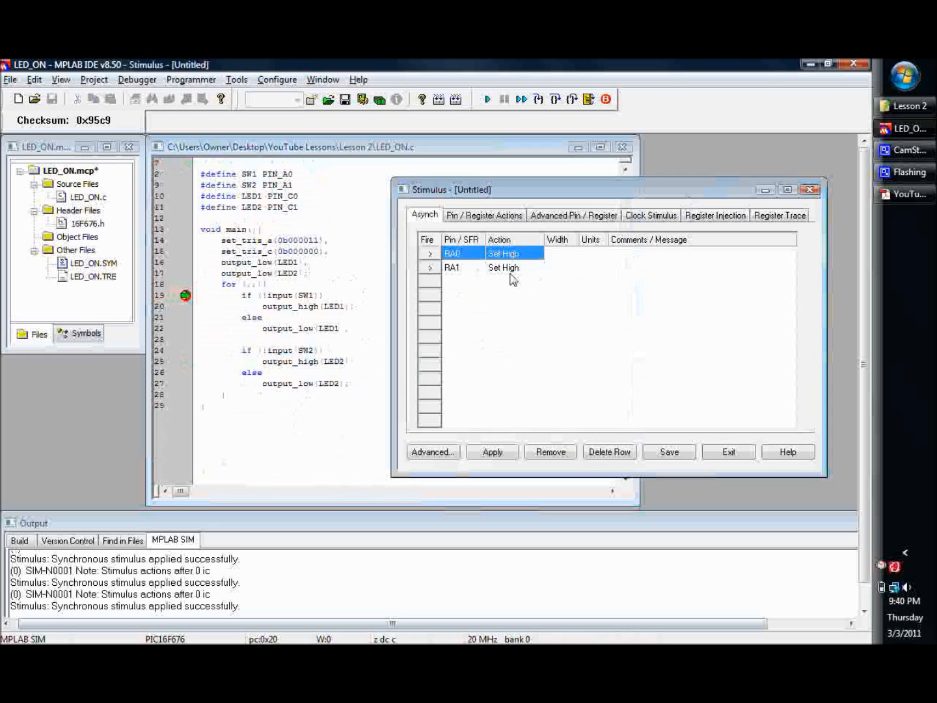
# - Alternate between the Pin/Register table (RA0, RA1 at 1) and the Asynch list, ending on Asynch
pyautogui.click(484, 215)
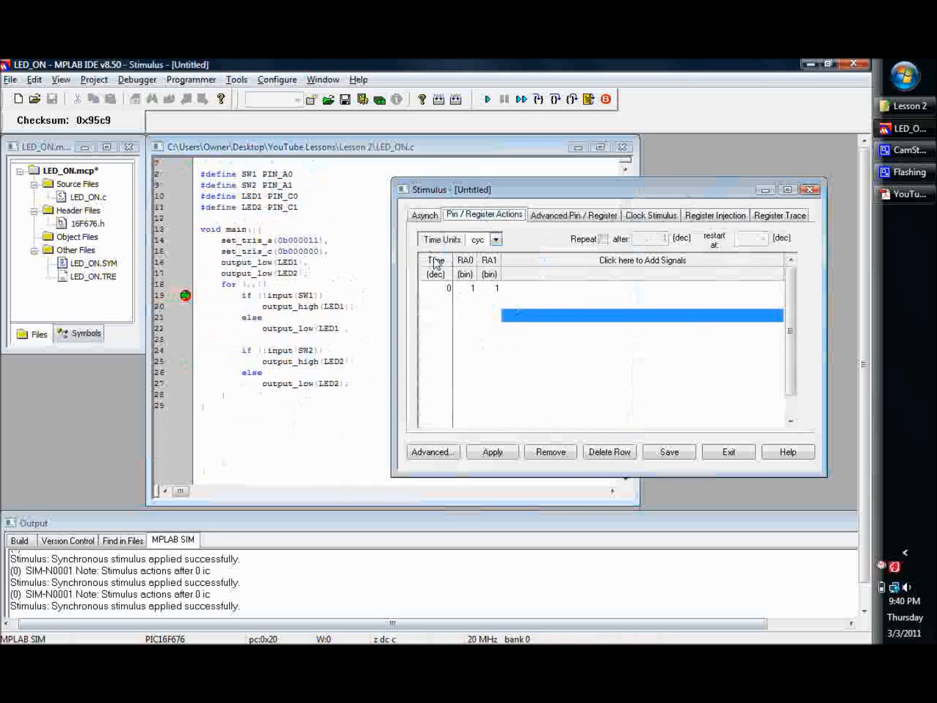
pyautogui.click(424, 214)
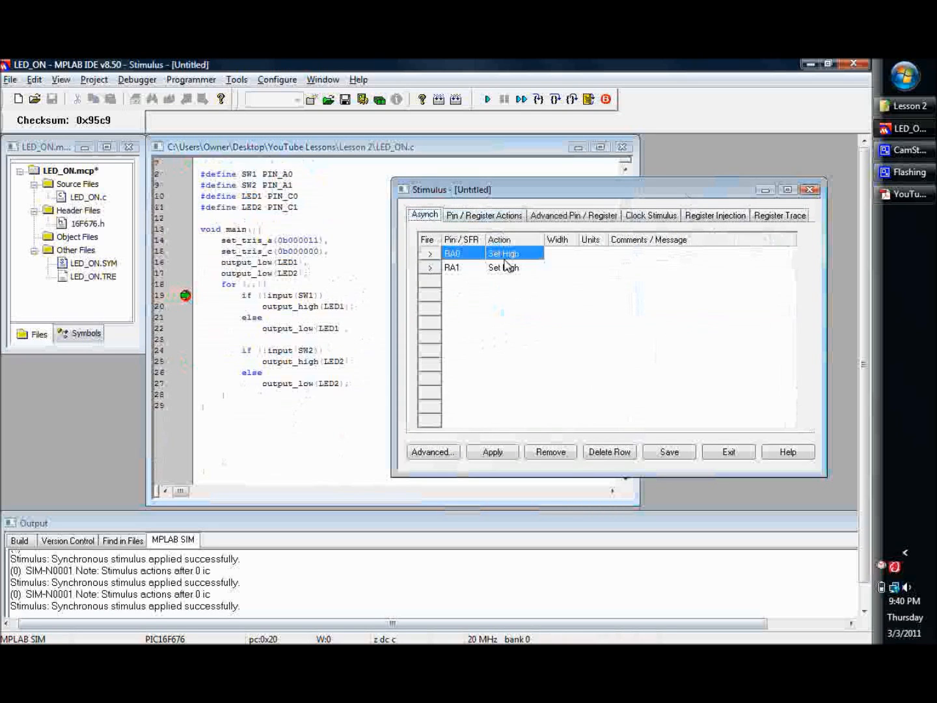
pyautogui.click(484, 215)
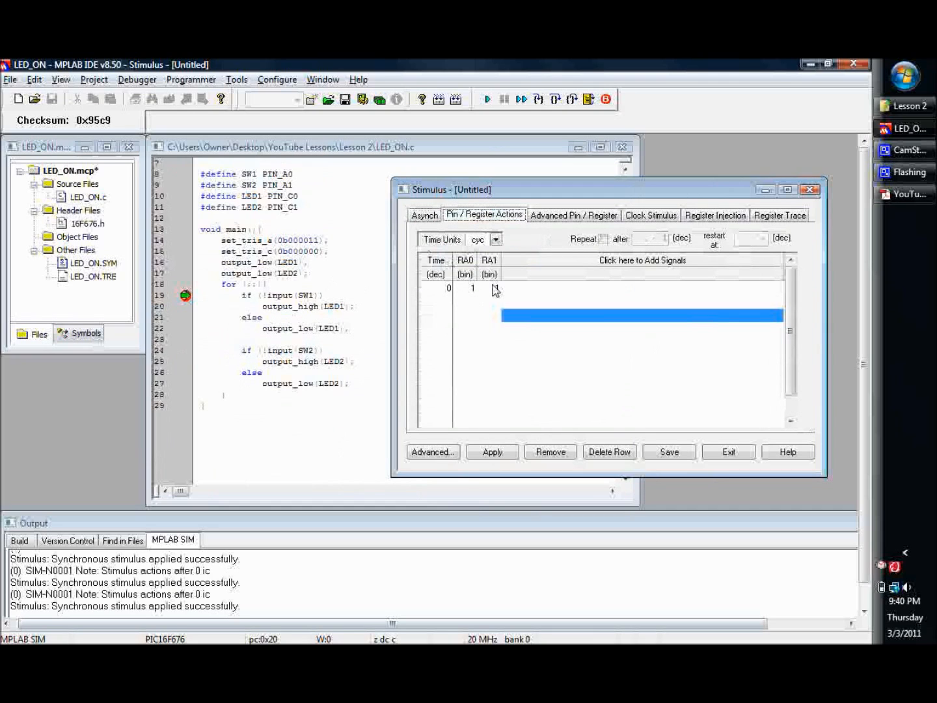
pyautogui.click(424, 214)
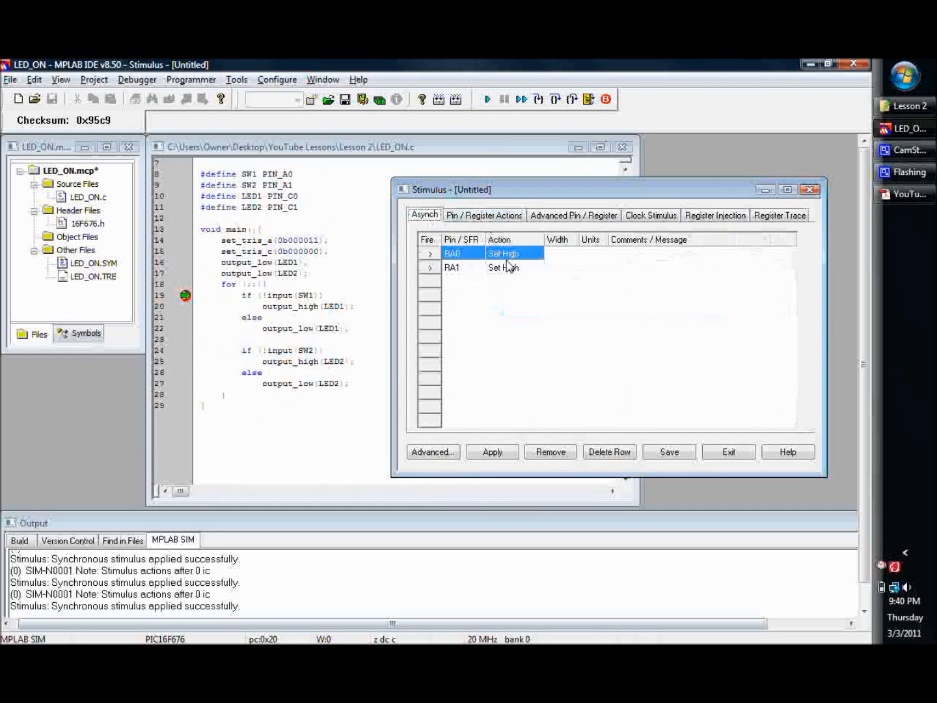
pyautogui.click(484, 215)
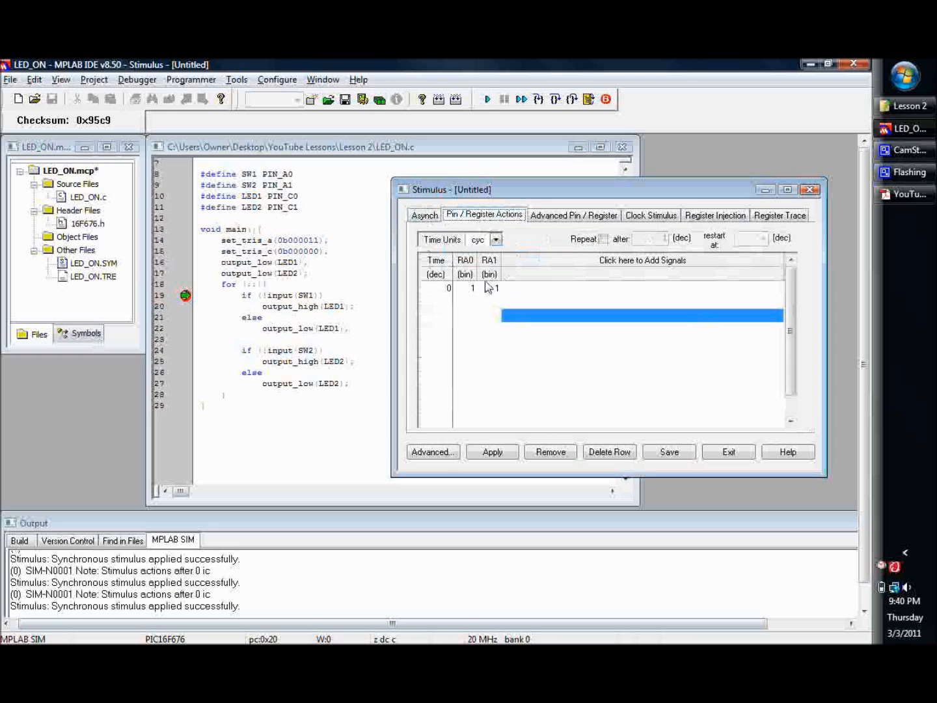
pyautogui.click(423, 215)
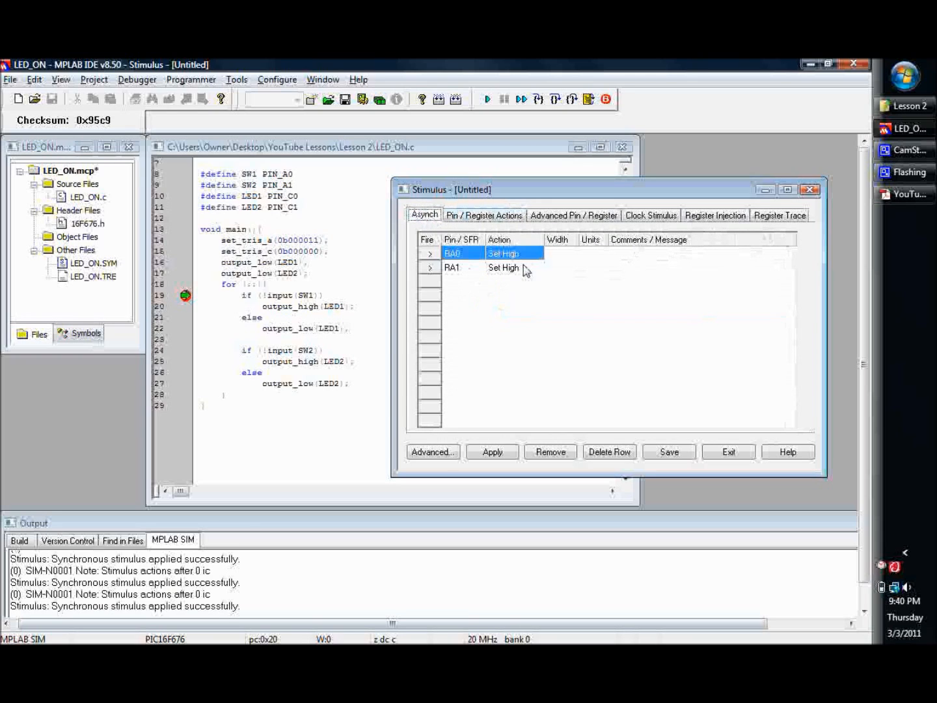
pyautogui.moveTo(489, 279)
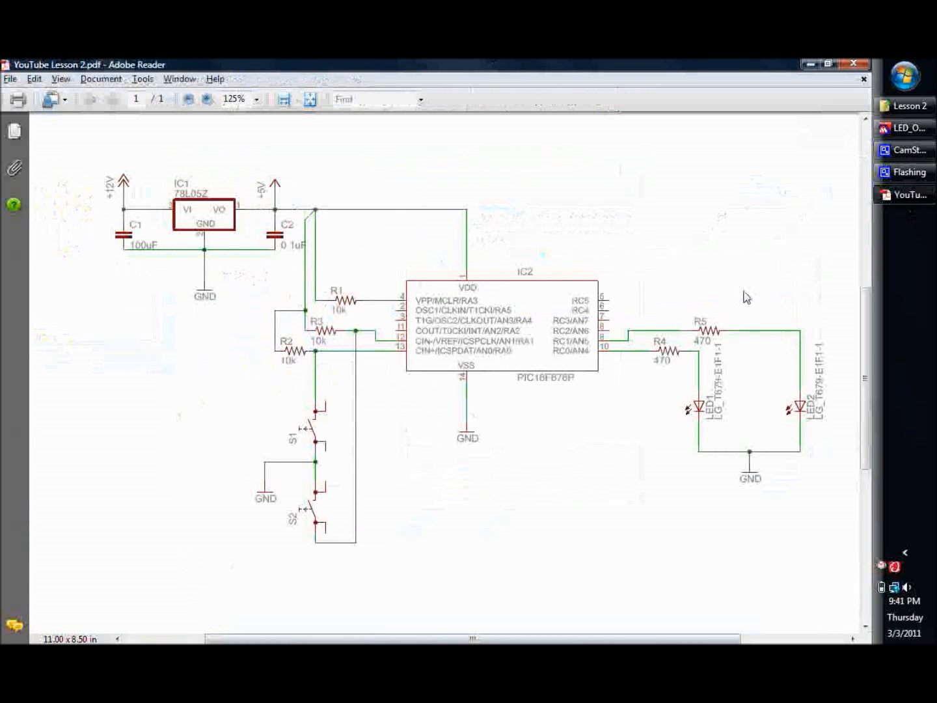
pyautogui.moveTo(755, 139)
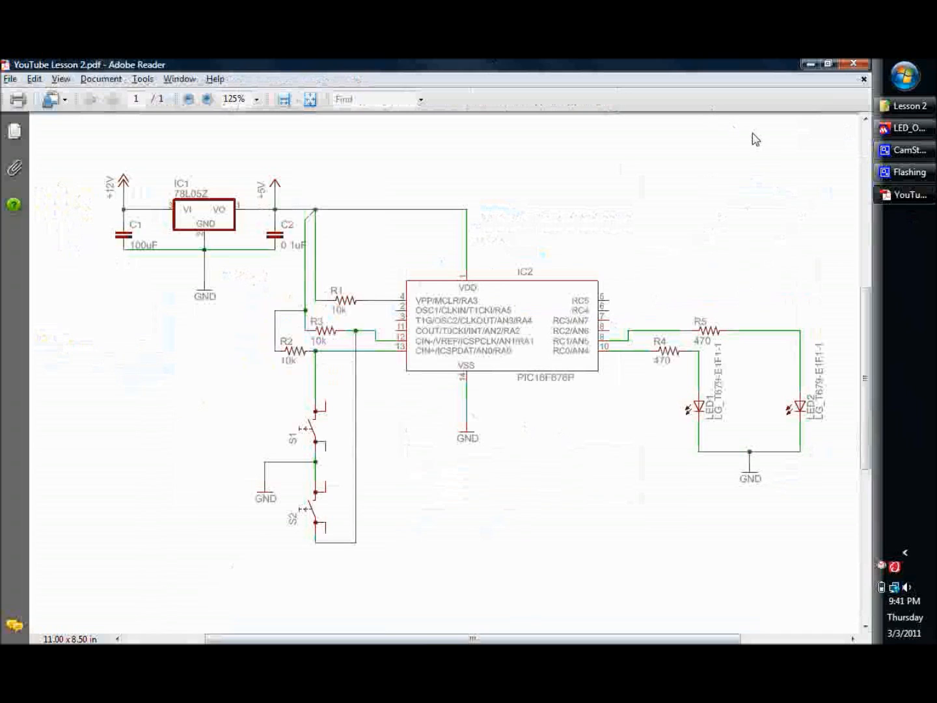